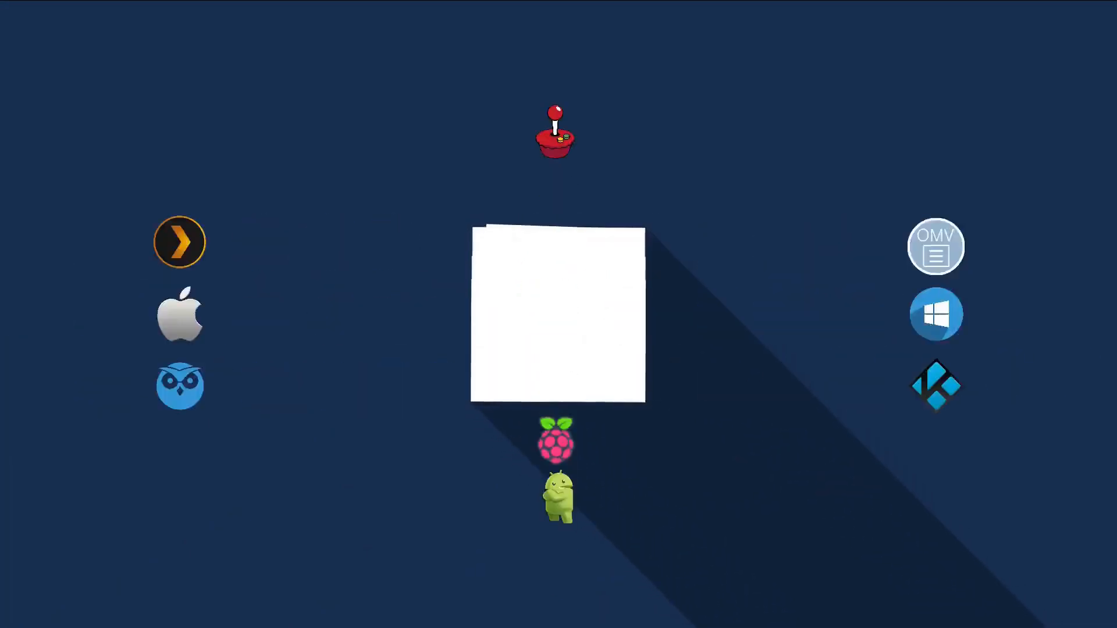
Step: Launch Portainer's web interface from the OMV-Extras Docker settings, where Docker and Portainer are running
click(936, 245)
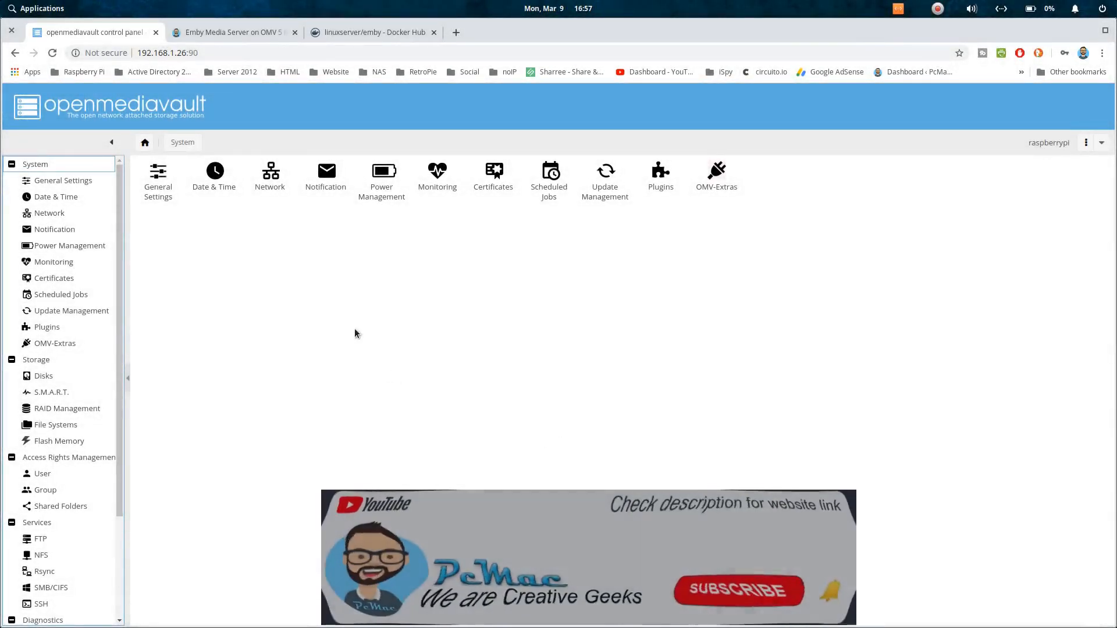
mouse_move(55, 343)
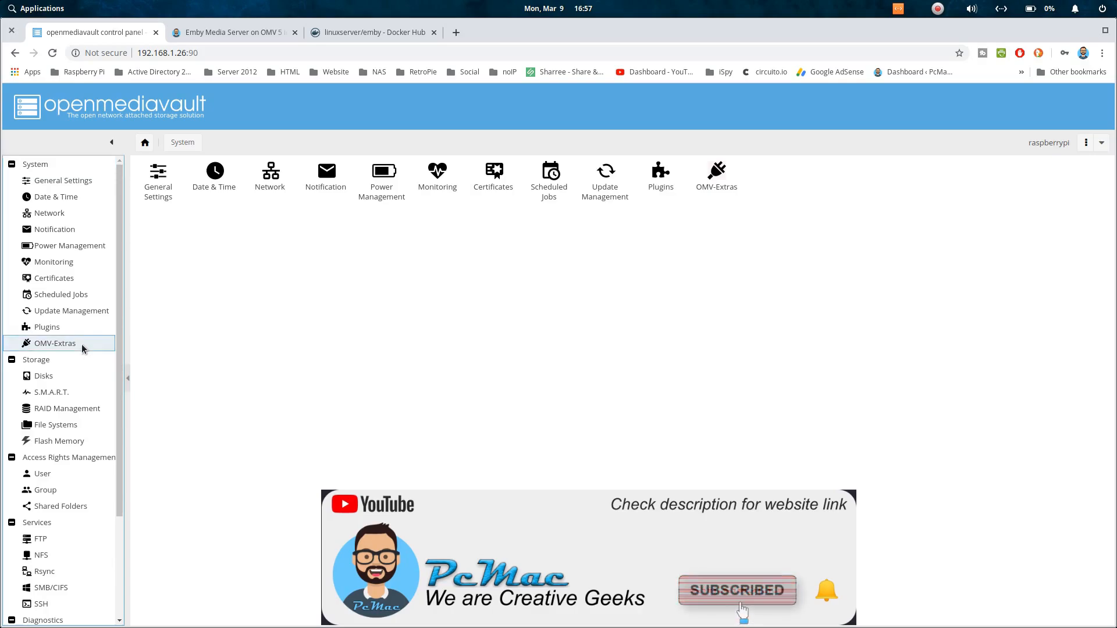
click(54, 343)
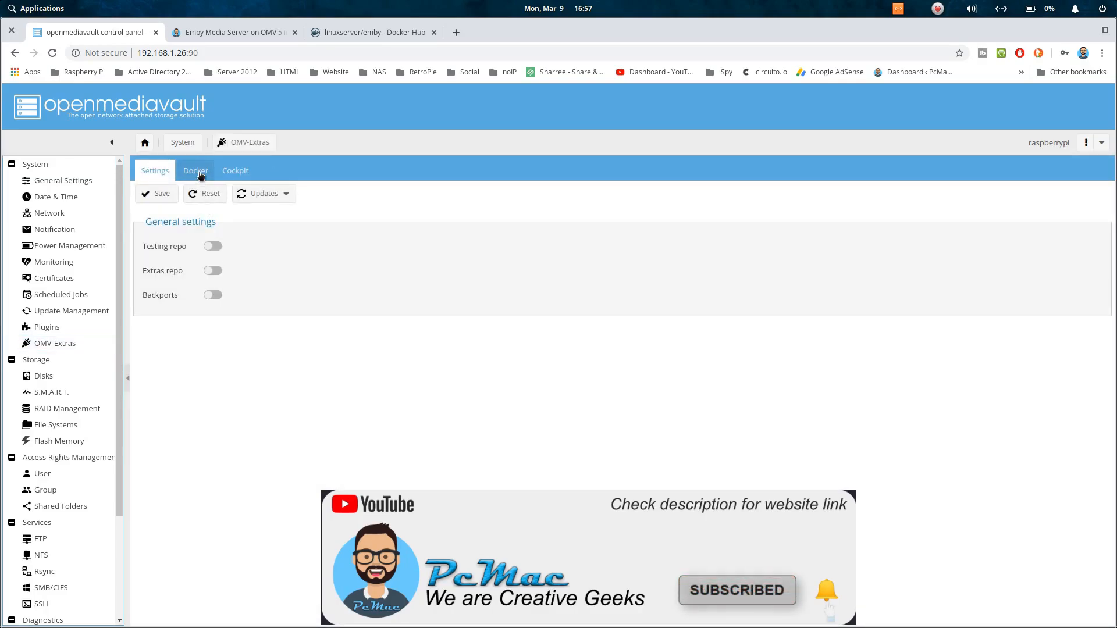
click(196, 170)
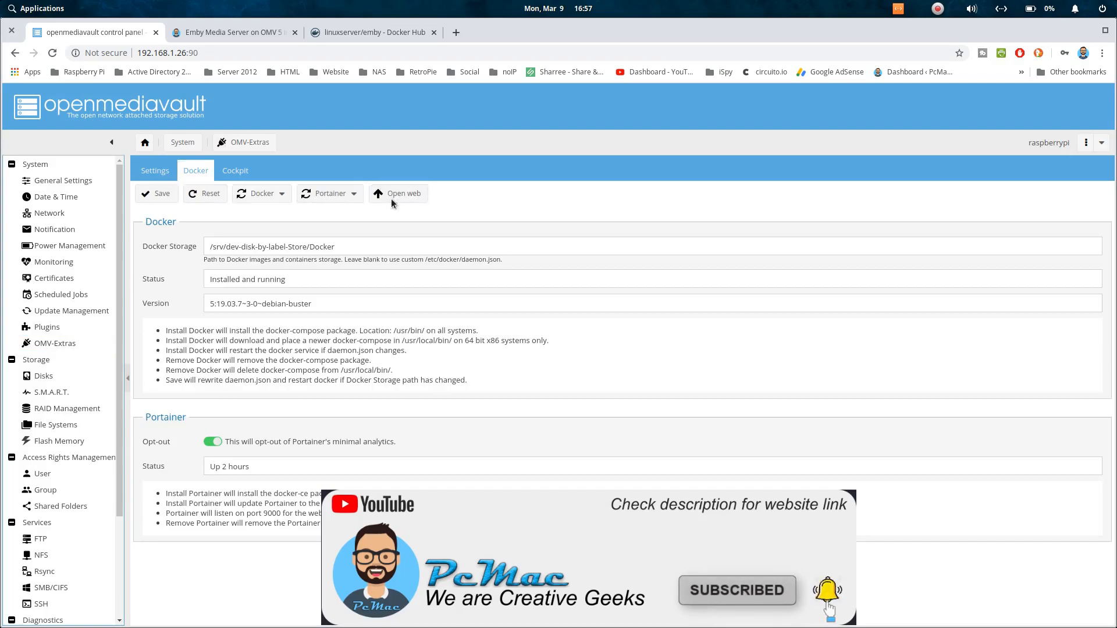
click(399, 193)
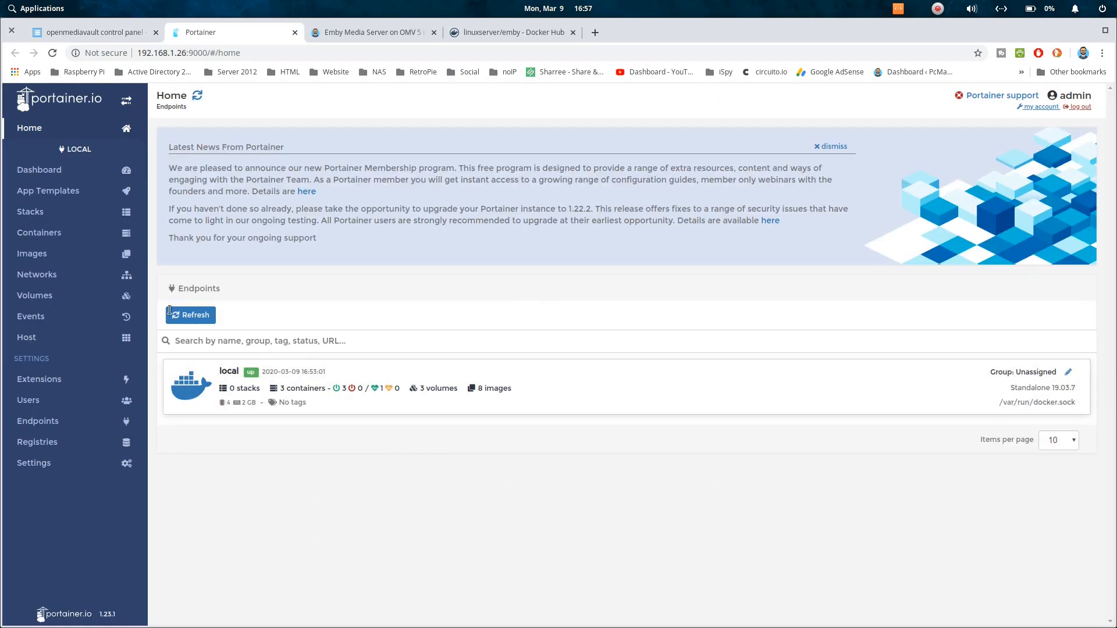
mouse_move(38, 233)
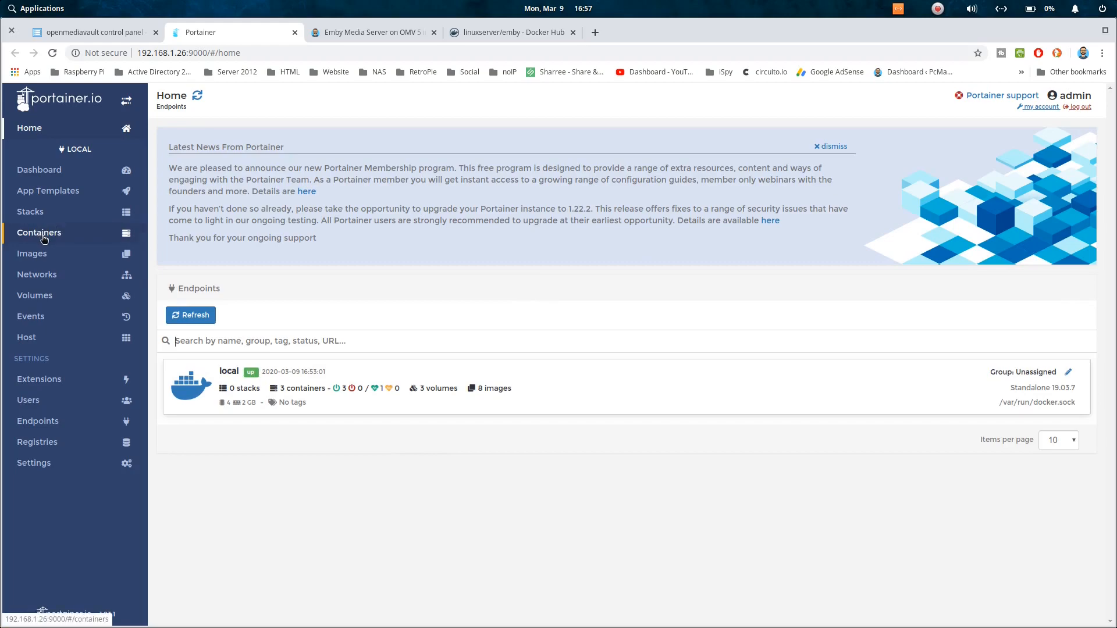
Step: Start a new container from the Containers list and select the linuxserver/emby name on Docker Hub
click(39, 232)
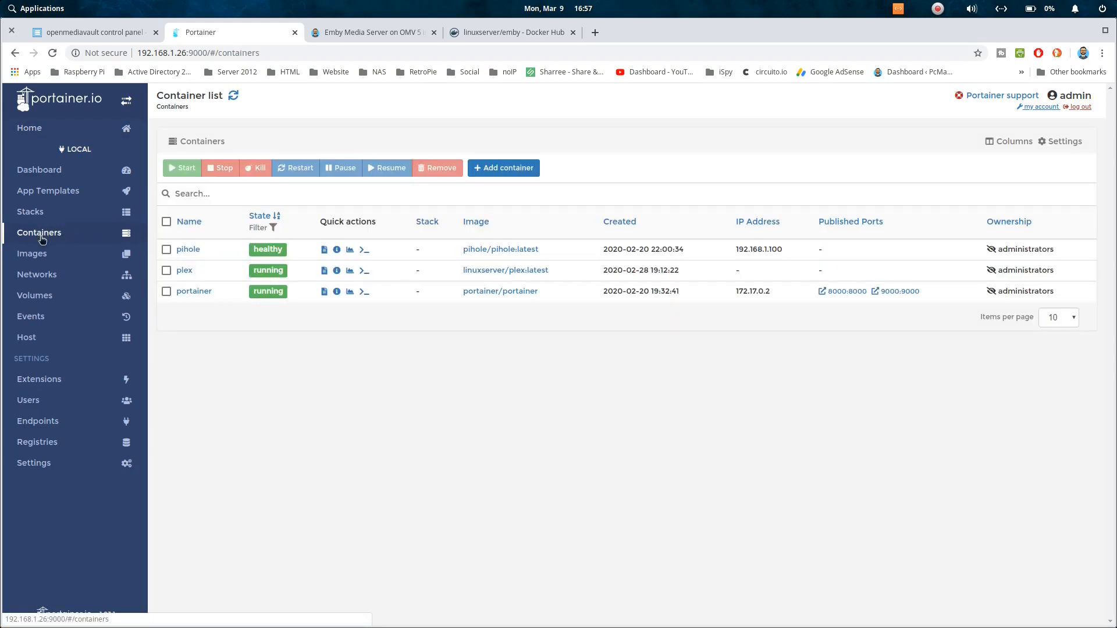
click(502, 167)
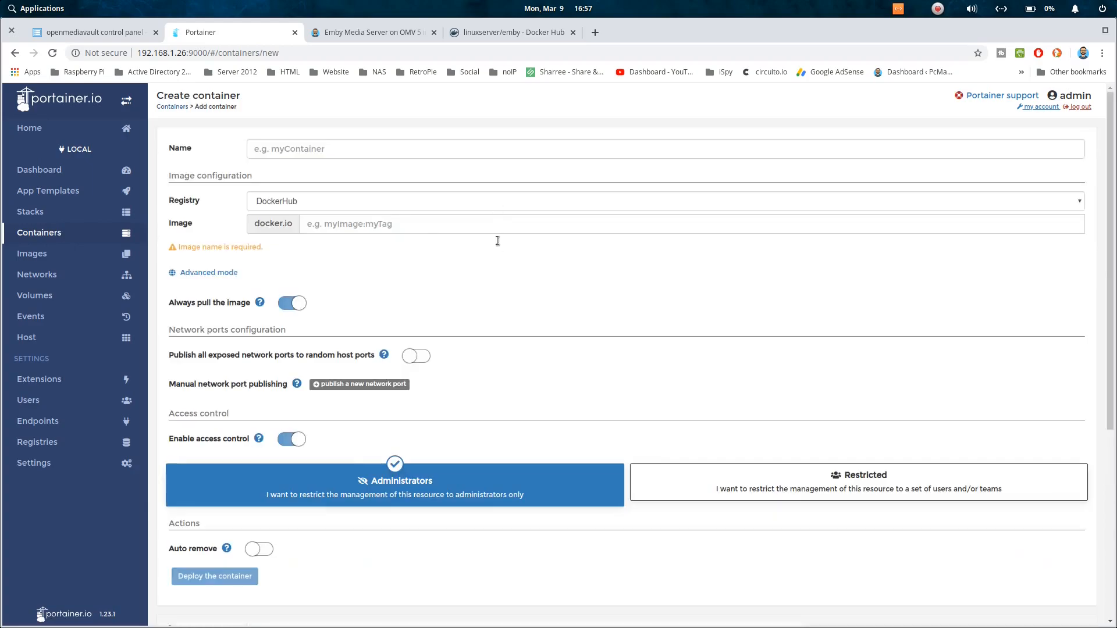
mouse_move(347, 171)
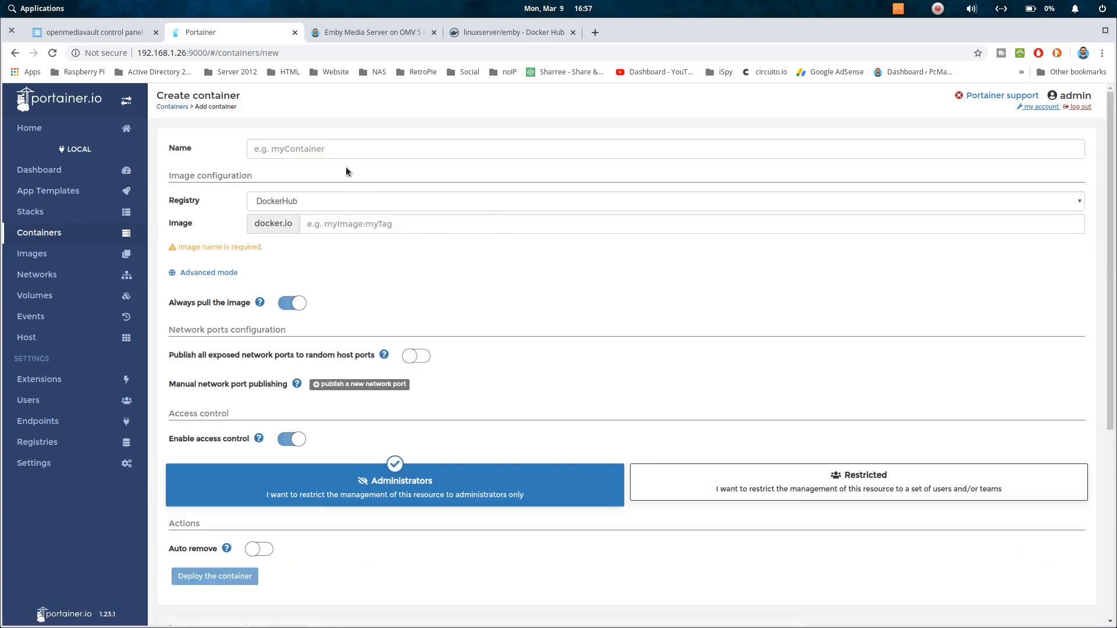
click(507, 32)
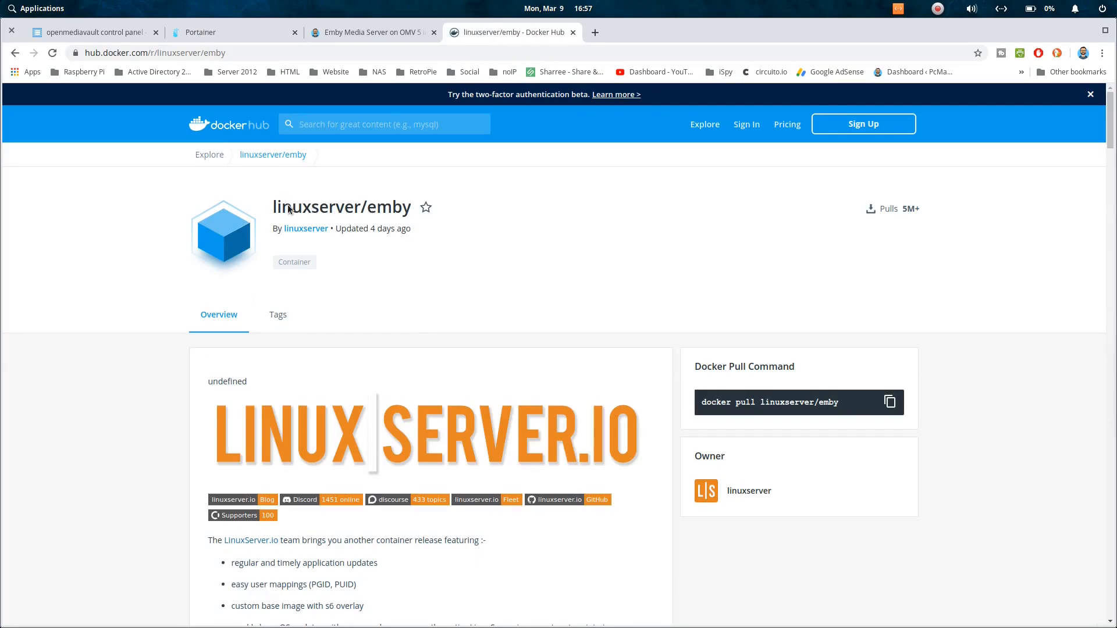
double_click(342, 207)
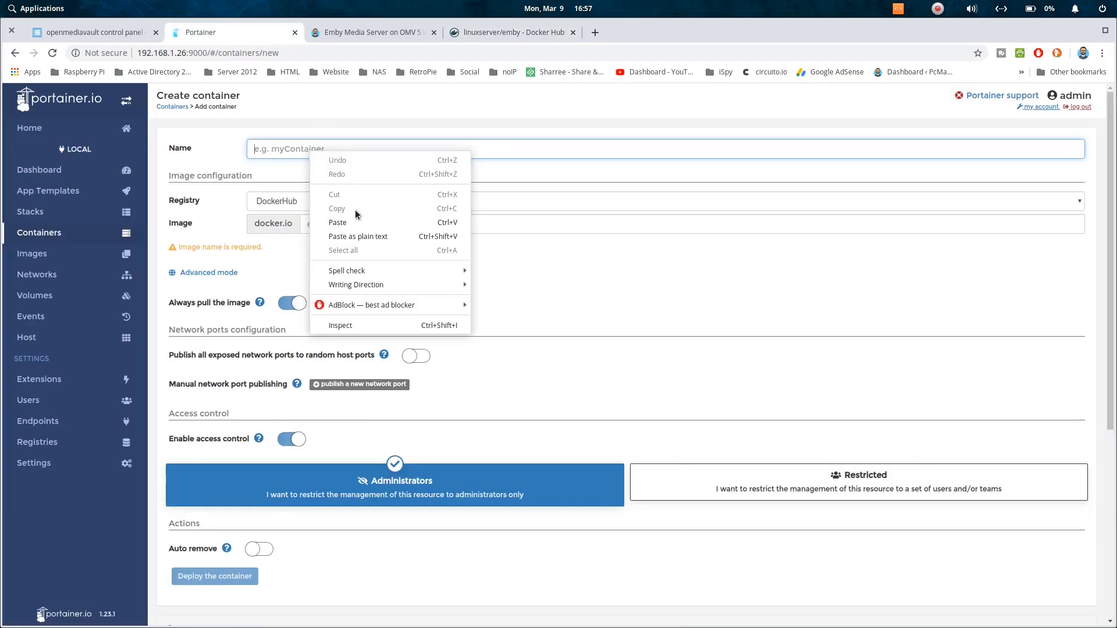
Step: Name the new container linuxserver/emby and set its image to emby
click(336, 222)
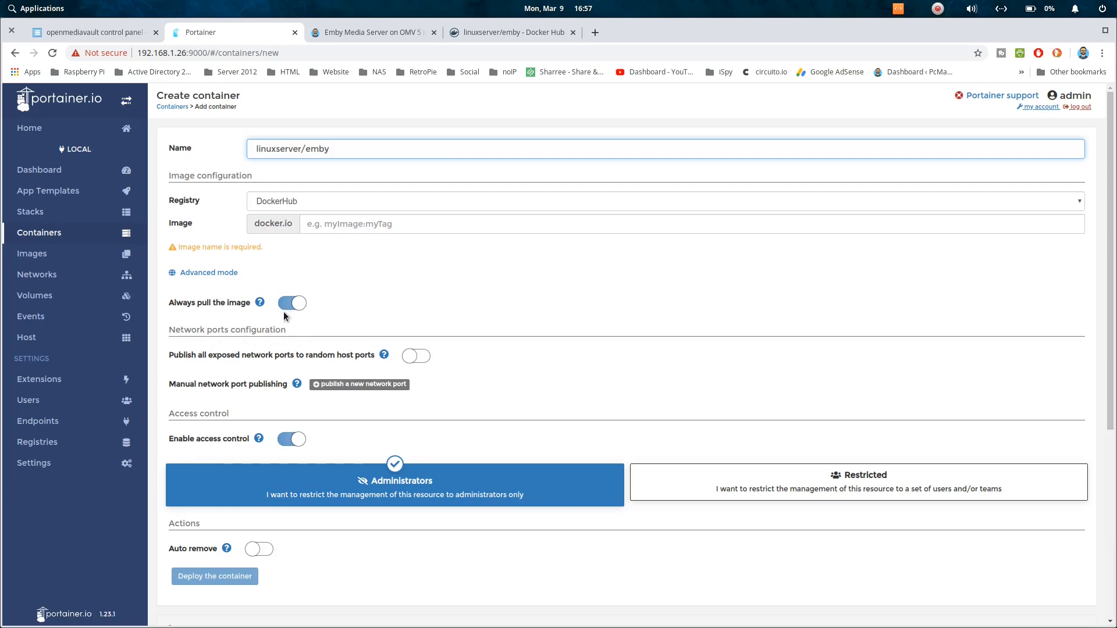
mouse_move(319, 205)
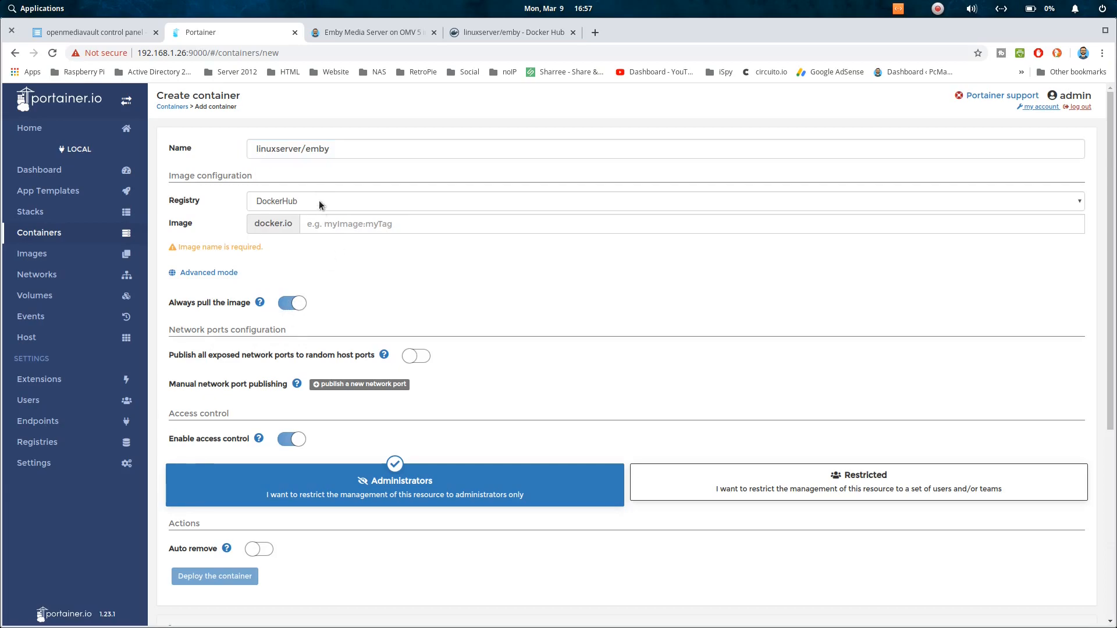
click(641, 223)
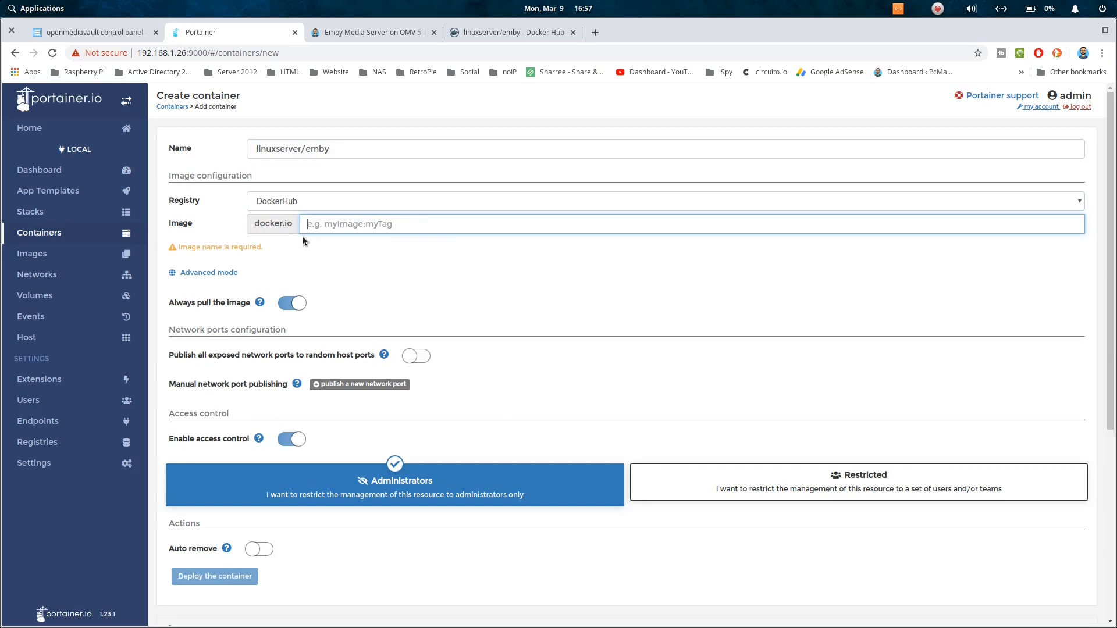
text(emby)
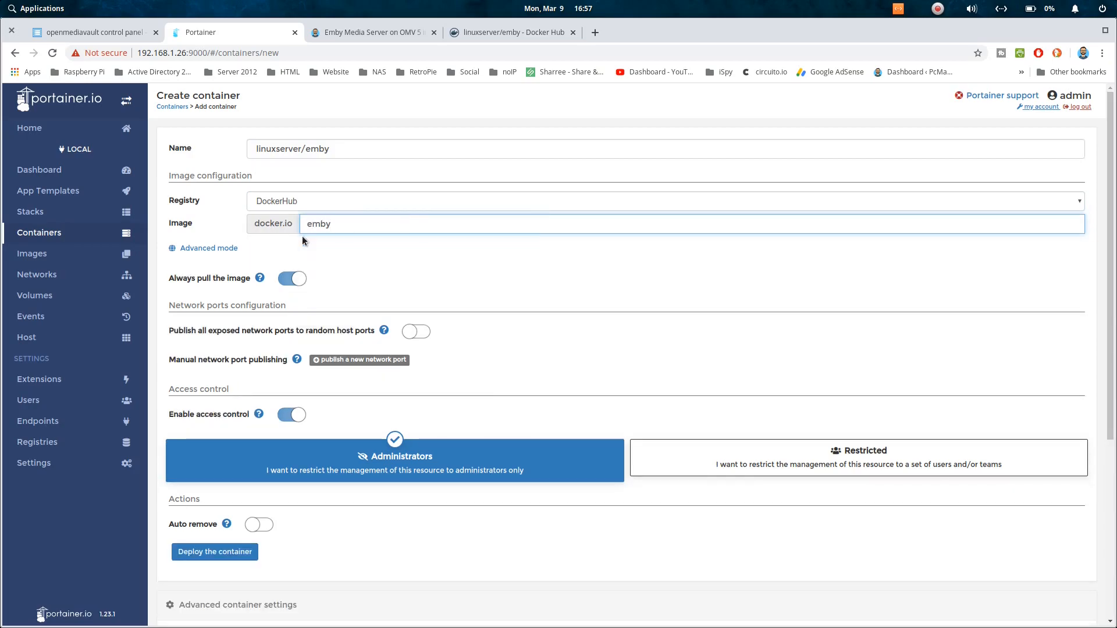
Step: Add two empty port-mapping rows and bring up the PcMac Emby guide
scroll(down, 3)
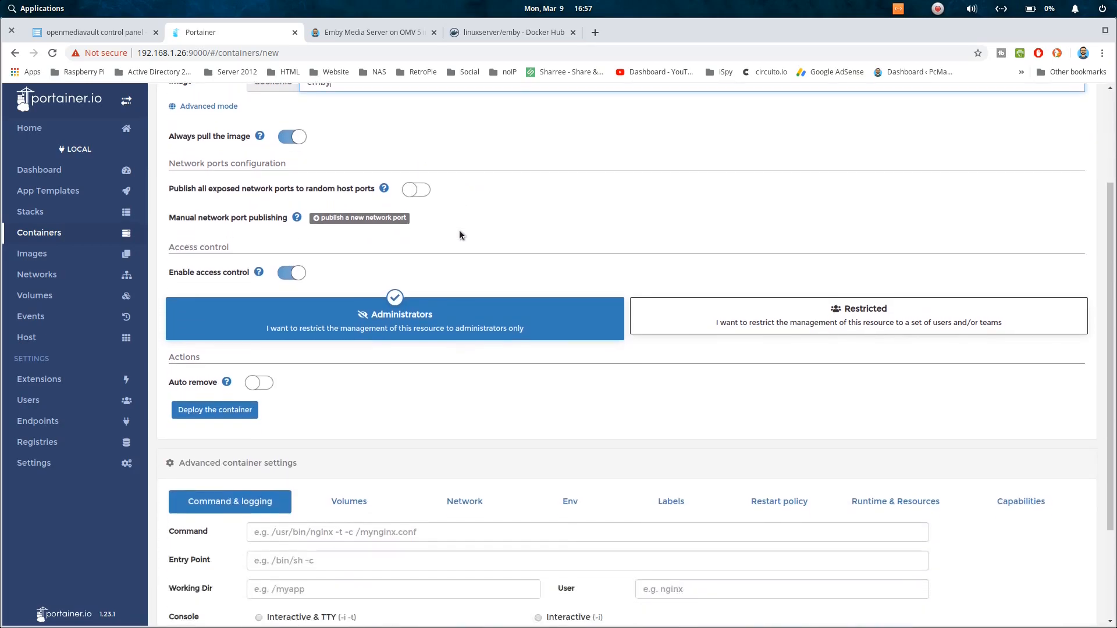
scroll(down, 3)
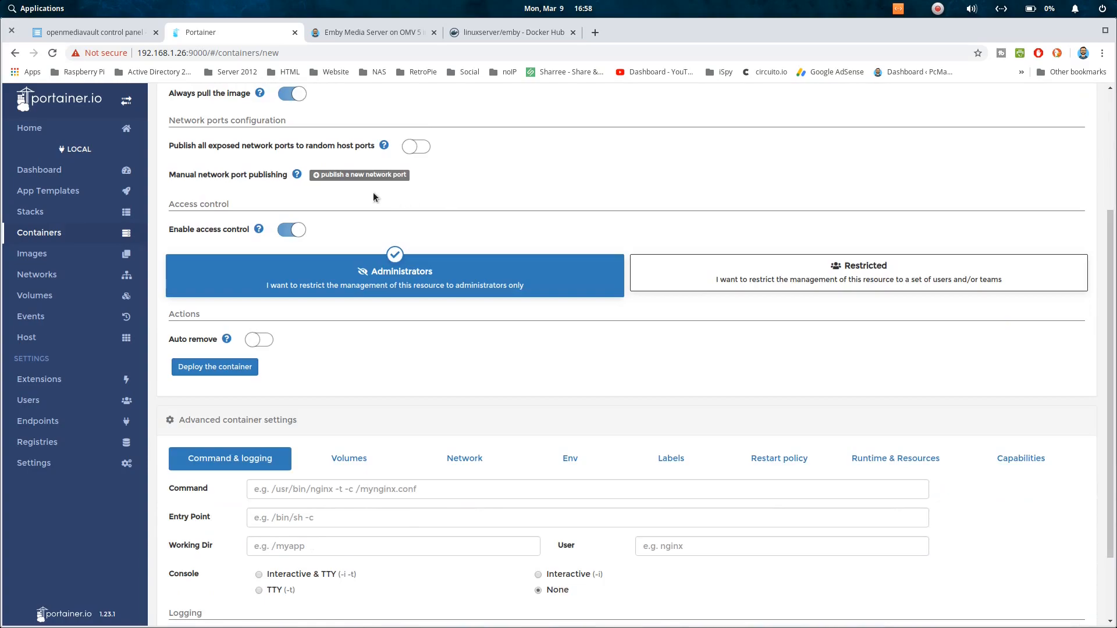
mouse_move(361, 179)
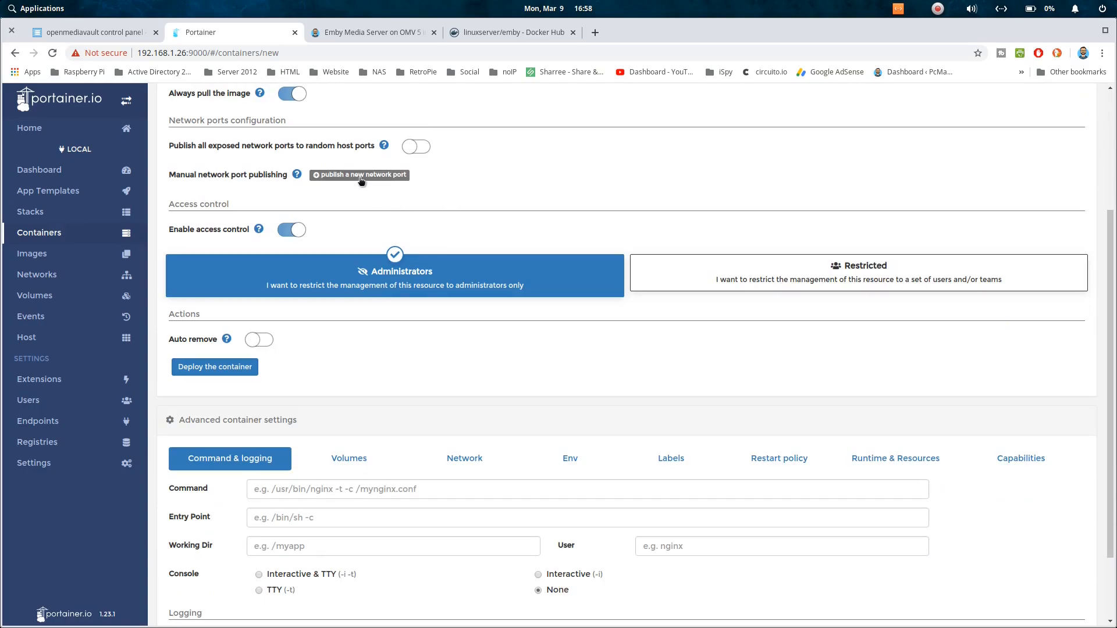
click(359, 174)
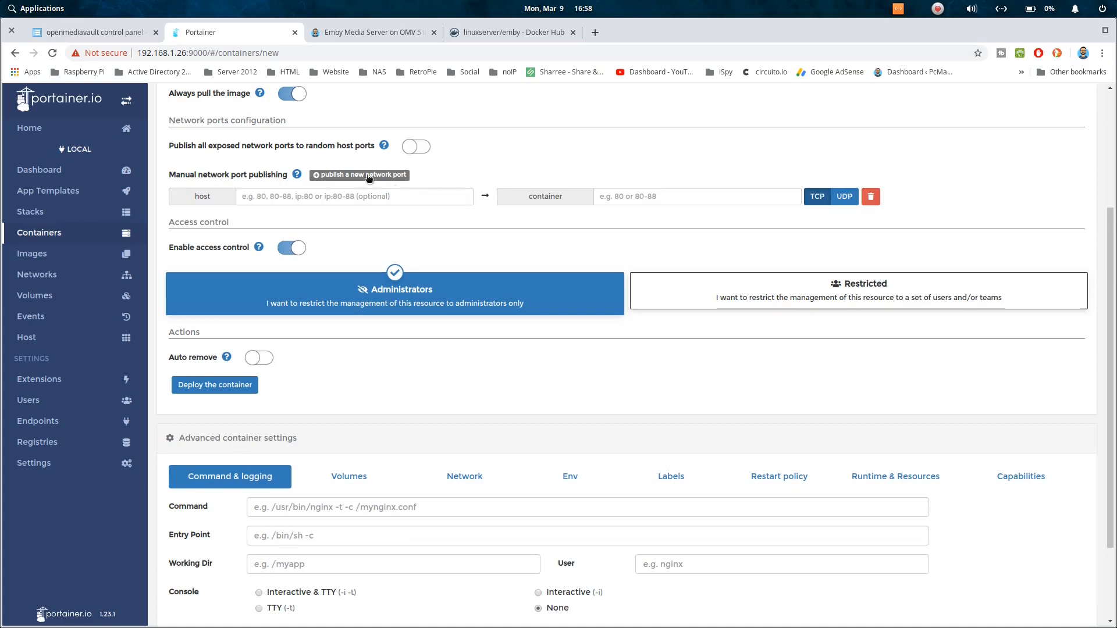
click(359, 175)
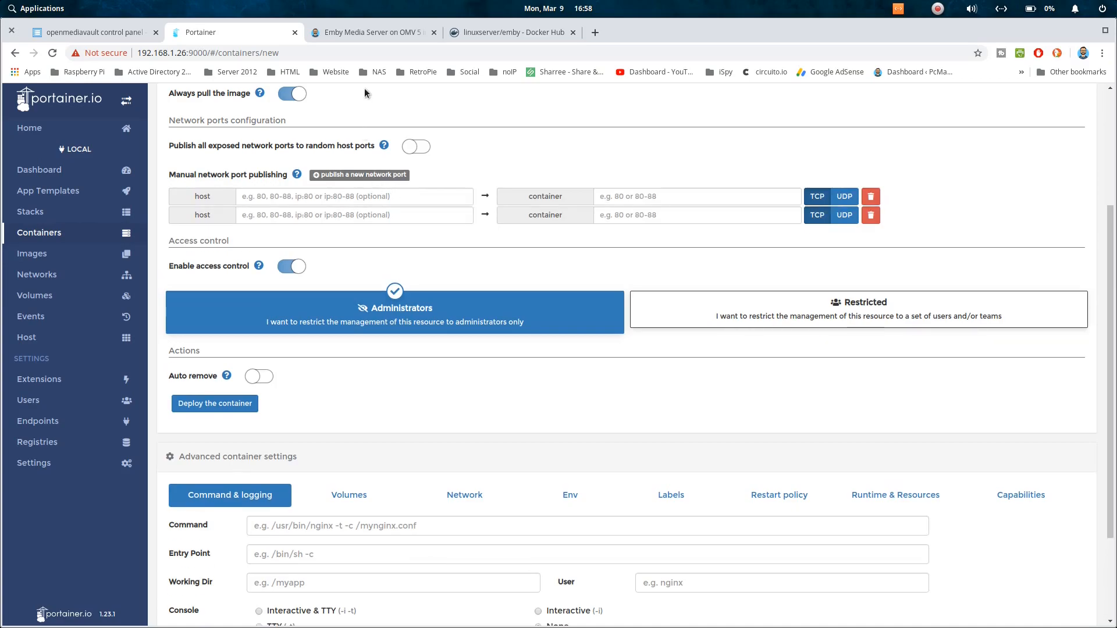
click(370, 32)
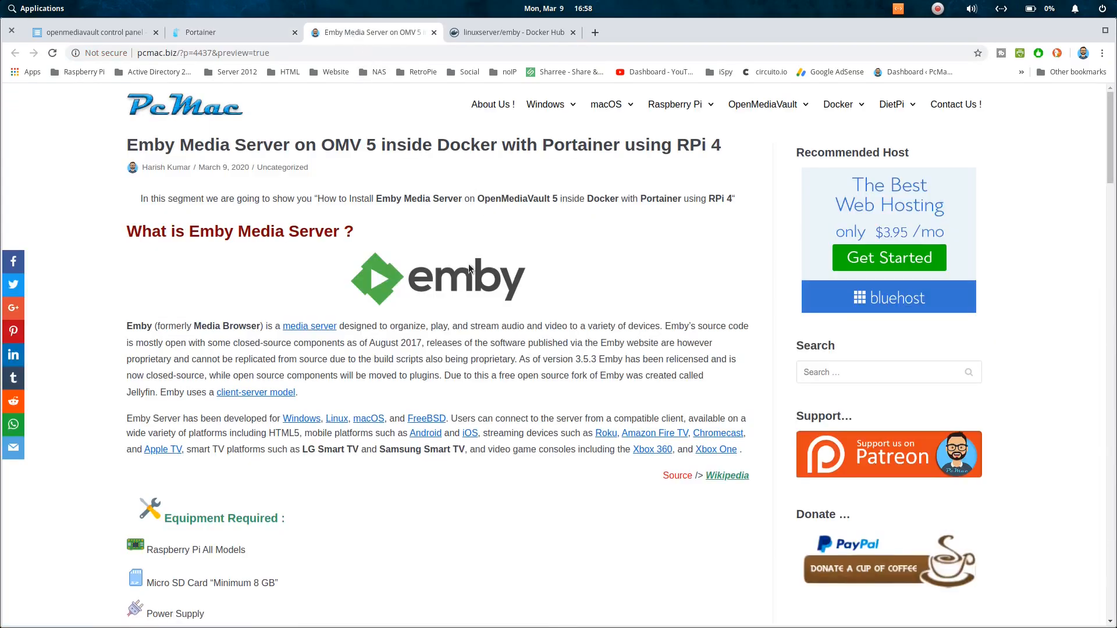
Step: Scroll the PcMac guide to its Docker Compose listing with ports 8096 and 8920
scroll(down, 3)
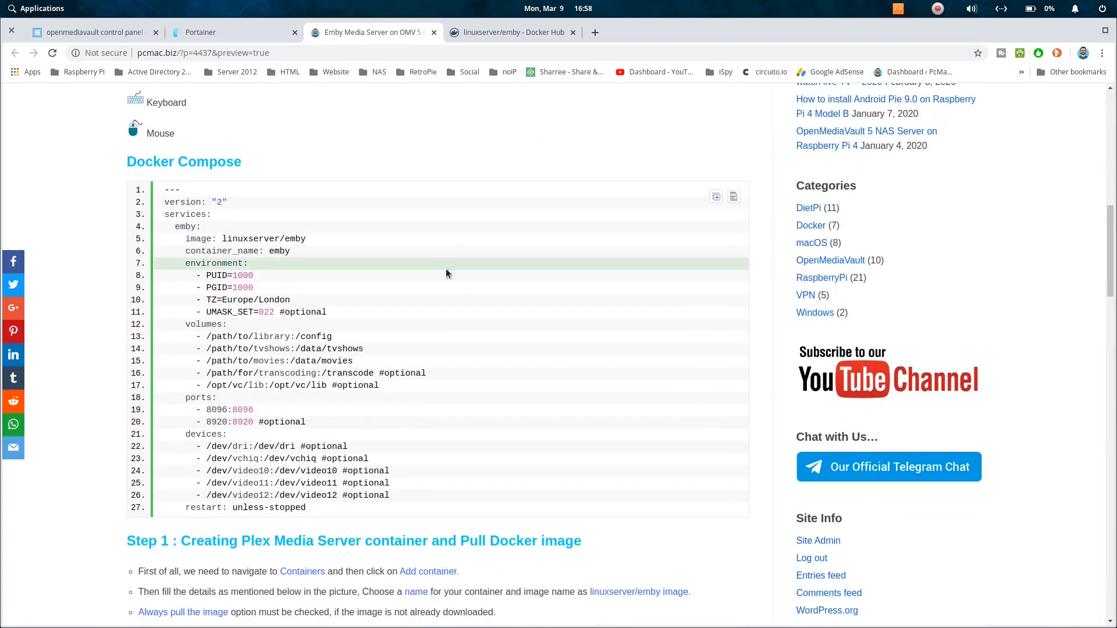
mouse_move(400, 204)
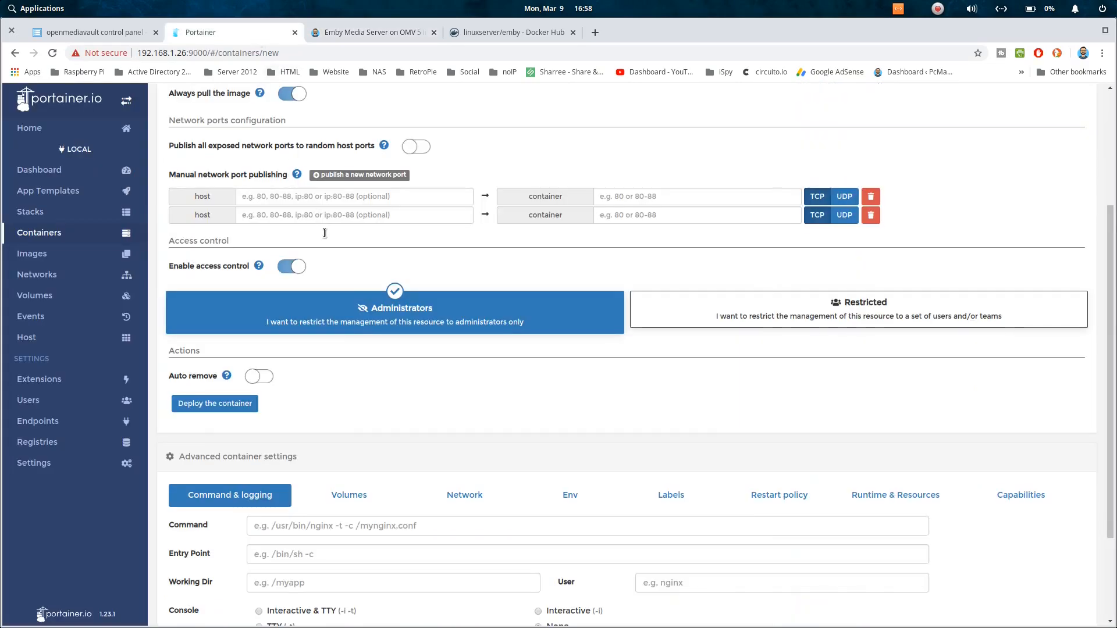
Step: Fill the port mappings 8096→8096 and 8920→8920, then reopen the guide for volume paths
text(809)
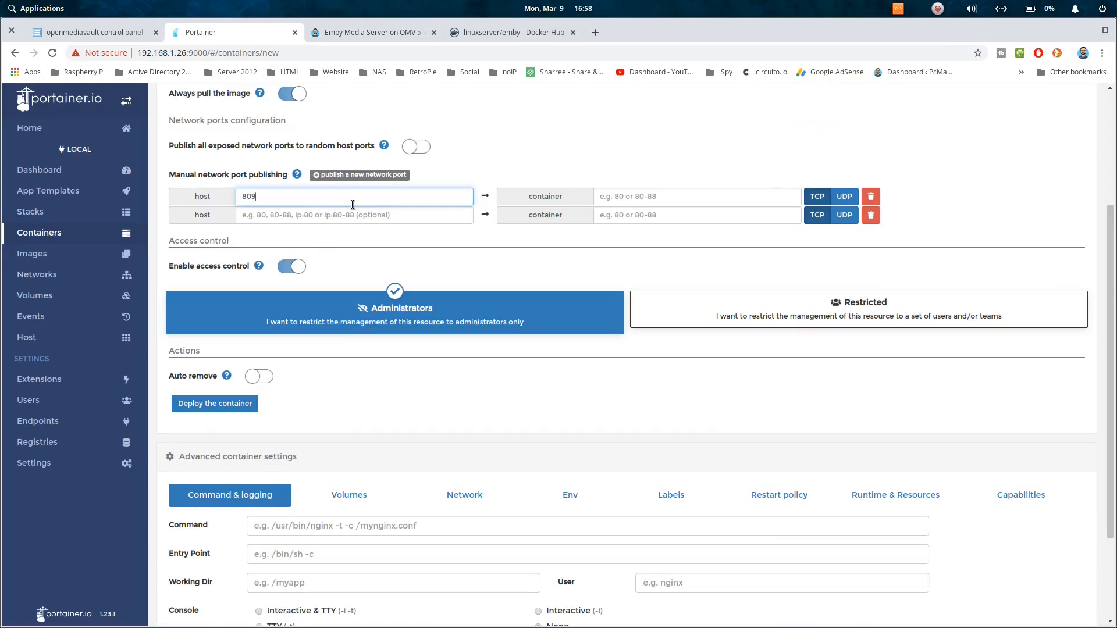
click(368, 32)
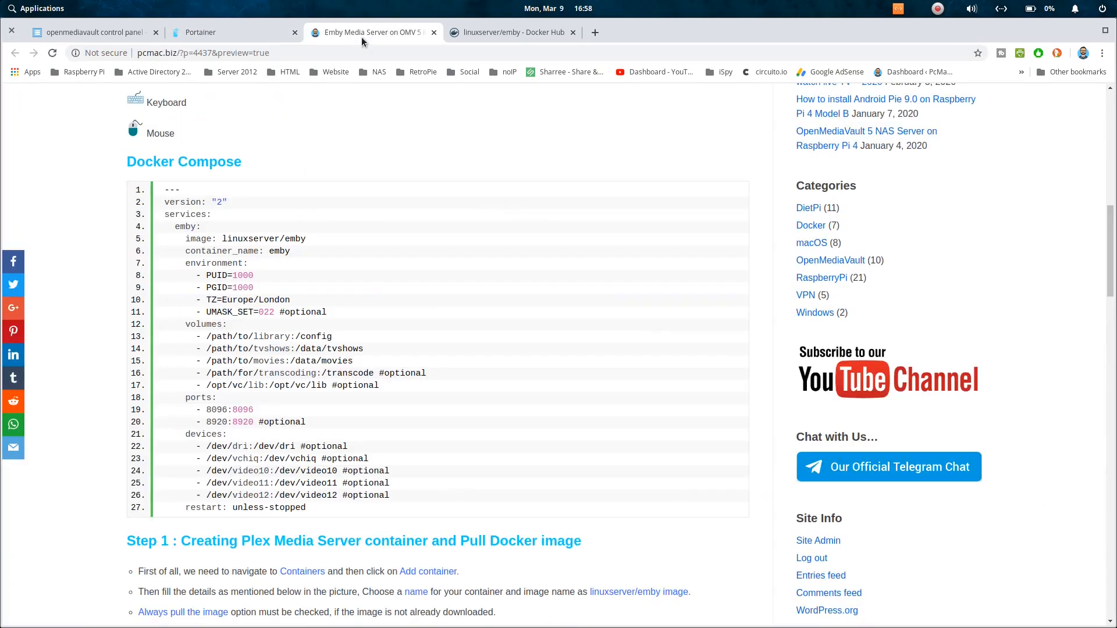
mouse_move(253, 47)
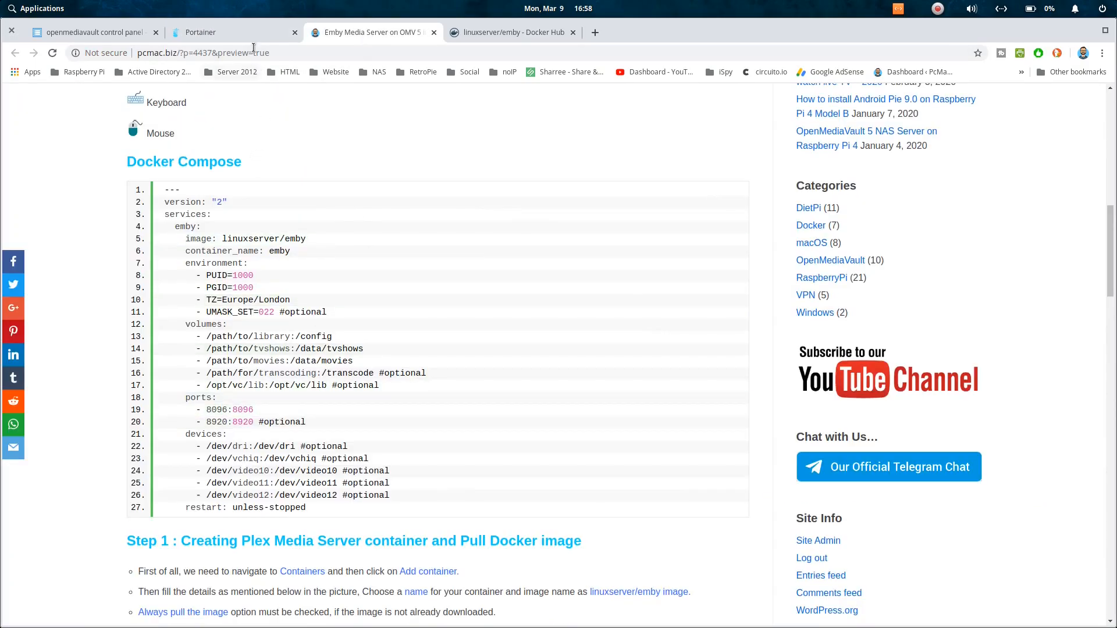
click(200, 32)
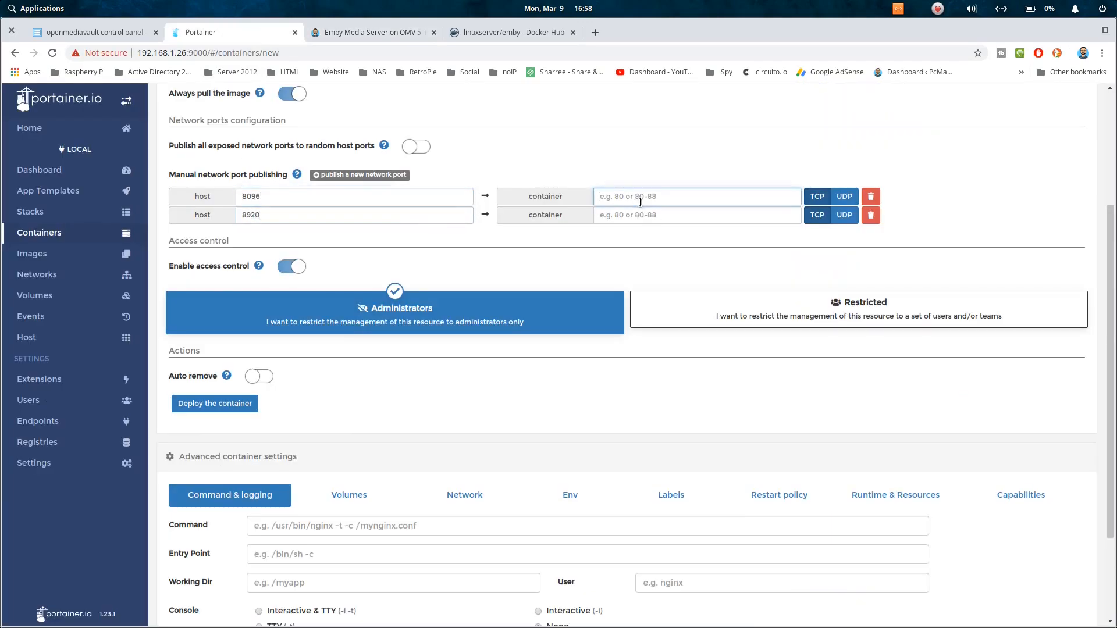
text(8096)
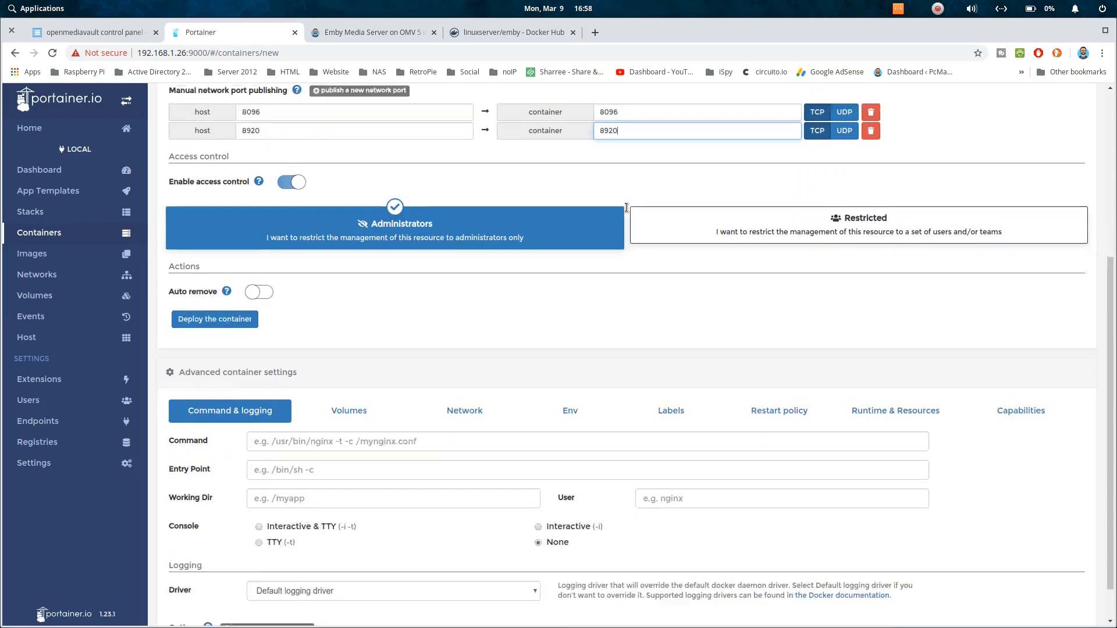
scroll(down, 3)
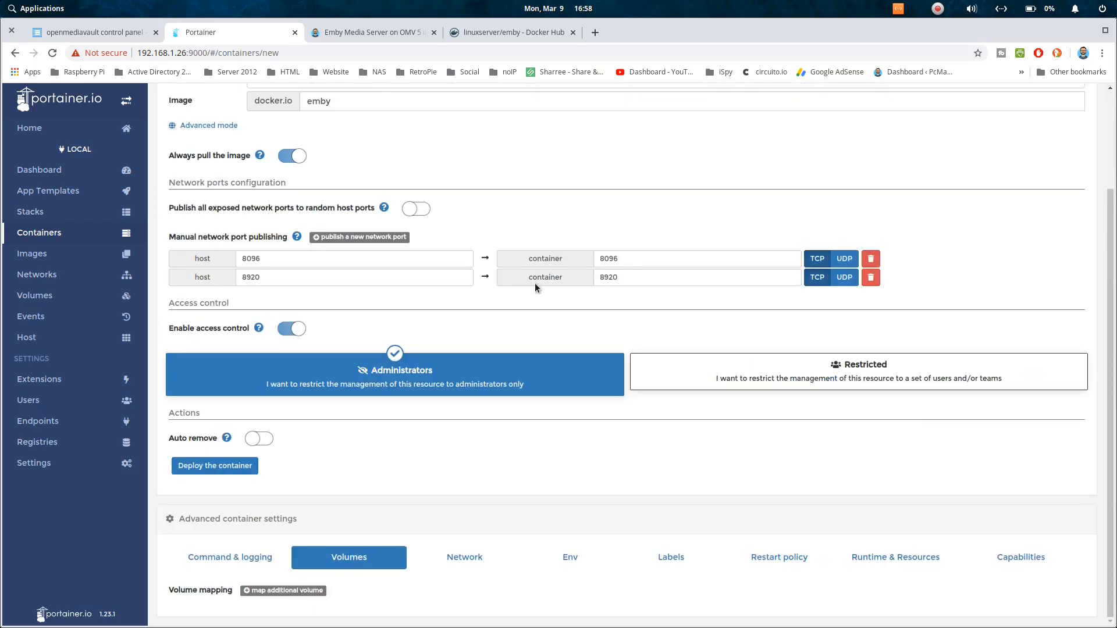
mouse_move(371, 32)
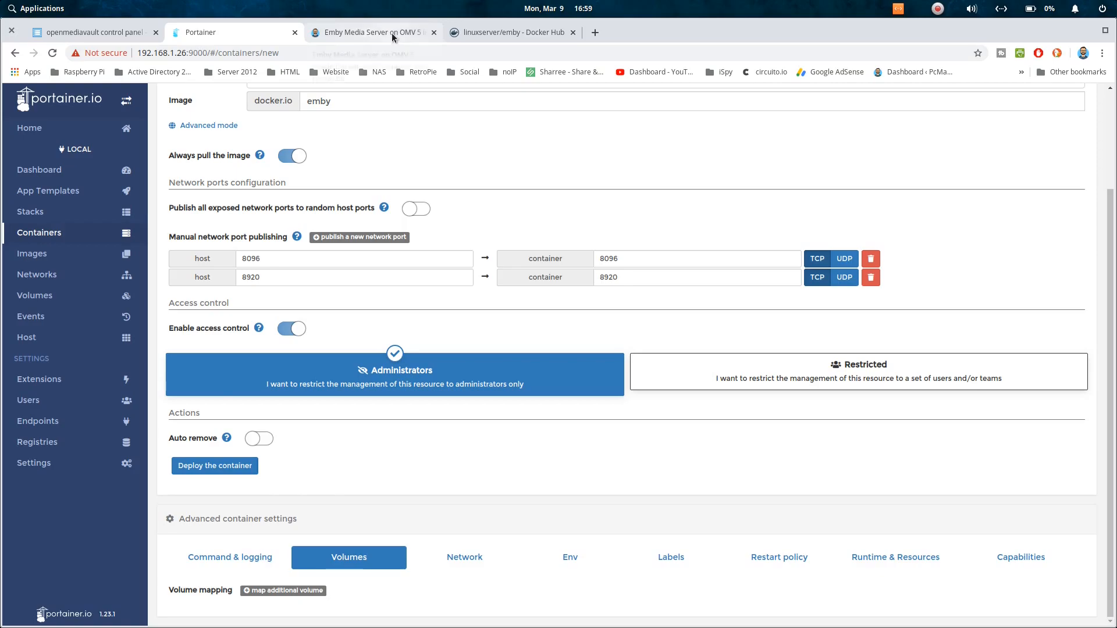
click(363, 32)
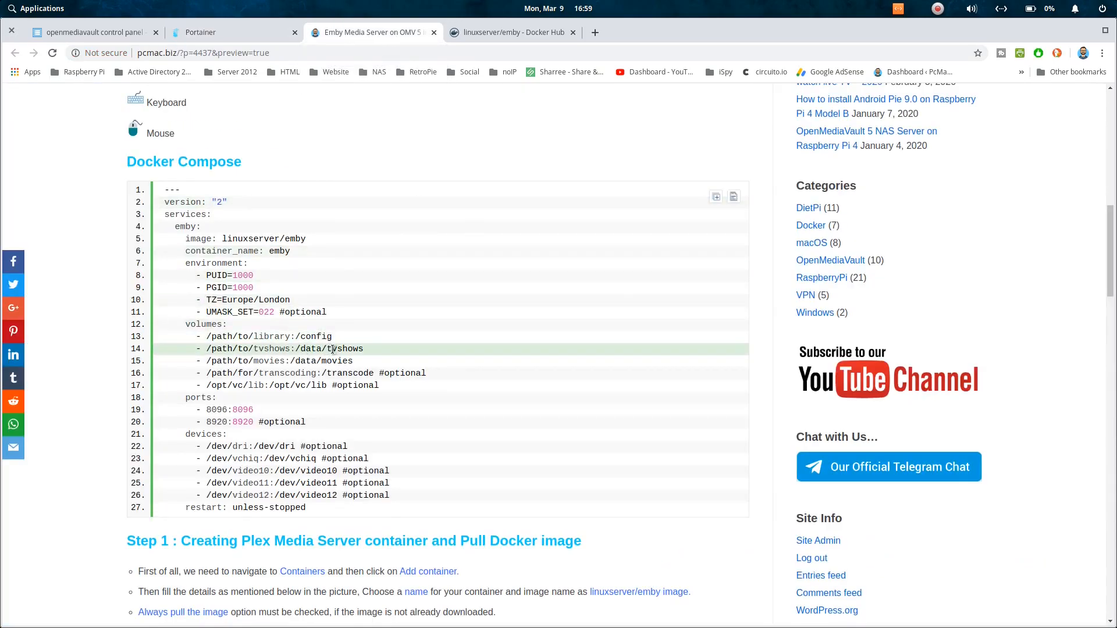
click(349, 360)
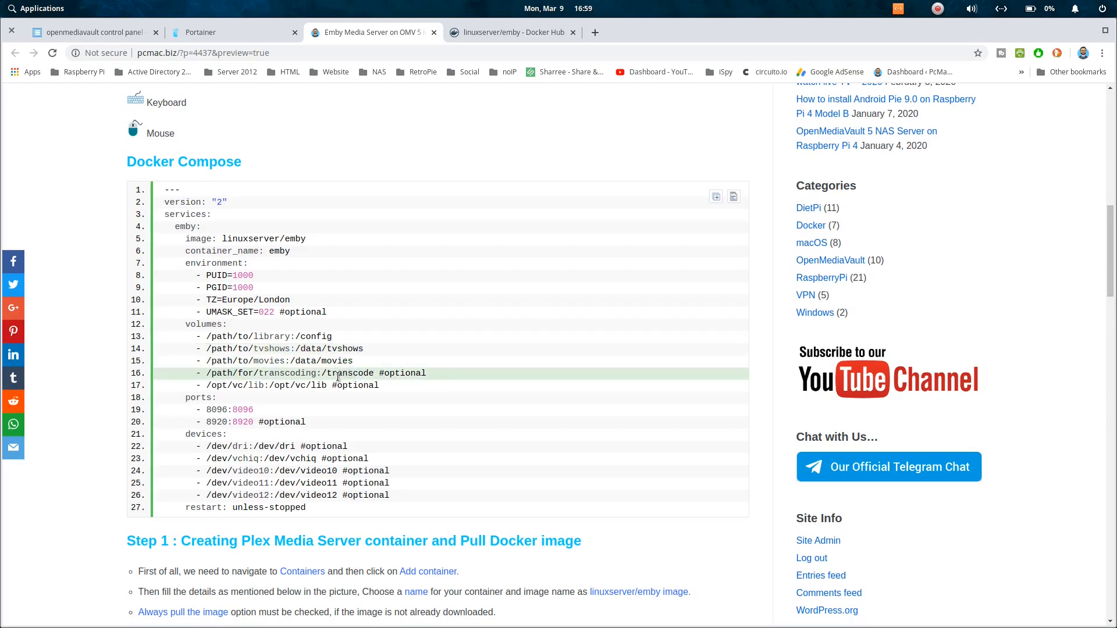
mouse_move(320, 398)
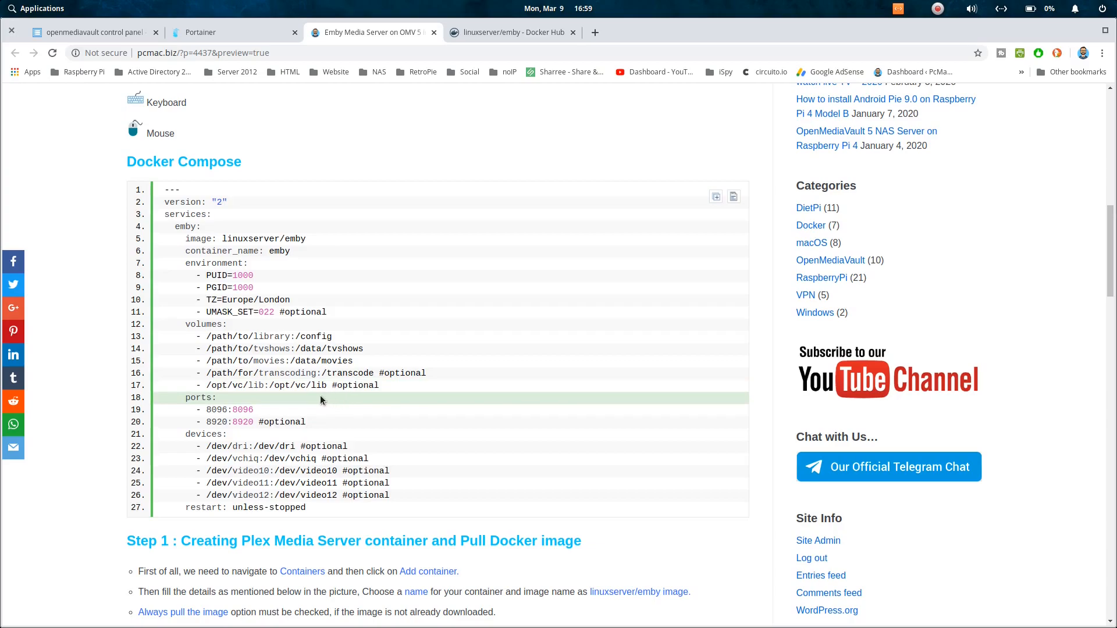
mouse_move(419, 391)
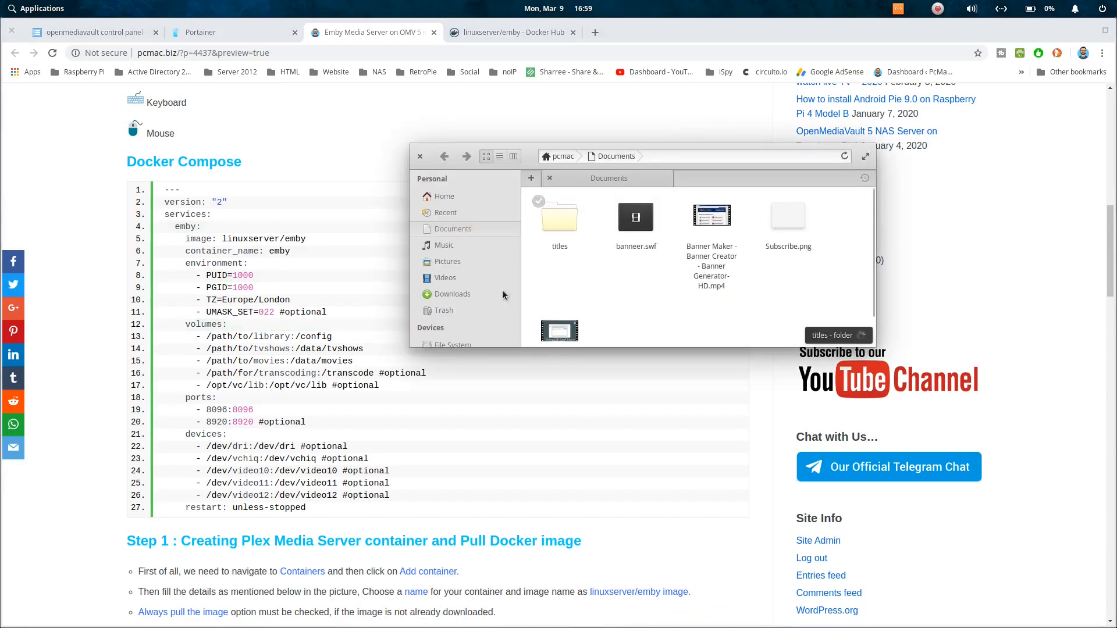
Step: Create an emby folder in the RASPBERRYPI containers share through the network browser
scroll(down, 3)
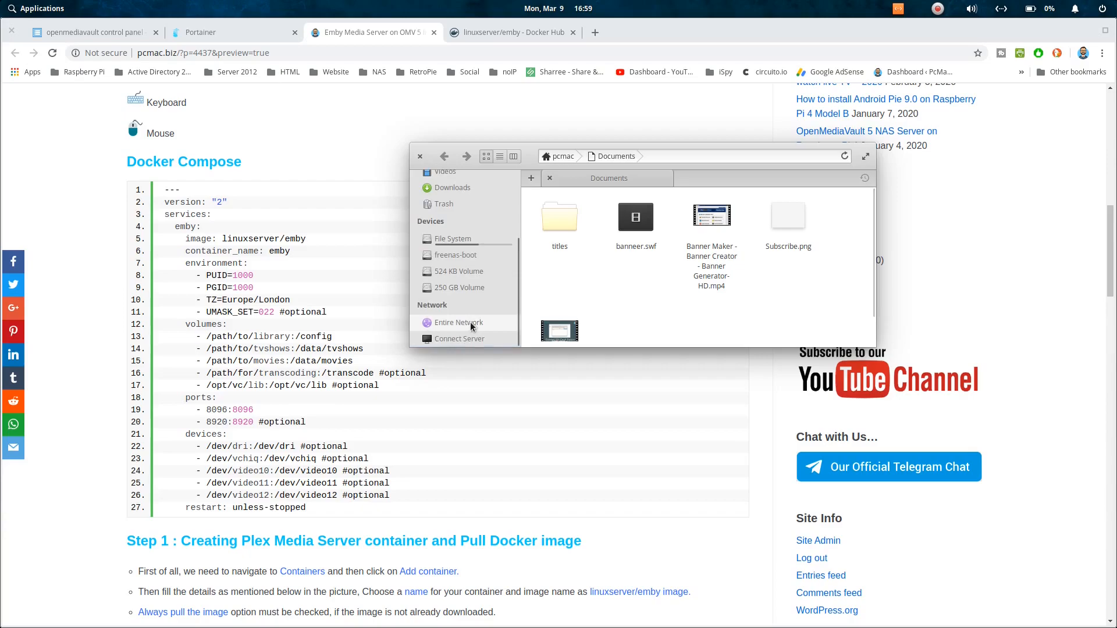
click(457, 322)
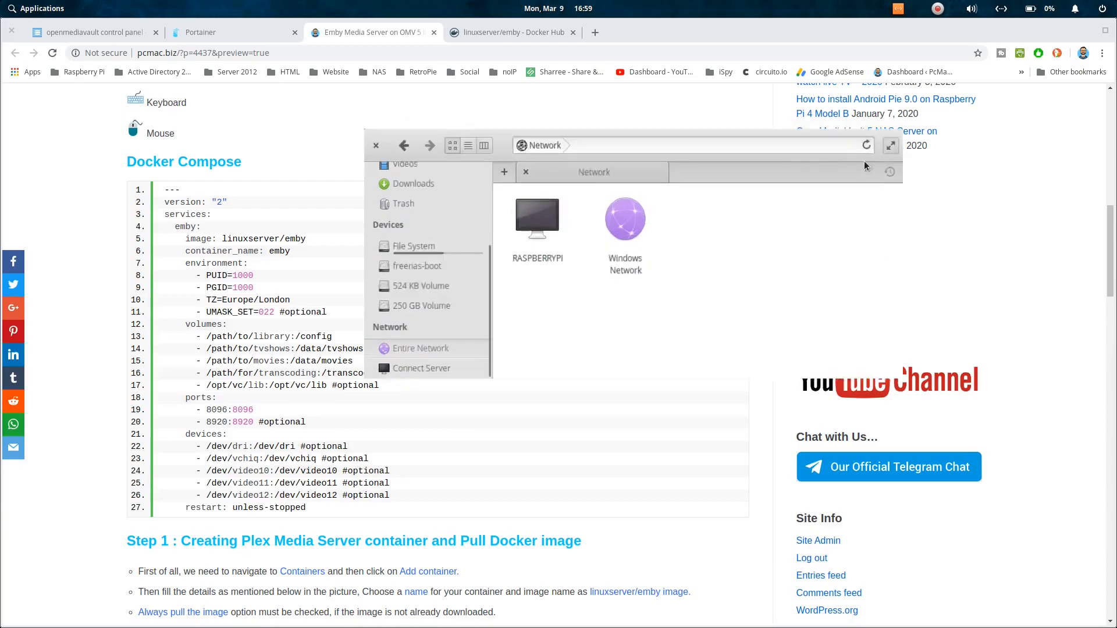
double_click(536, 216)
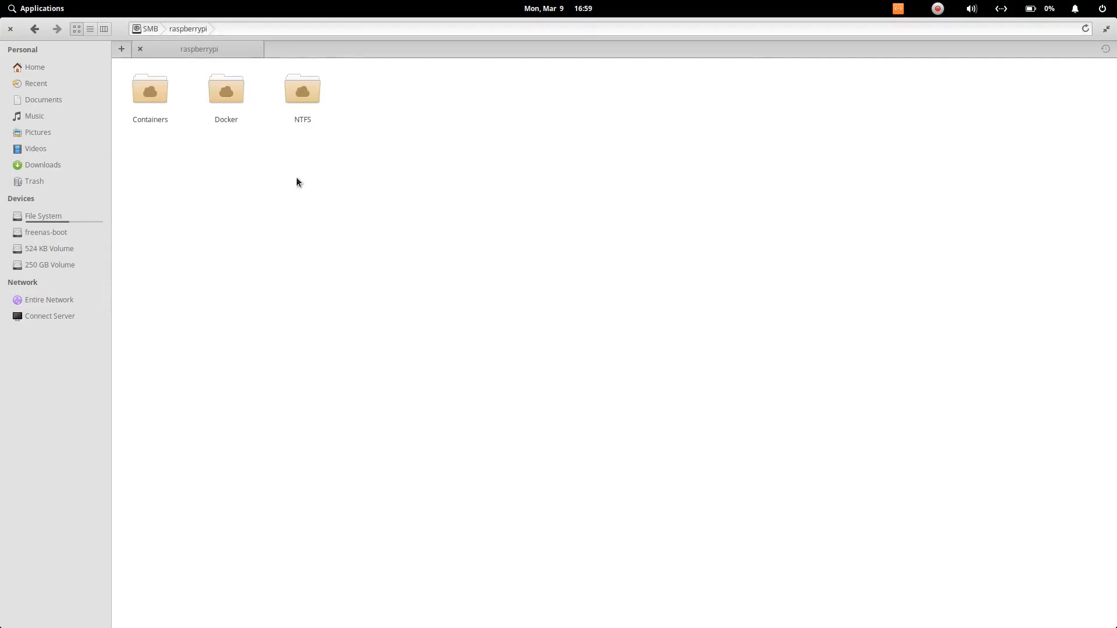
double_click(150, 89)
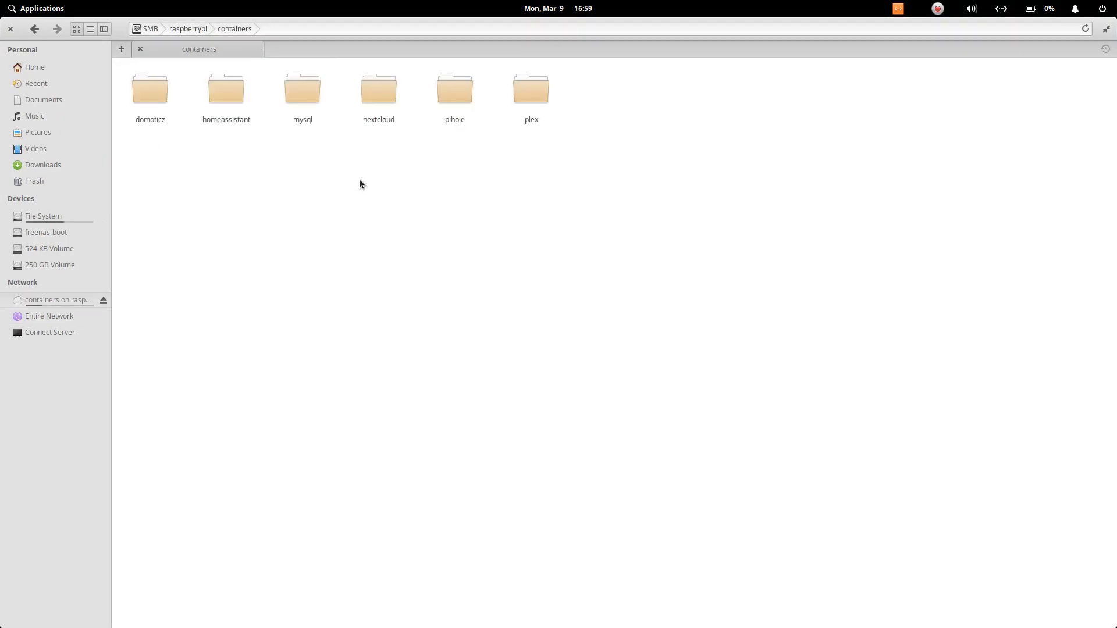
right_click(360, 184)
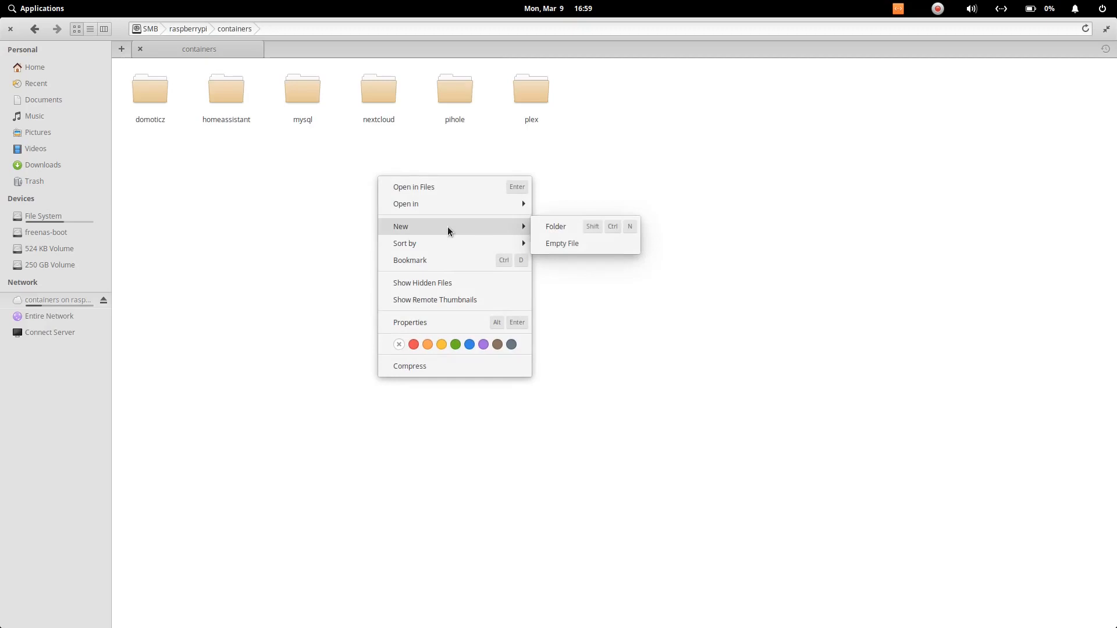
click(555, 226)
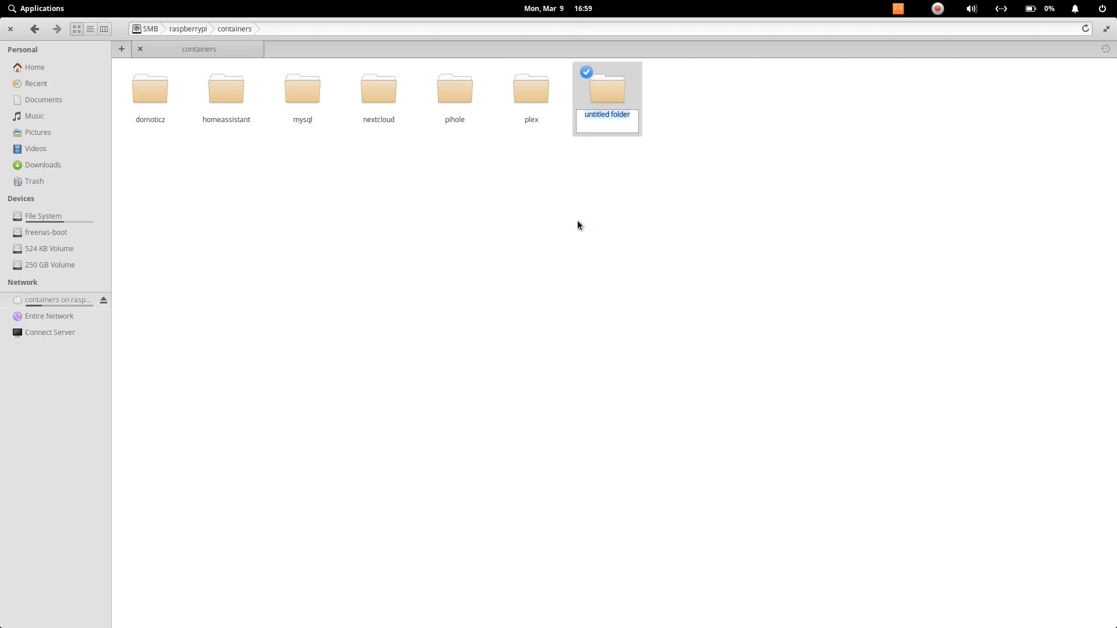
text(emby)
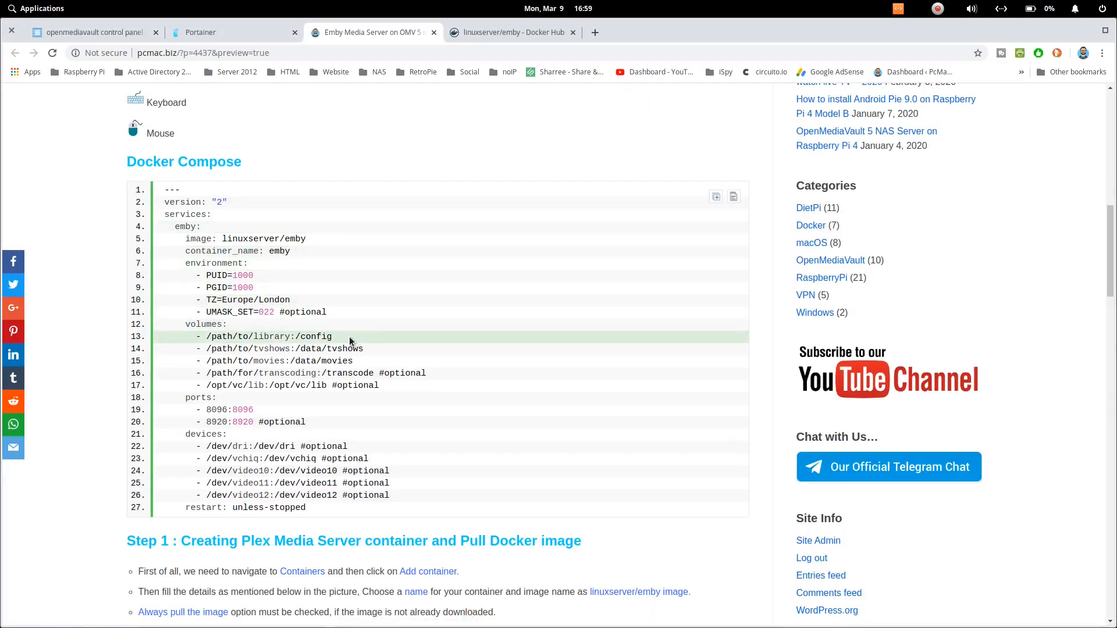
mouse_move(356, 373)
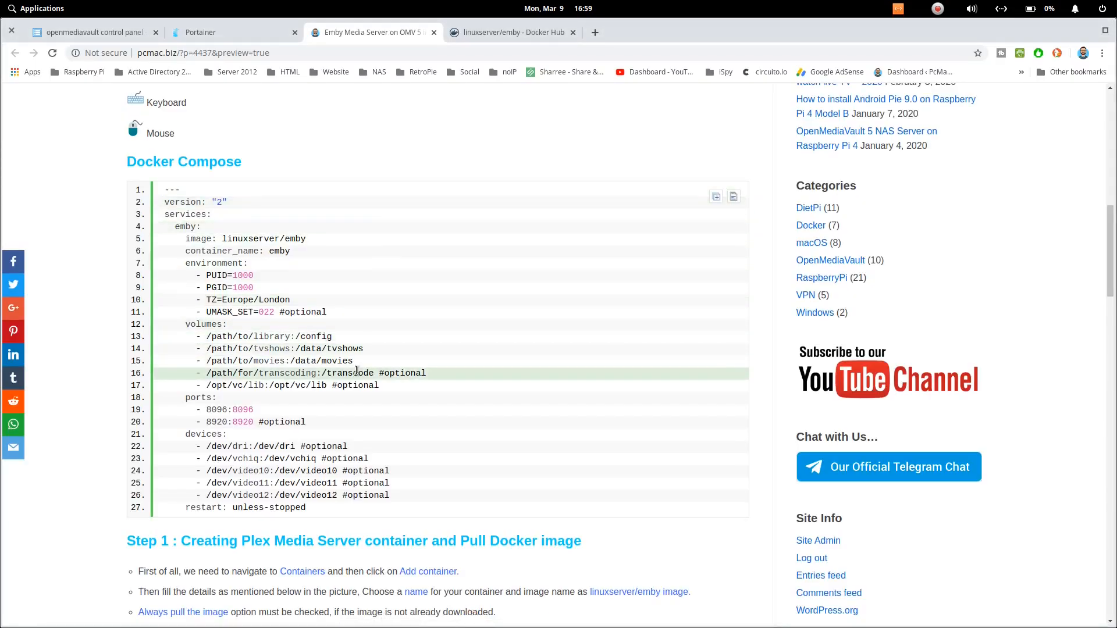
Step: Add a config subfolder inside emby and open the plex folder holding config, movies, photos, tv
right_click(150, 89)
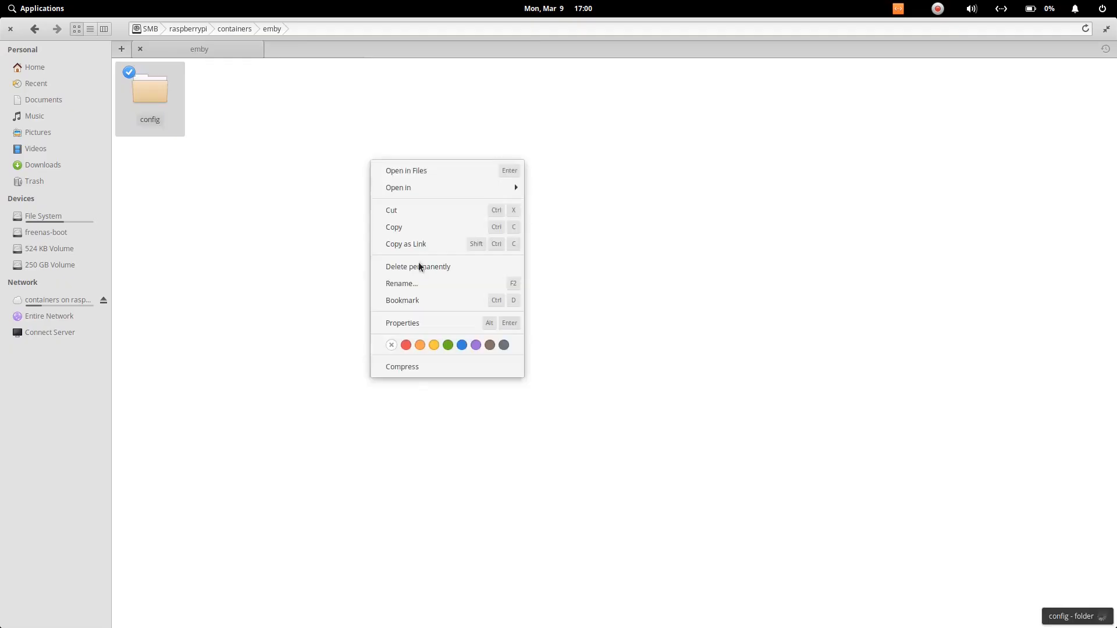
click(122, 48)
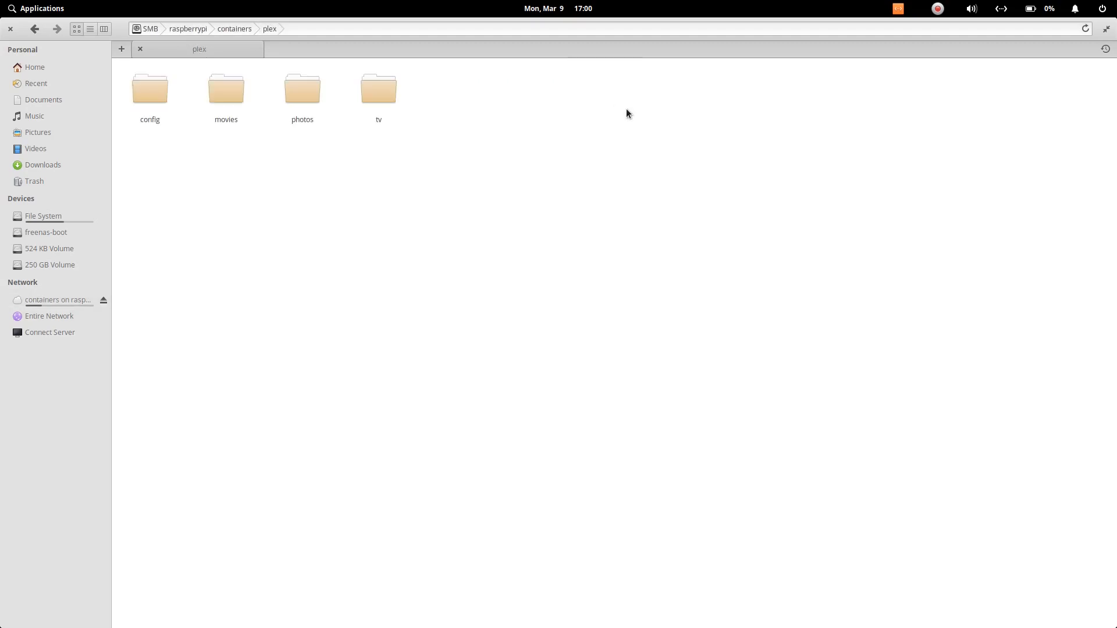
click(378, 89)
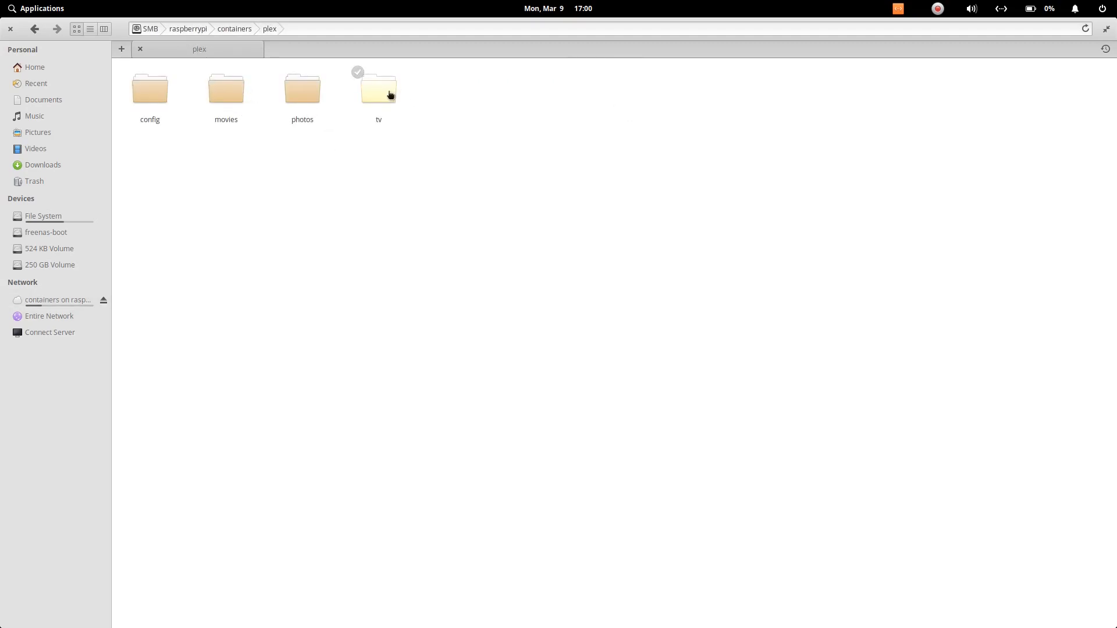
mouse_move(378, 92)
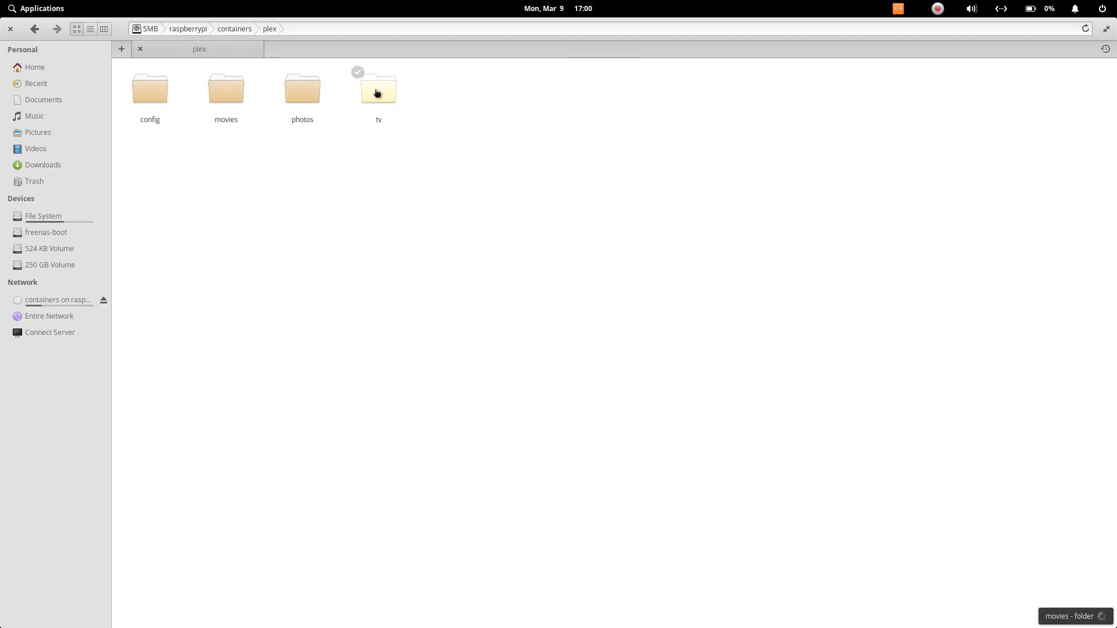
mouse_move(348, 277)
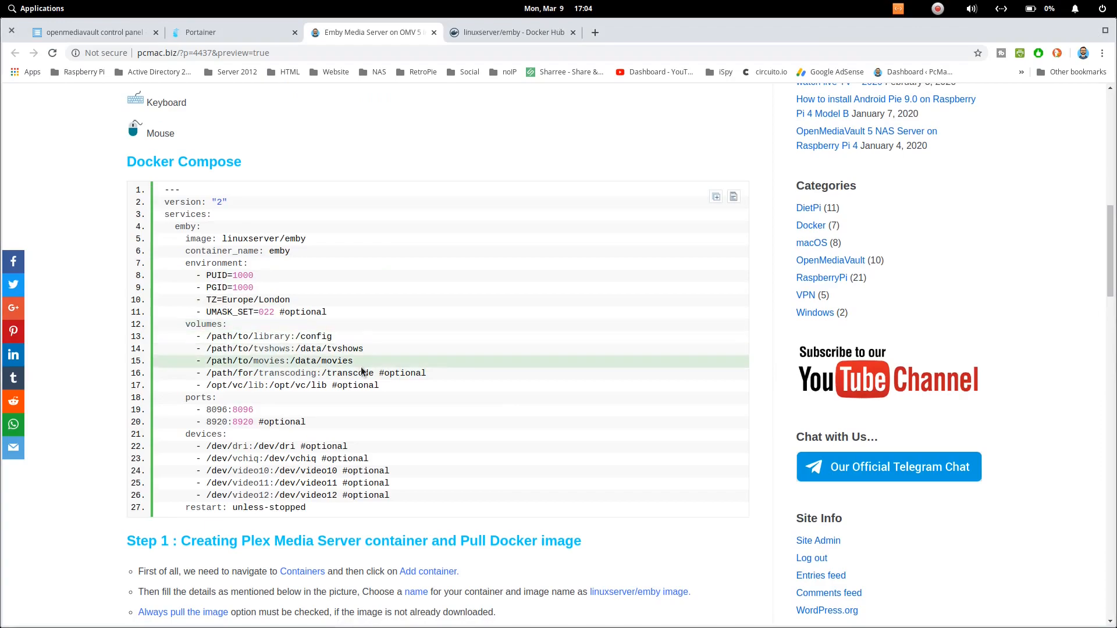
mouse_move(505, 42)
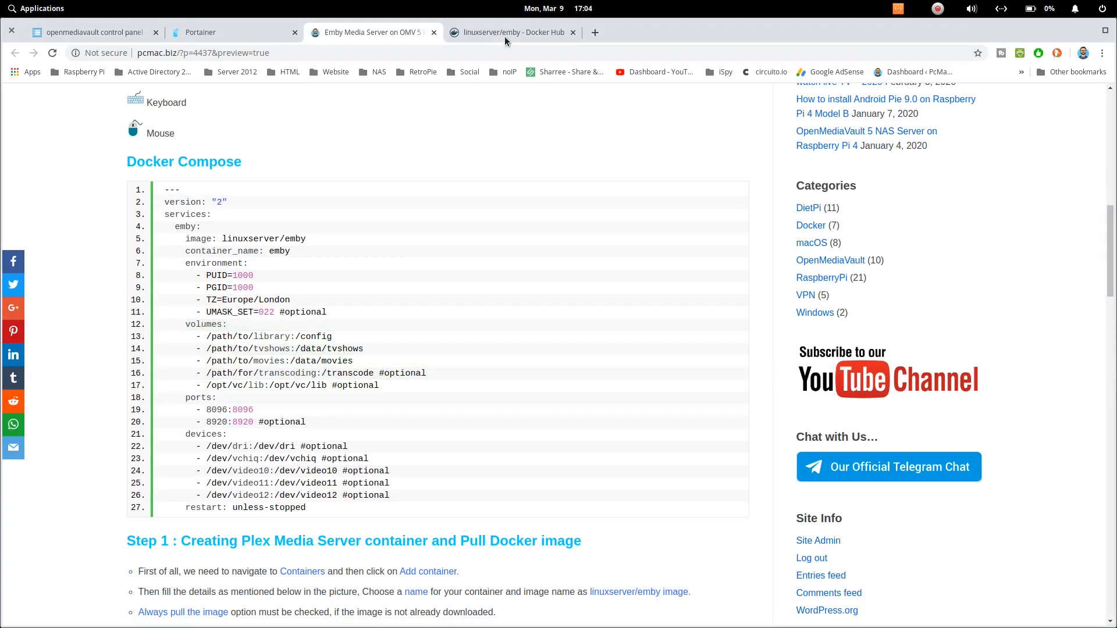
Step: Add five empty volume-mapping rows, checking the guide's /config line for reference
click(200, 32)
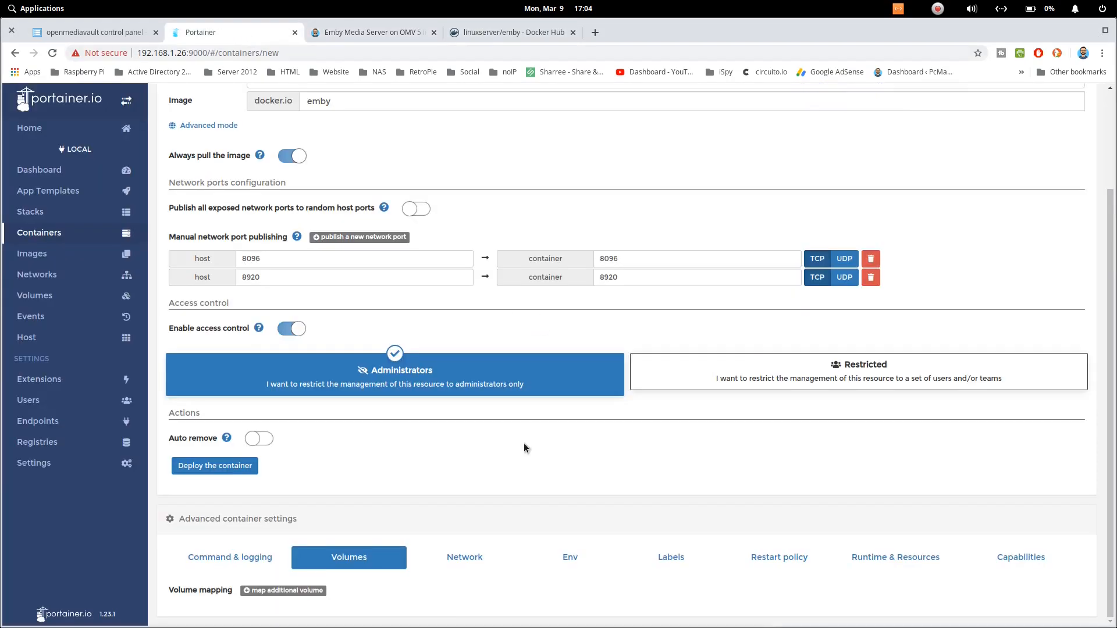
click(283, 590)
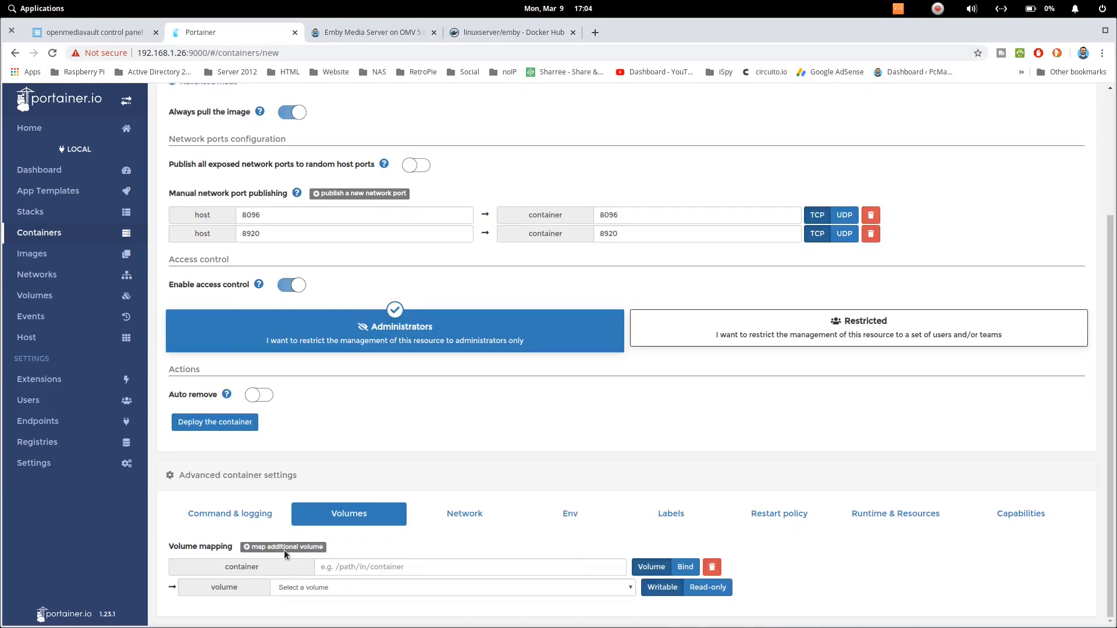
click(282, 546)
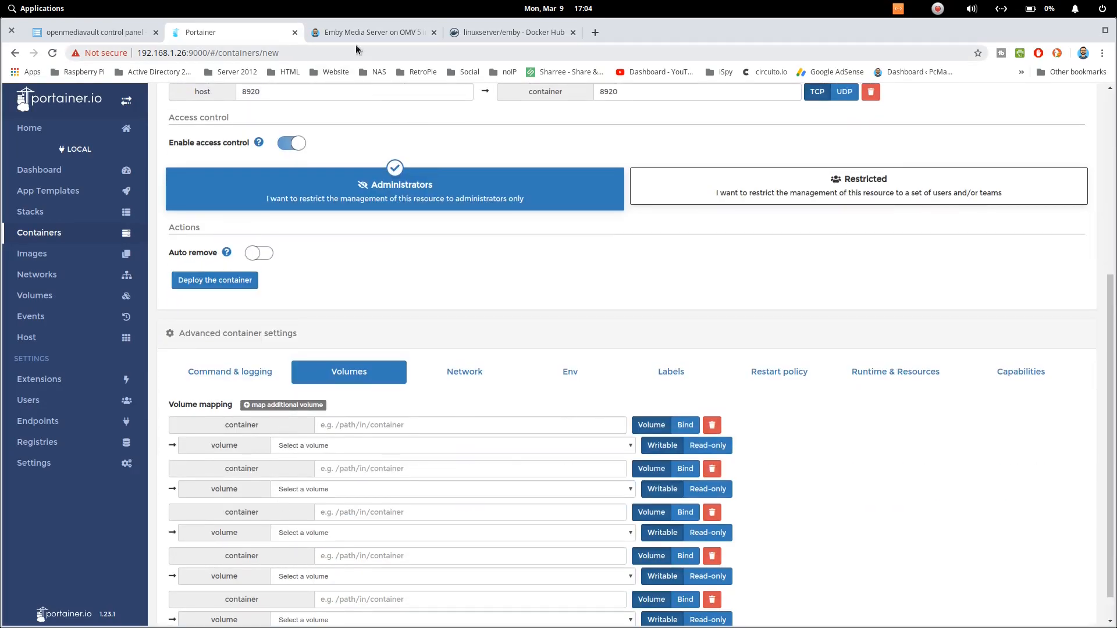
click(371, 32)
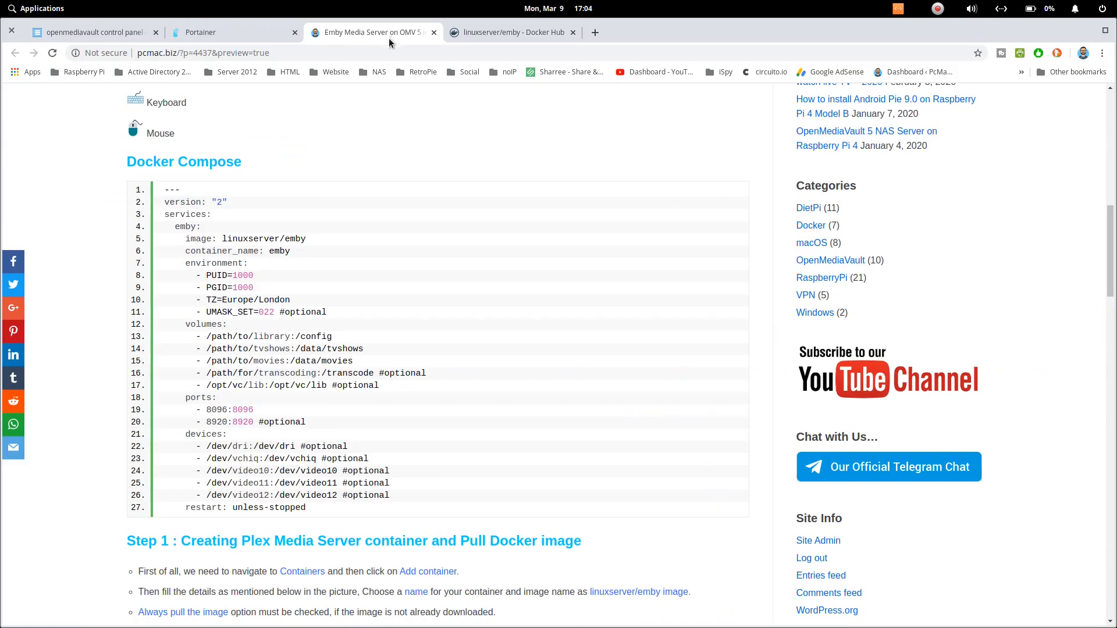
mouse_move(358, 336)
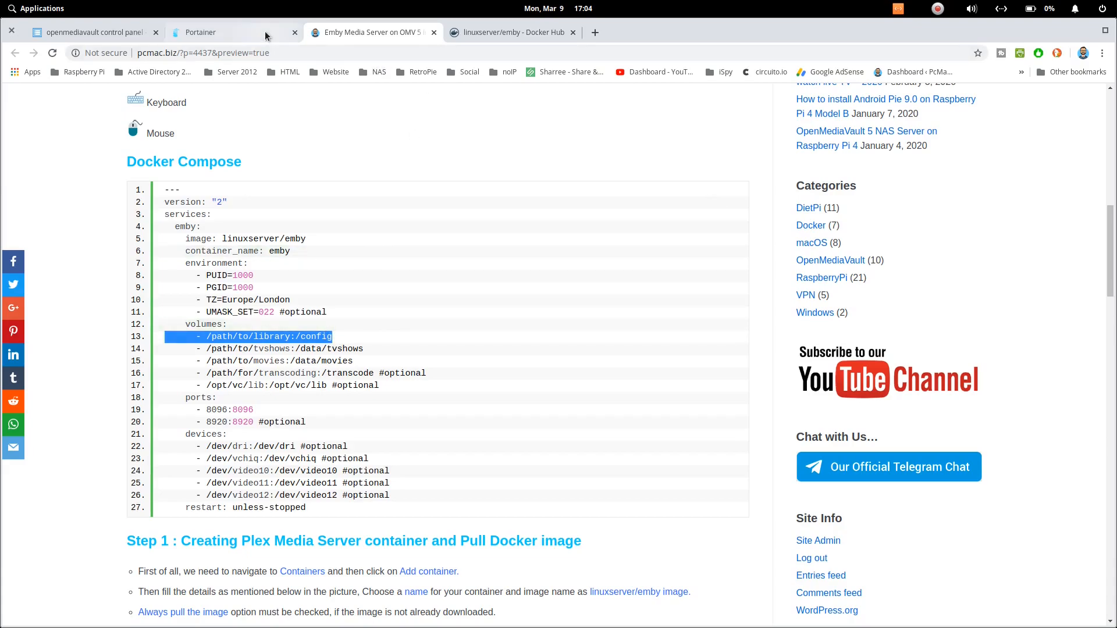
click(200, 32)
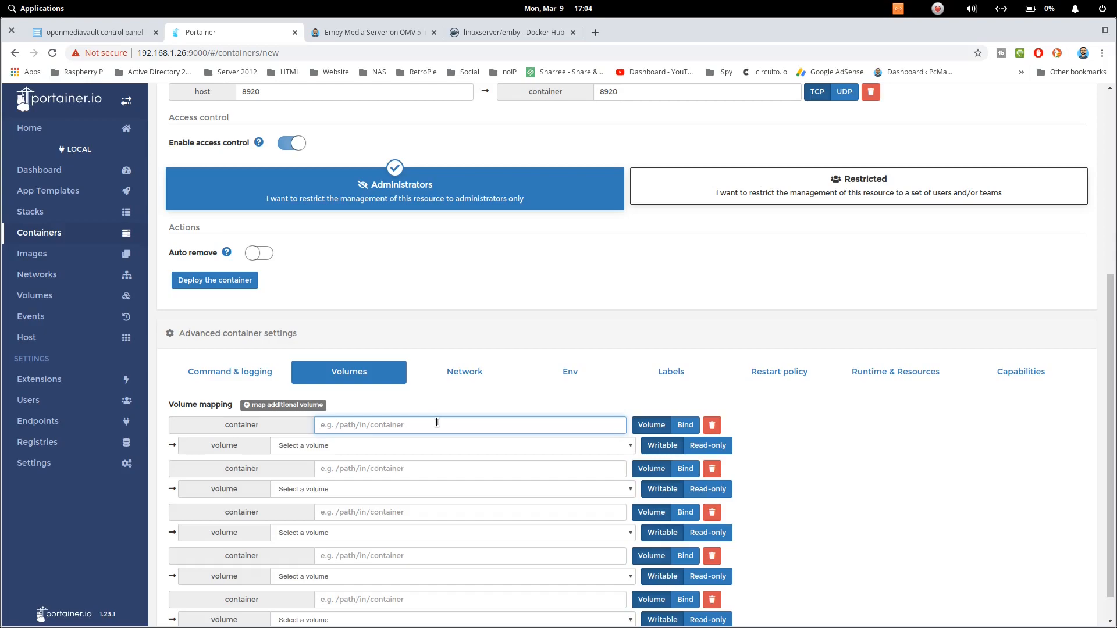
Step: Enter container paths /config, /data/tvshows, /data/movies, /transcode, /opt/vc/lib, binding all but /data/movies
text(/)
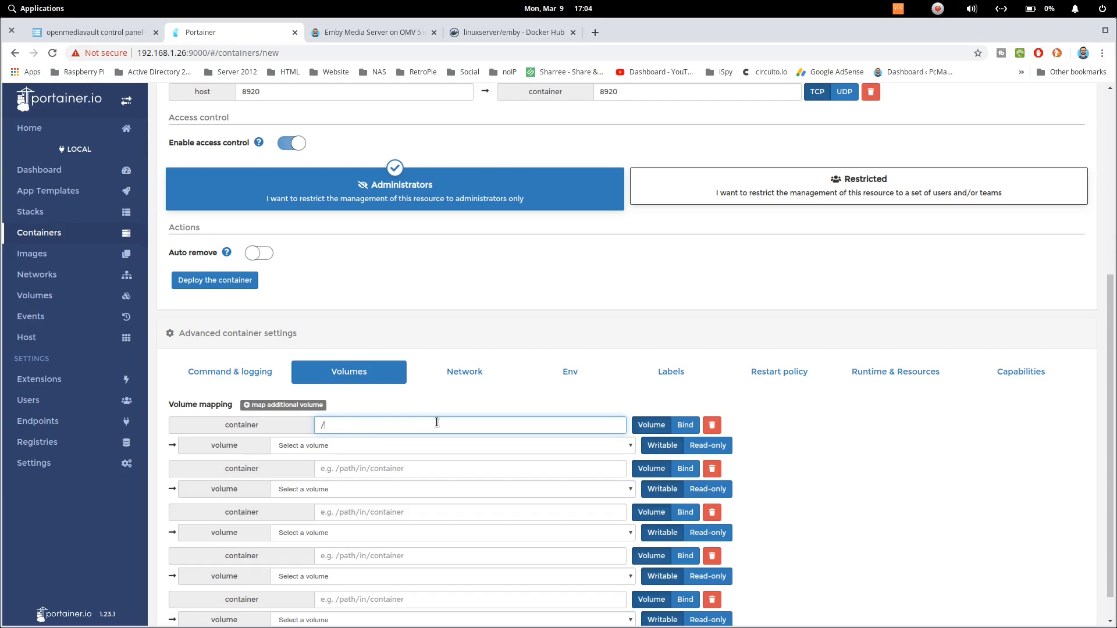
text(config)
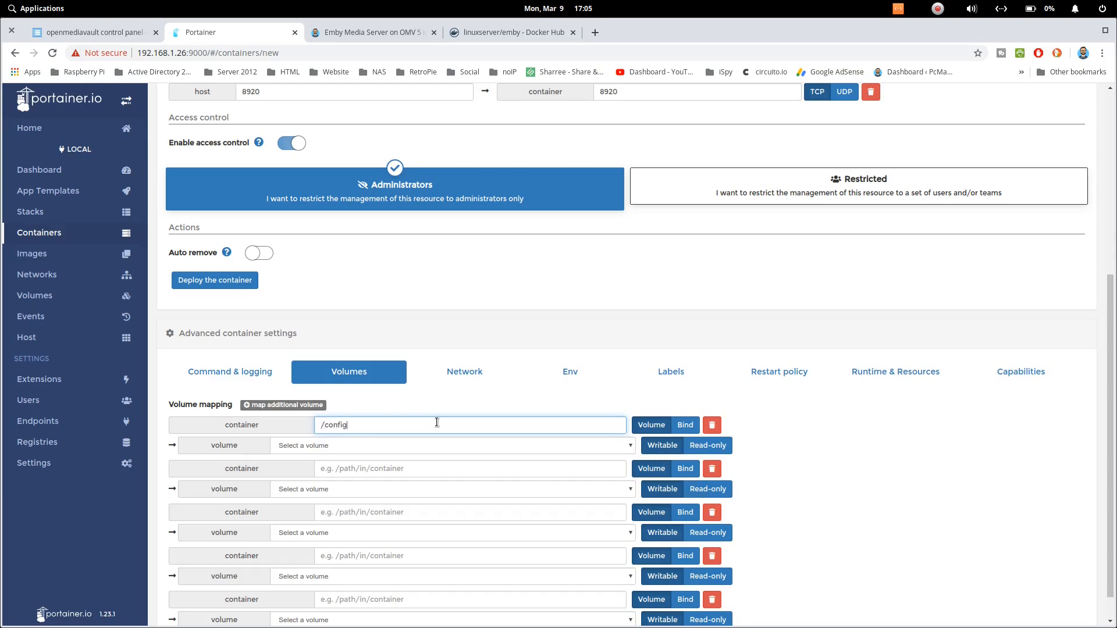
click(684, 425)
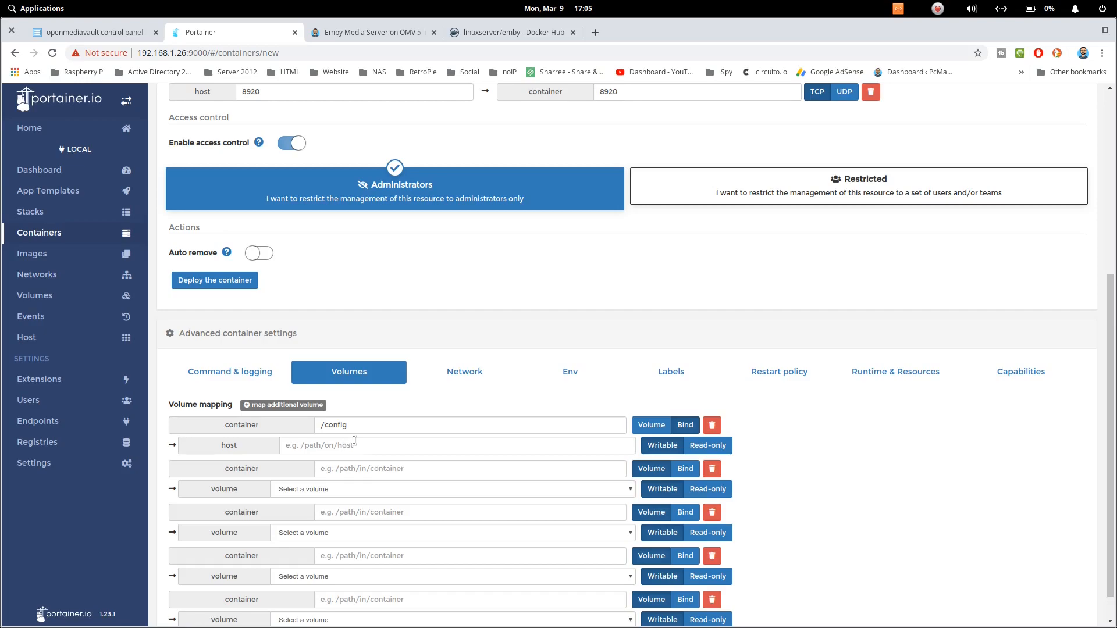
mouse_move(330, 71)
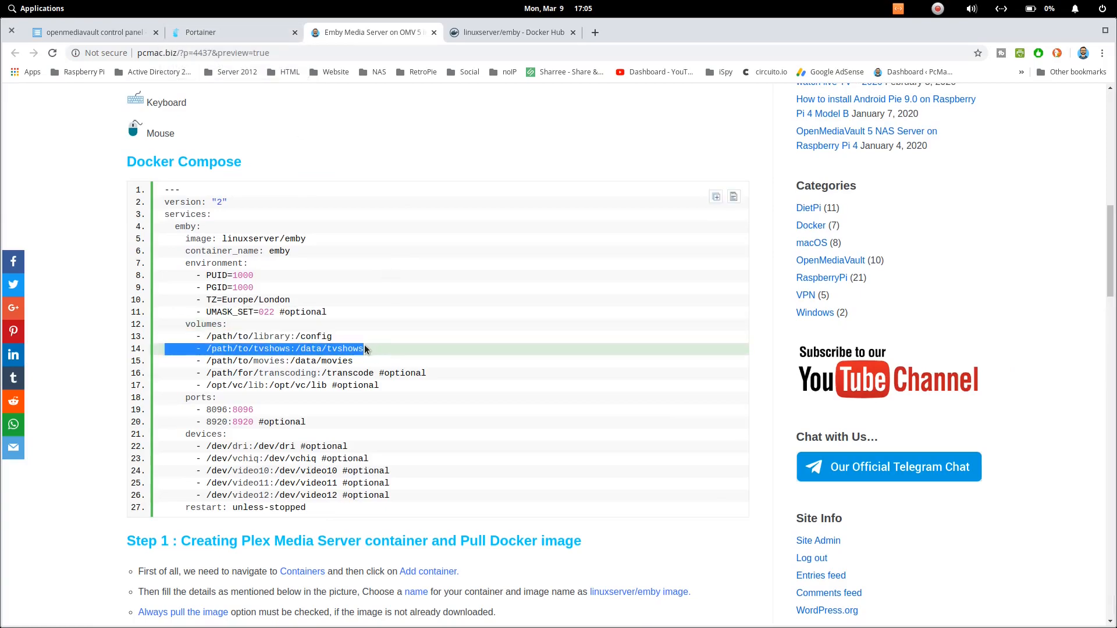
click(234, 32)
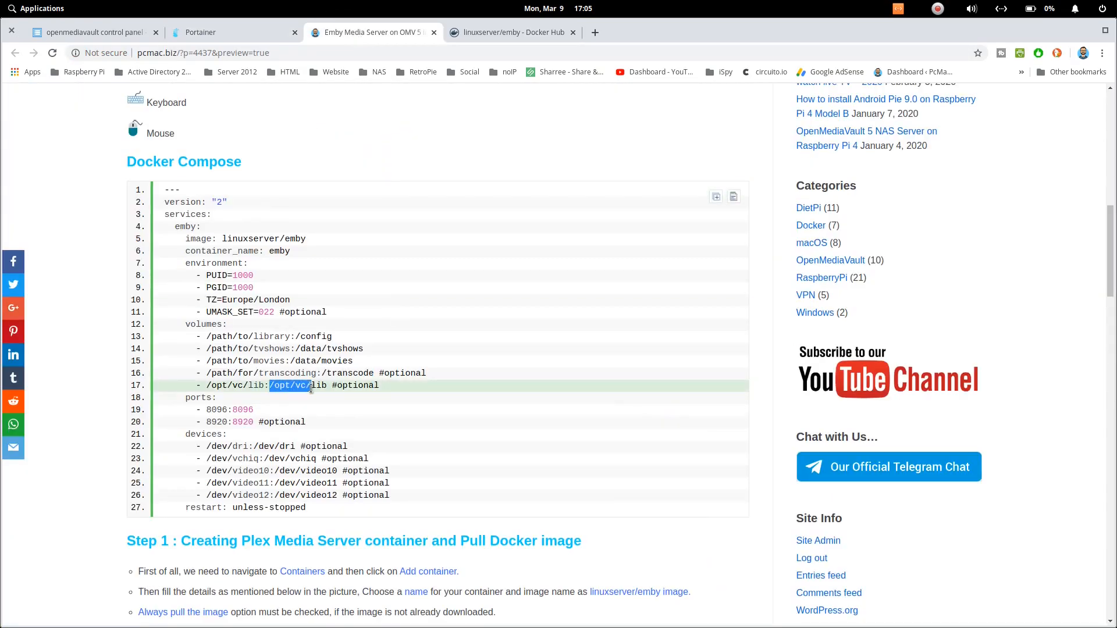
click(200, 32)
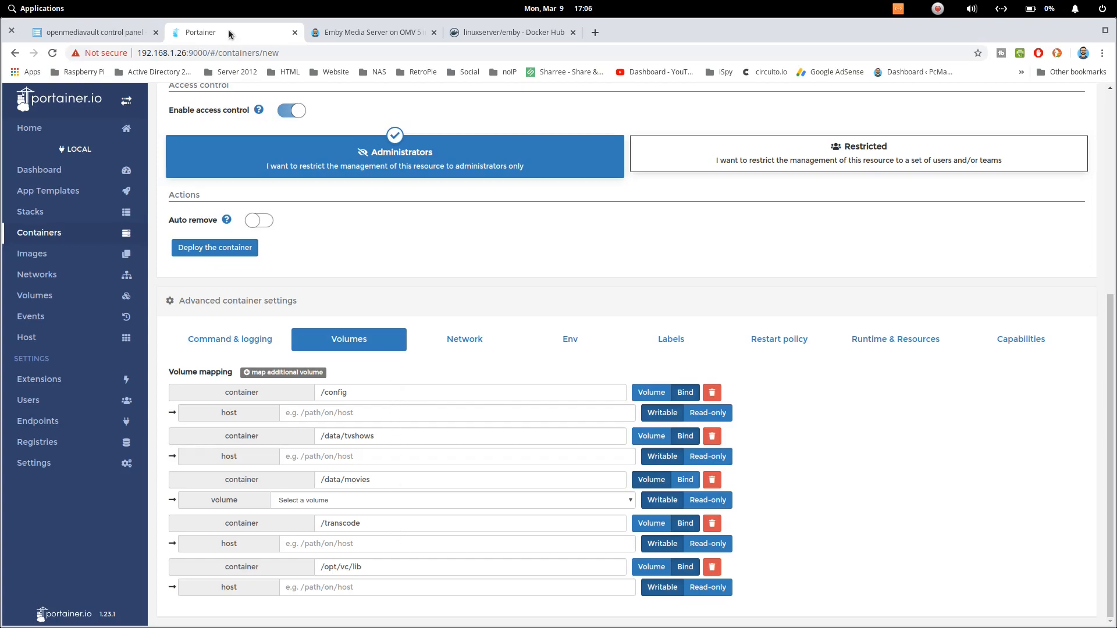
Step: Start the /config host path as /srv/dev-disk-by-label-Store/containers/
click(89, 32)
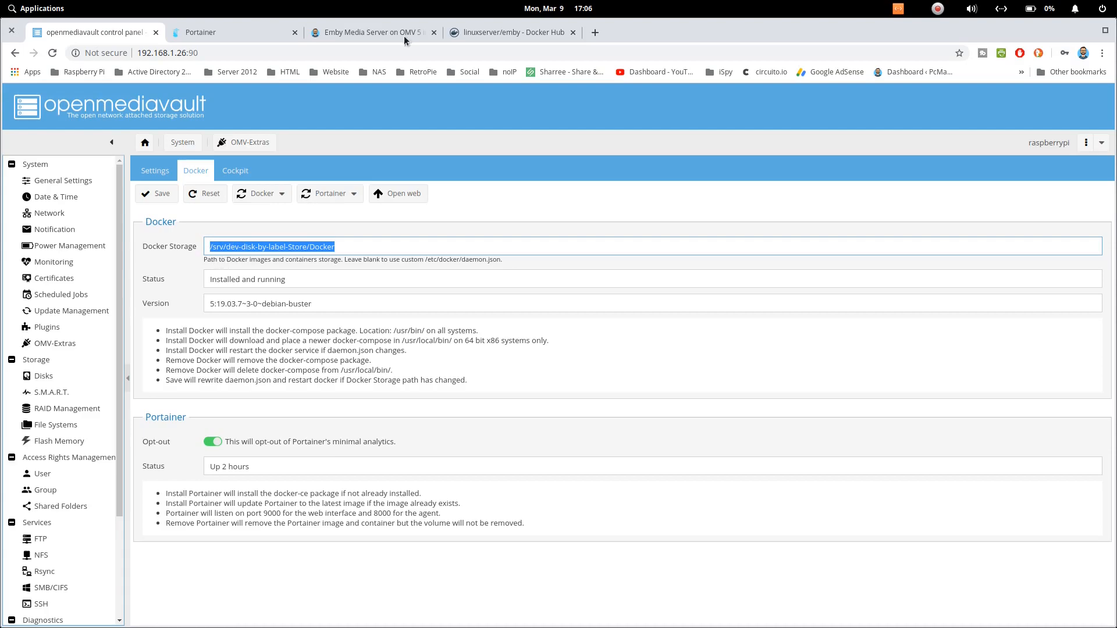
click(228, 32)
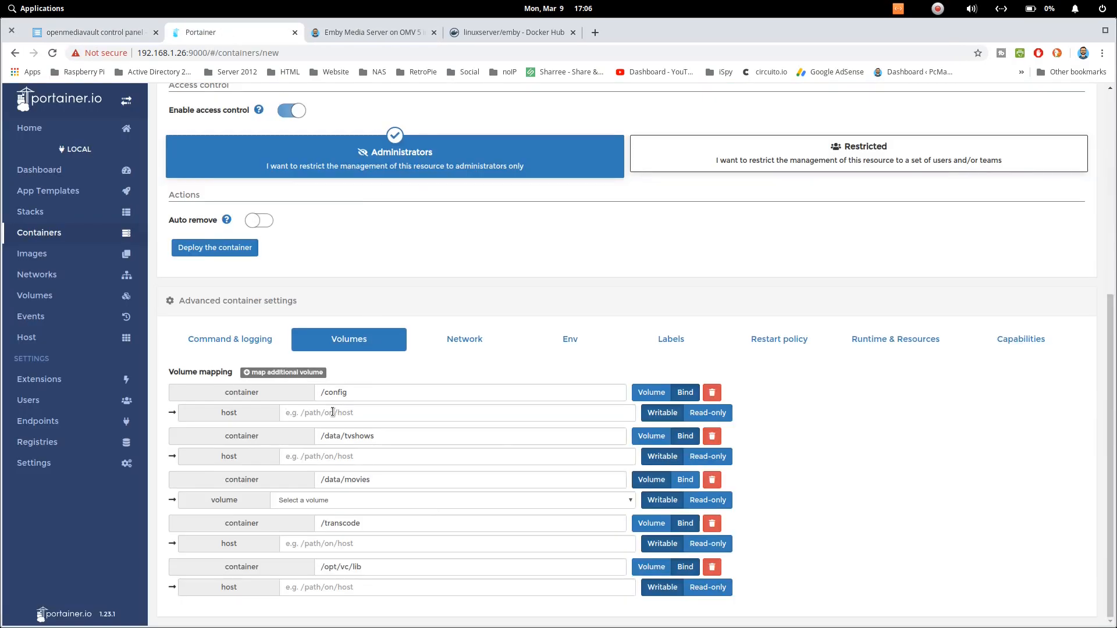
text(/srv/dev-disk-by-label-Store/Docker)
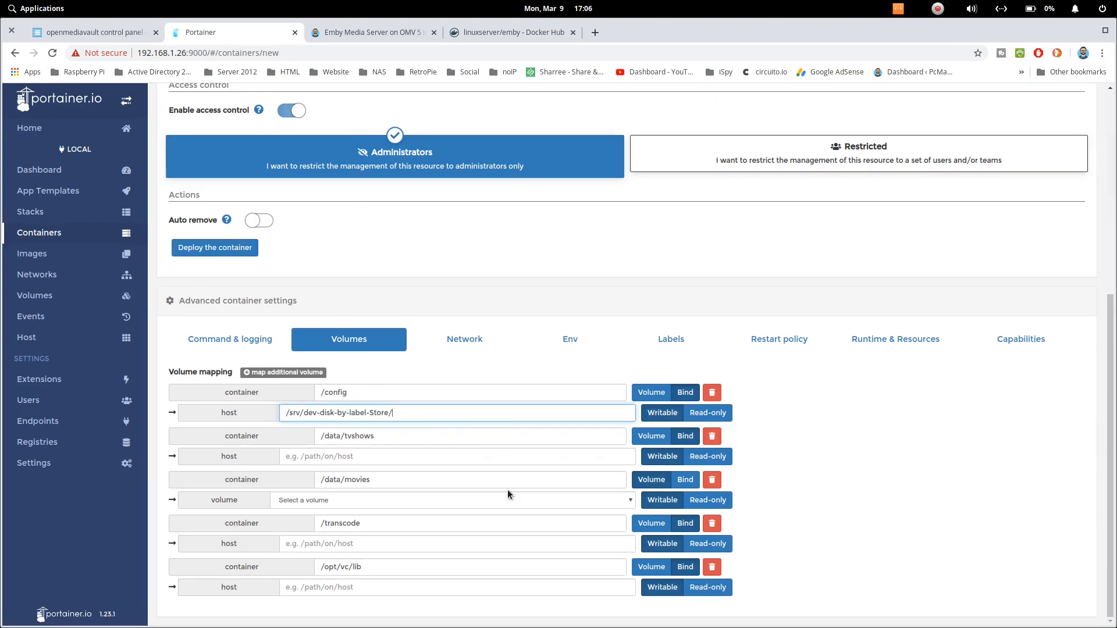
text(containers/)
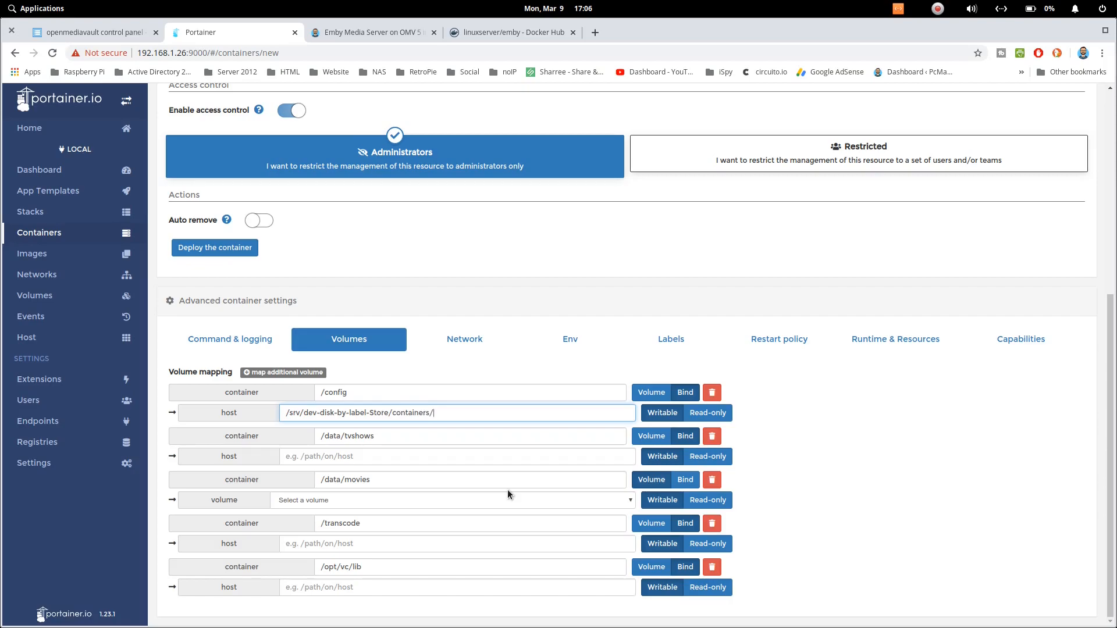
text(emby)
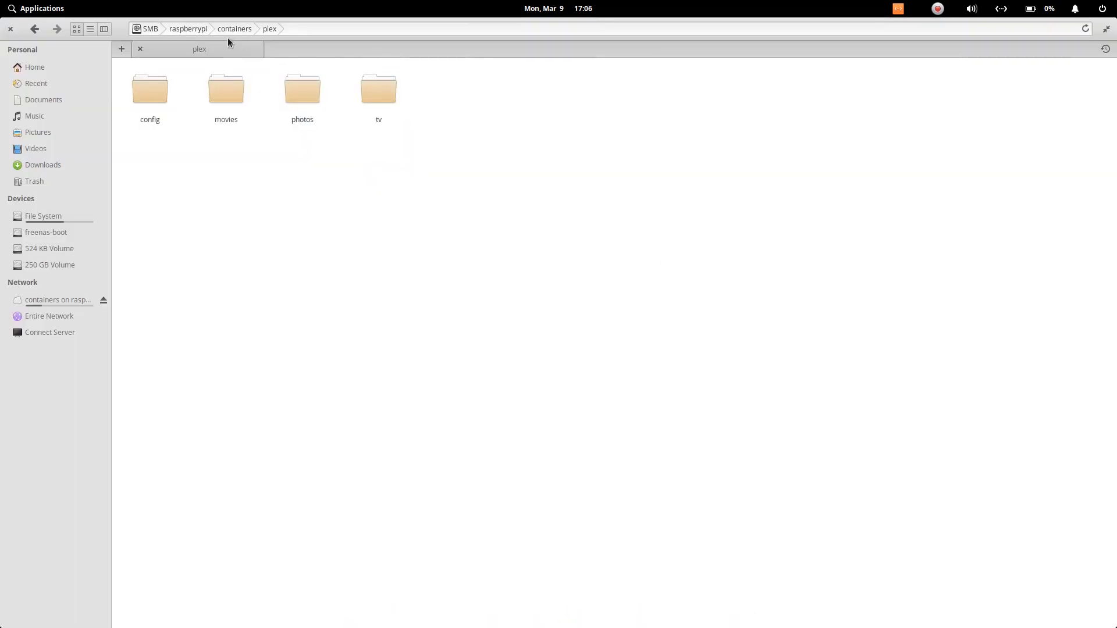
mouse_move(111, 283)
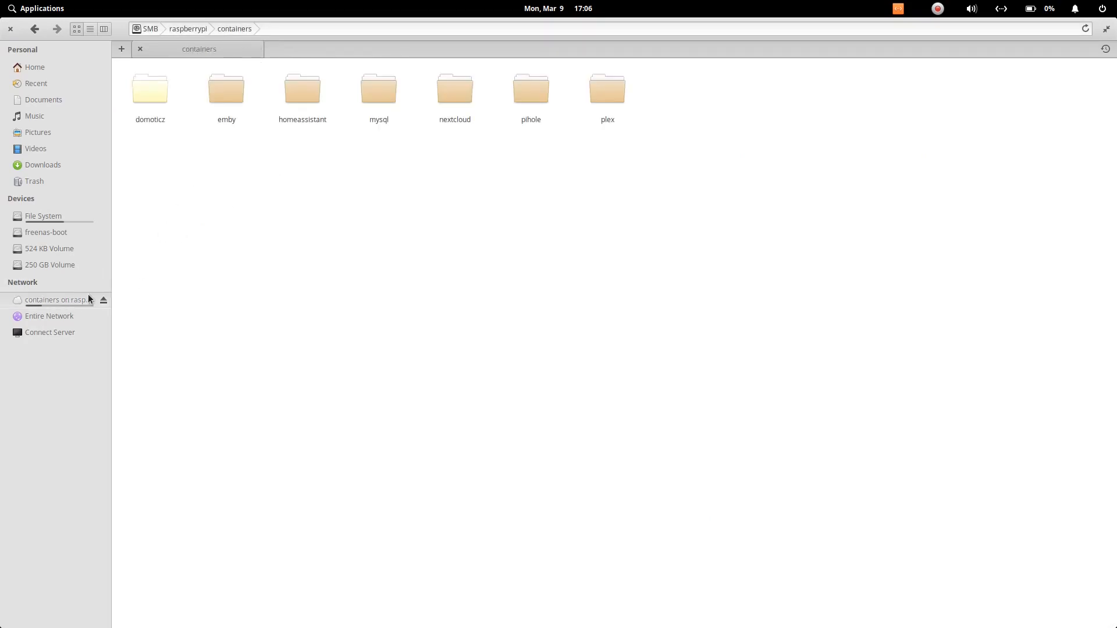
Step: Browse Entire Network to RASPBERRYPI and open its Containers share in Files
click(48, 316)
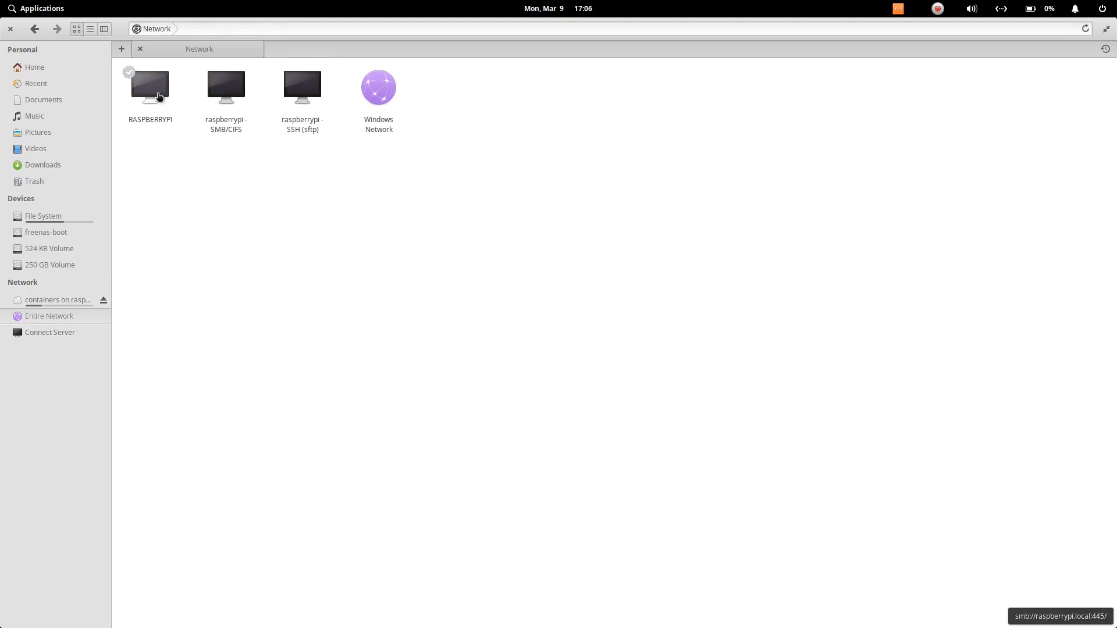
double_click(149, 88)
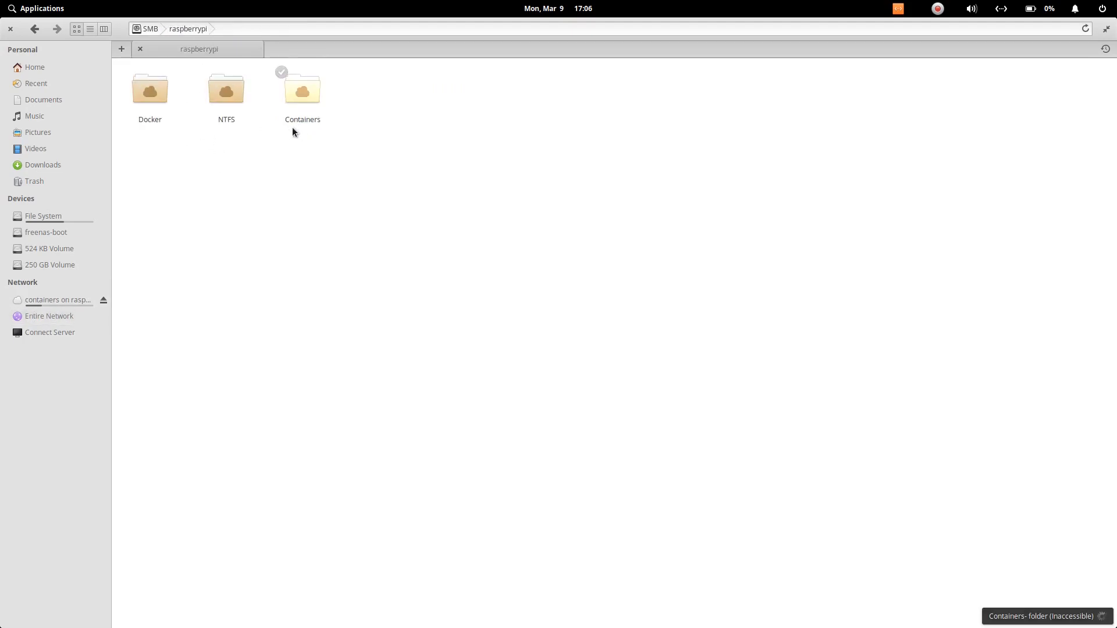
mouse_move(284, 134)
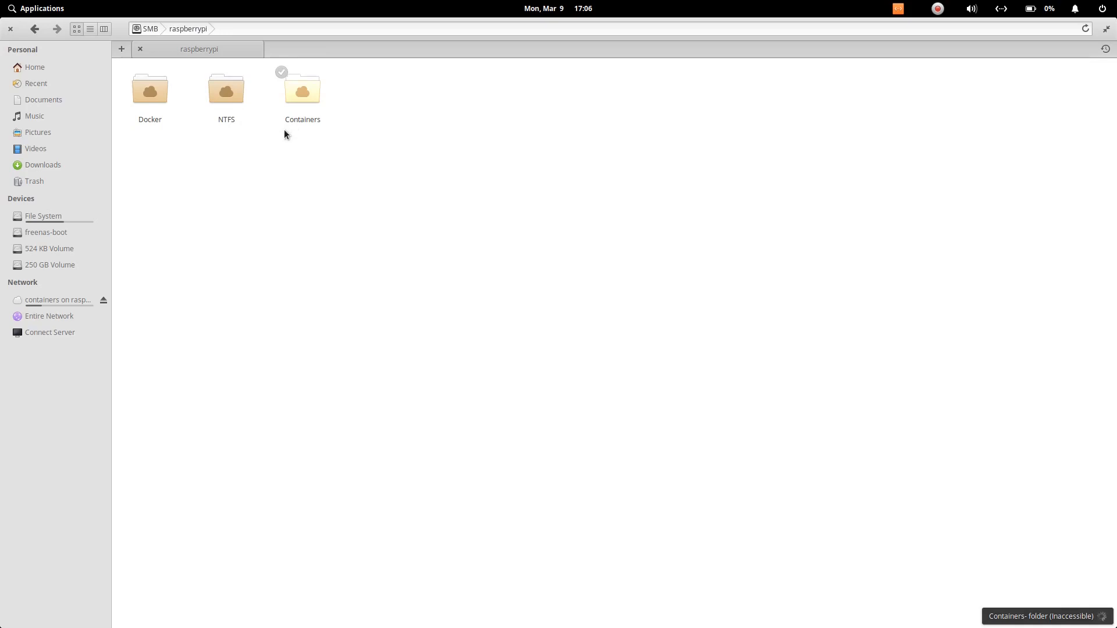
mouse_move(290, 130)
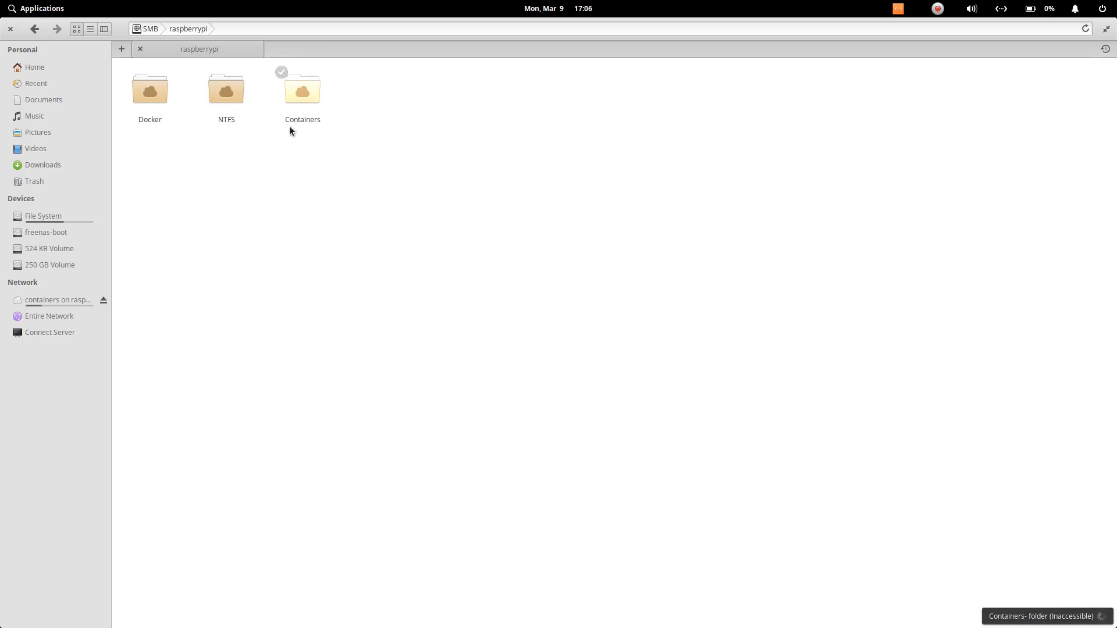
double_click(302, 89)
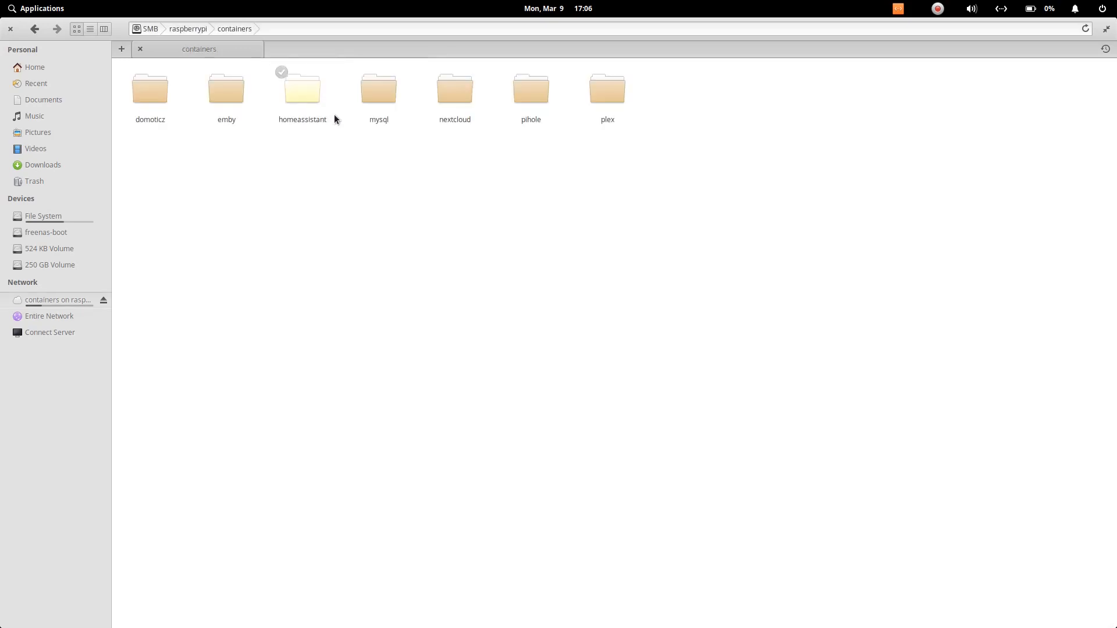
mouse_move(490, 133)
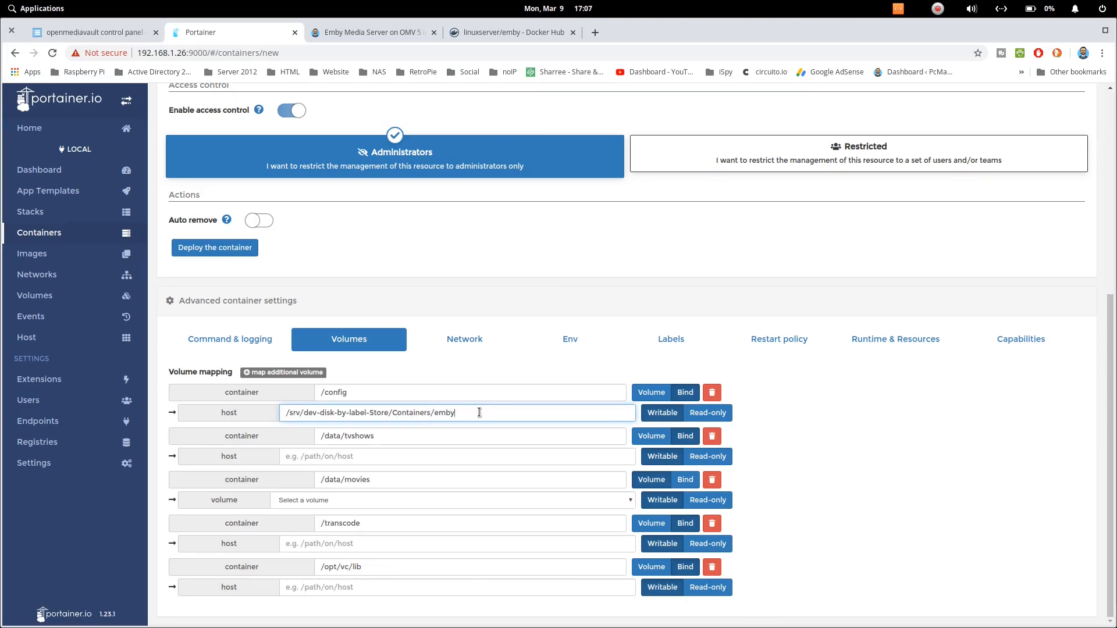
Step: Complete the volume host paths, including /config and /srv/dev-disk-by-label-Store/Containers/plex/movies
text(/config)
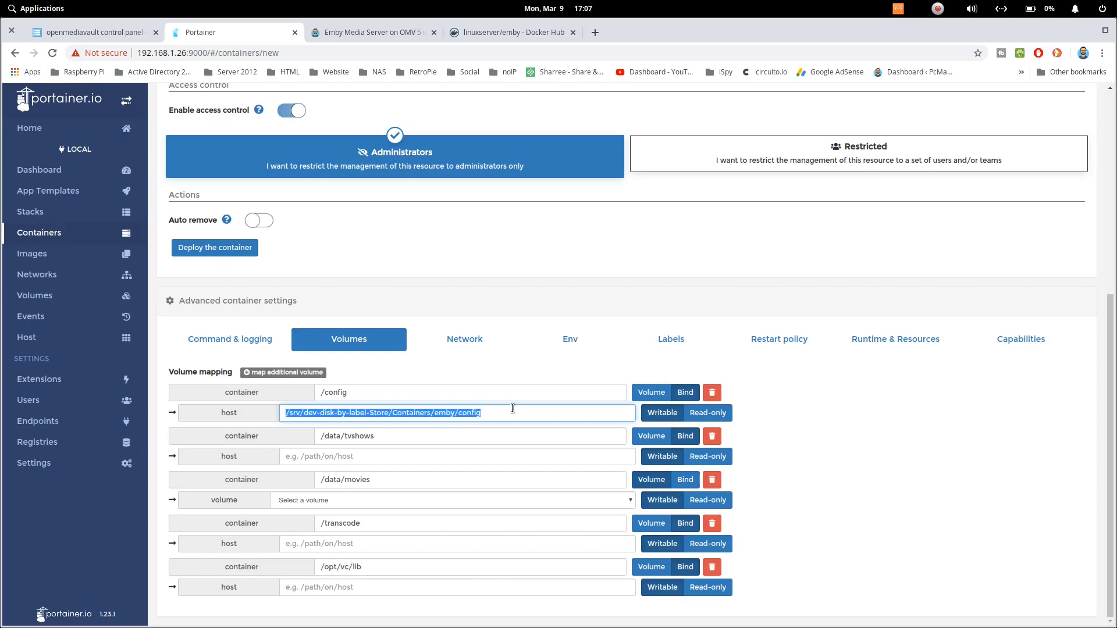
mouse_move(416, 460)
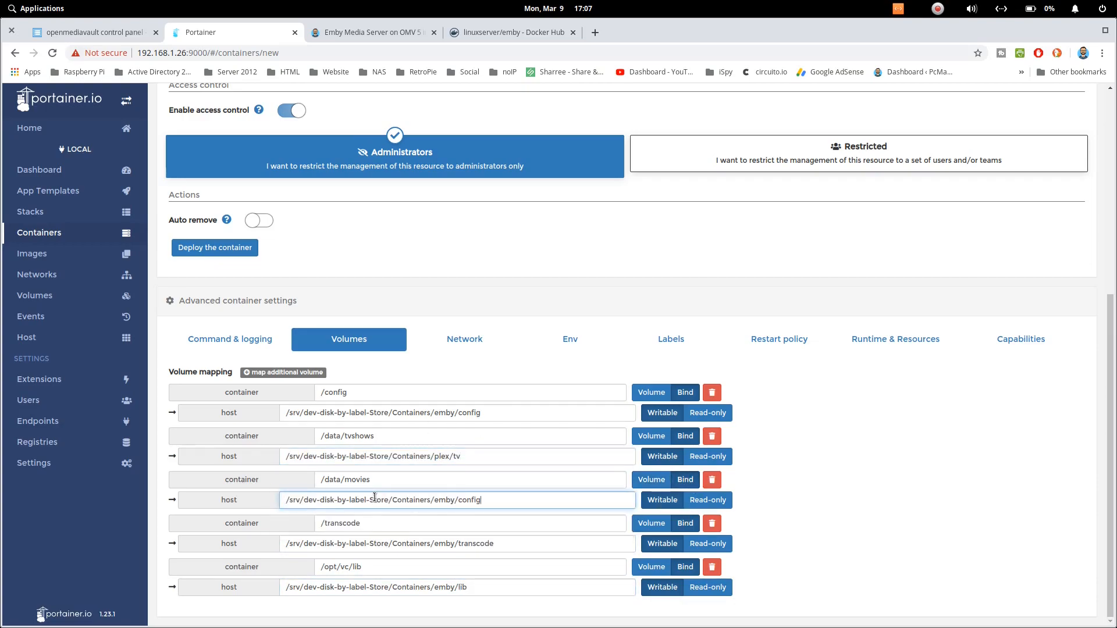
text(/srv/dev-disk-by-label-Store/Containers/plex/movies)
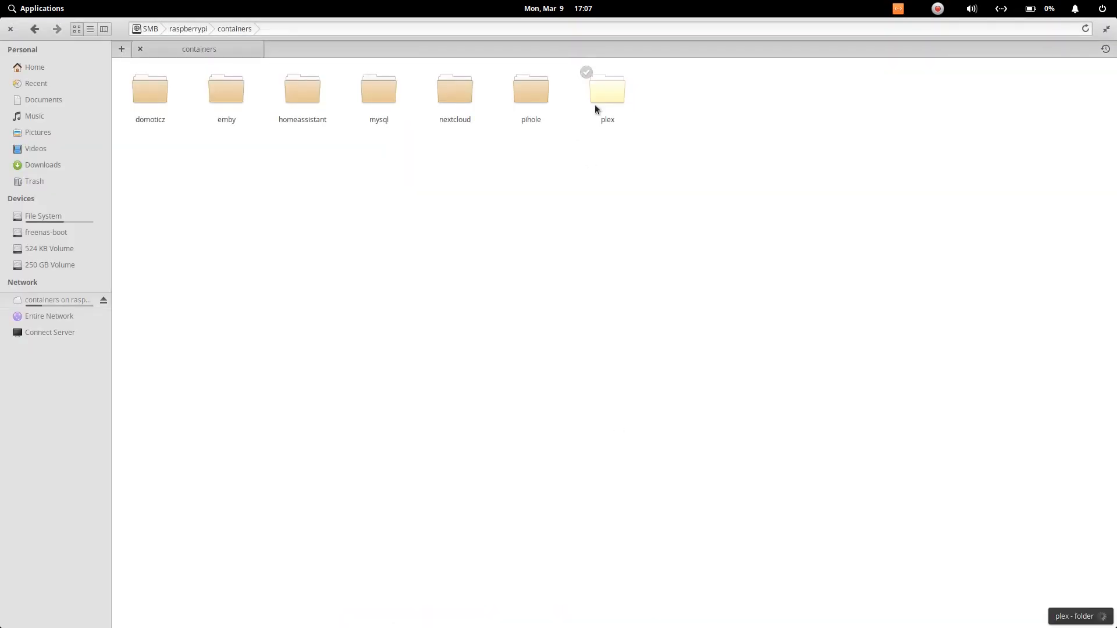
Step: Open the plex folder and then its movies folder, holding Ford V Ferrari (2019)
double_click(607, 89)
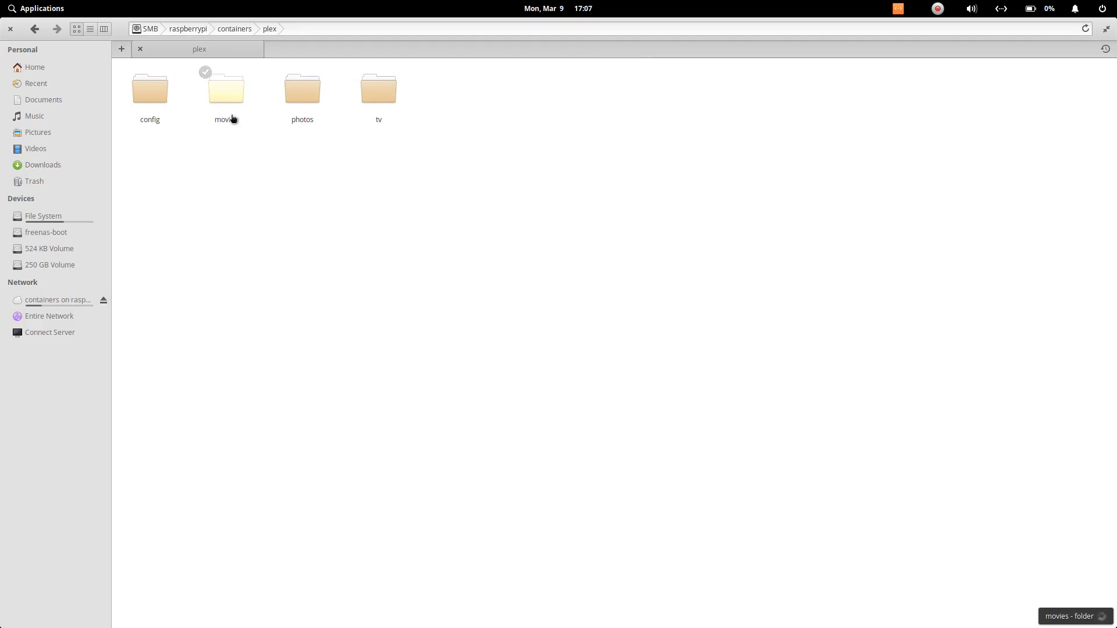
double_click(225, 89)
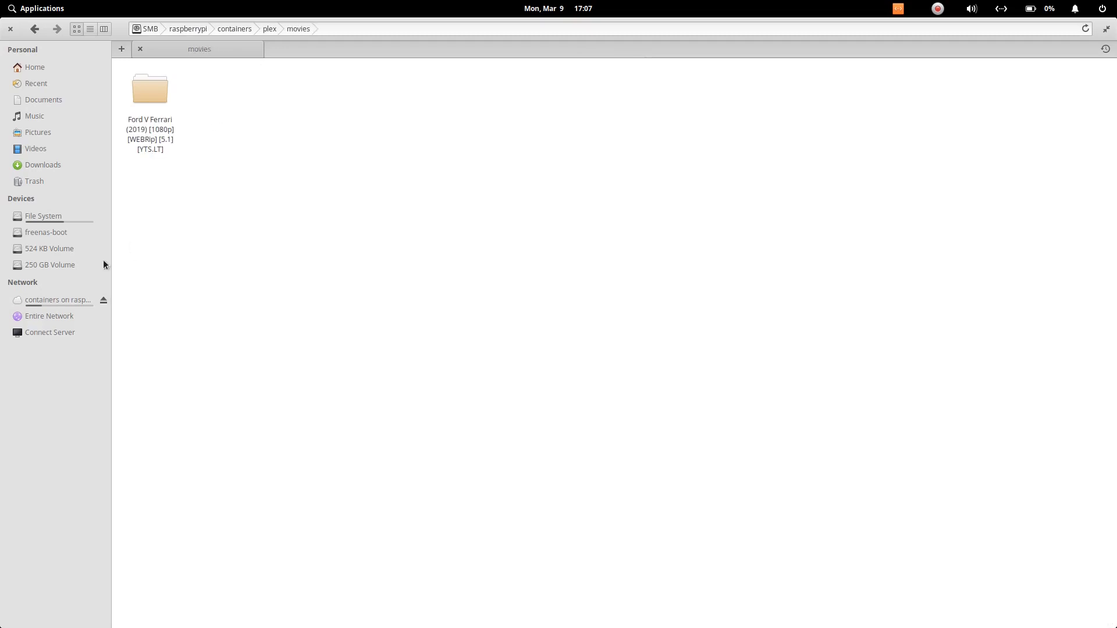
mouse_move(264, 253)
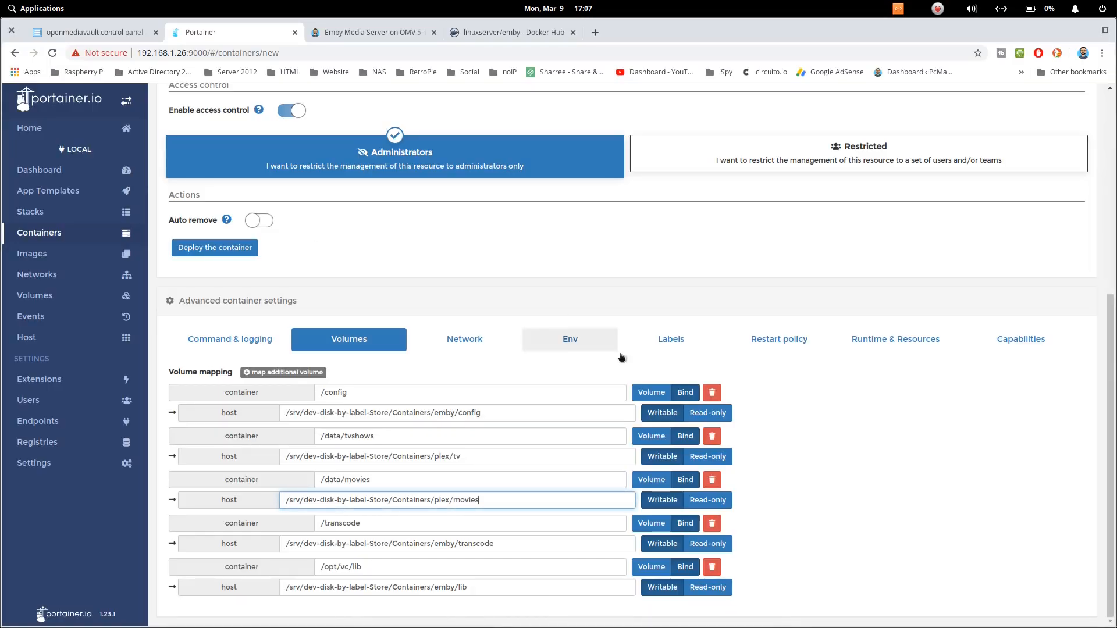
mouse_move(390, 370)
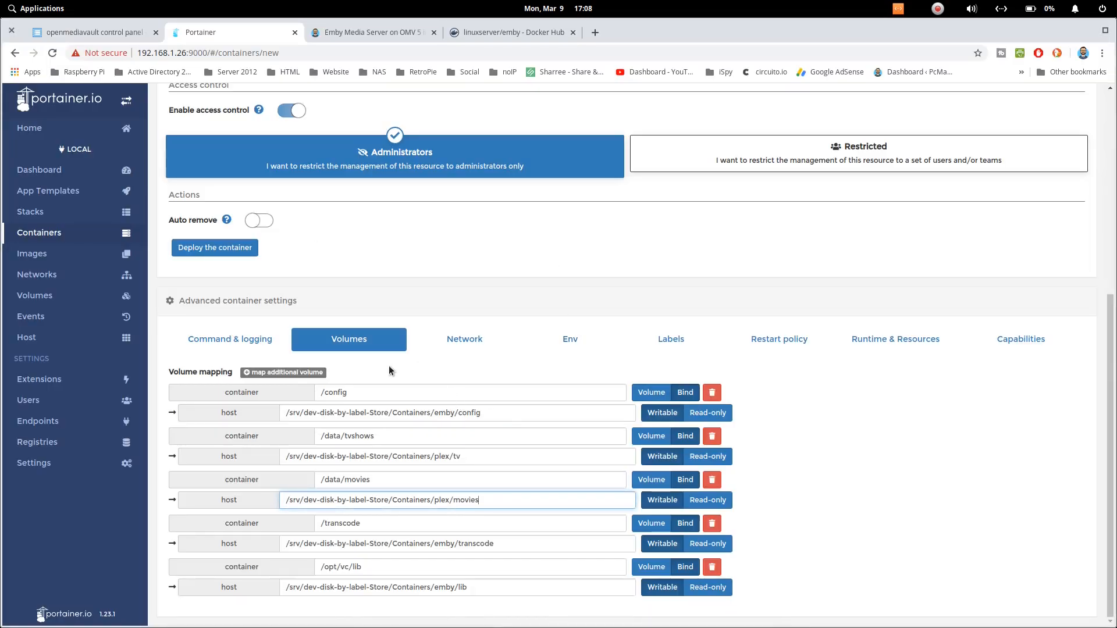
mouse_move(464, 339)
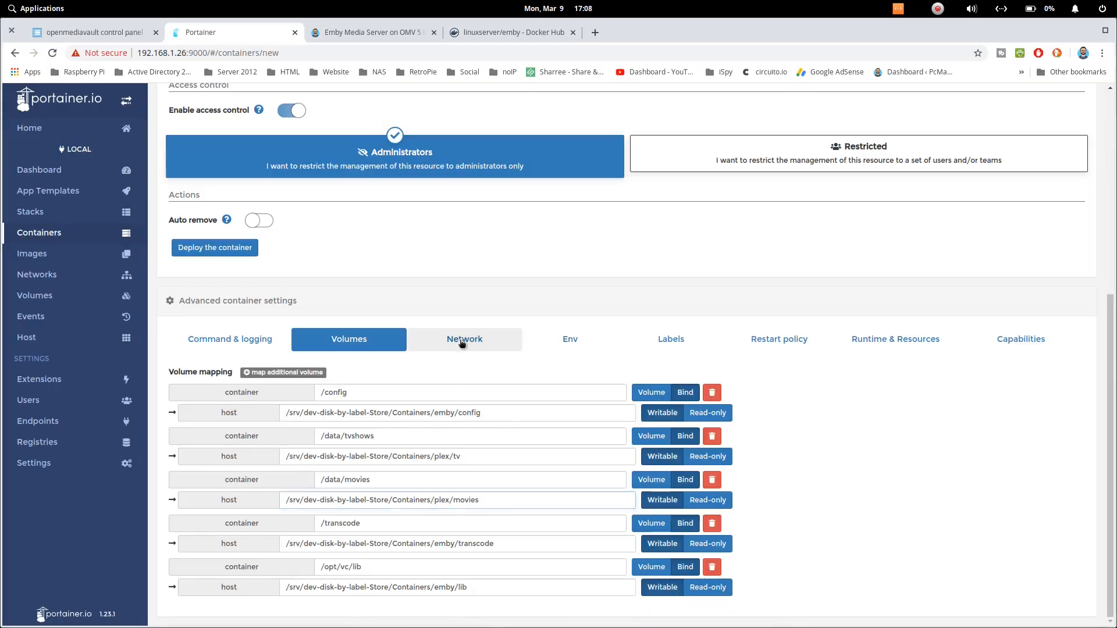
Step: Set the container's network mode to bridge
click(370, 32)
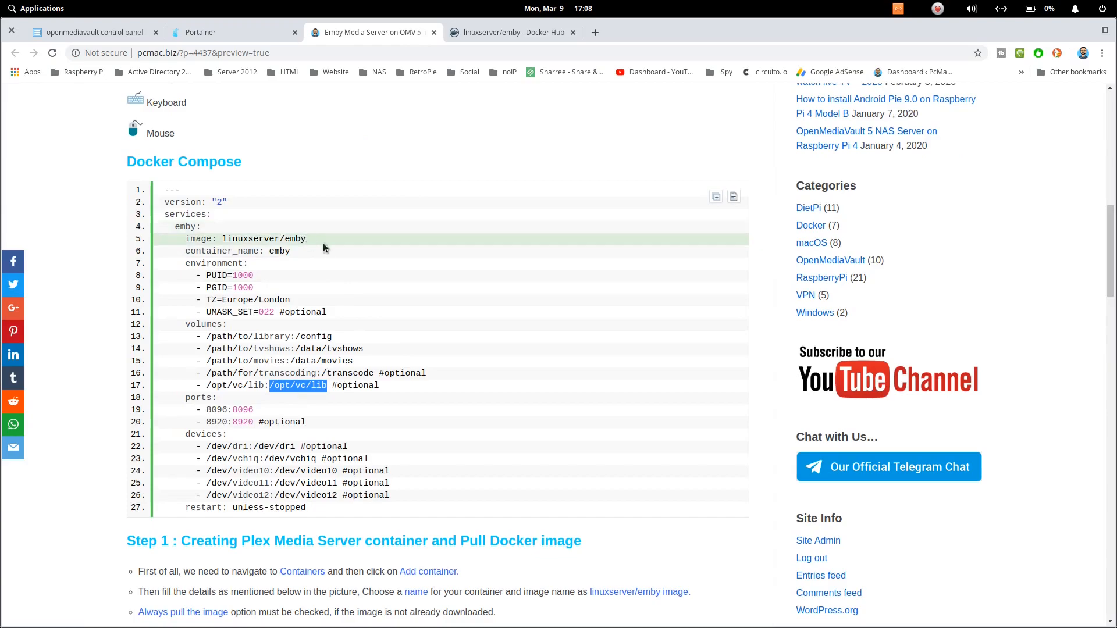
mouse_move(405, 88)
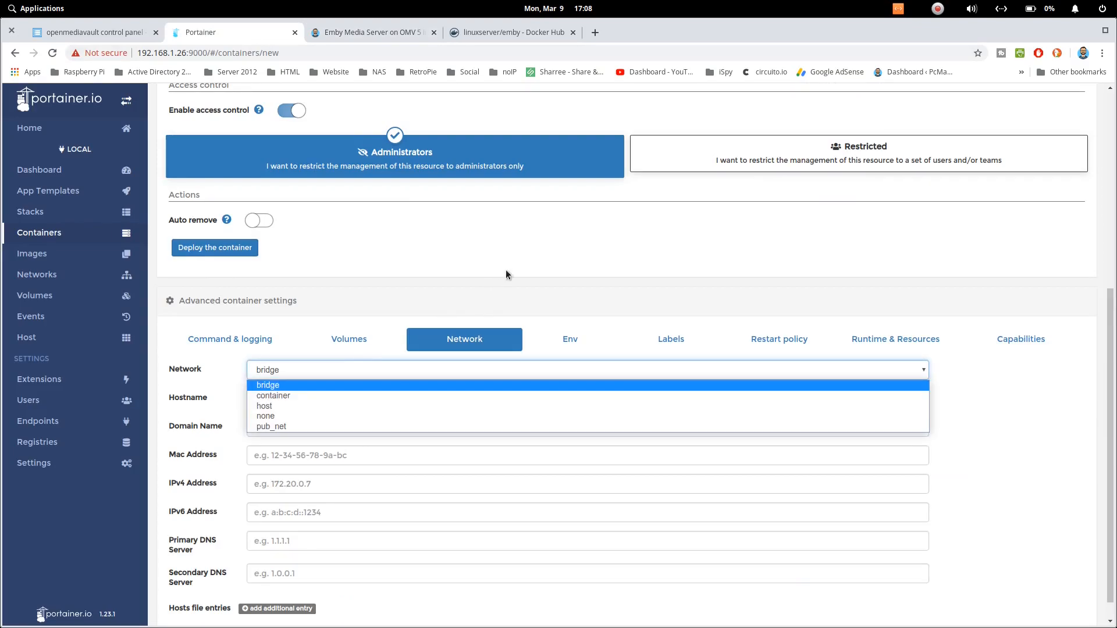
click(267, 385)
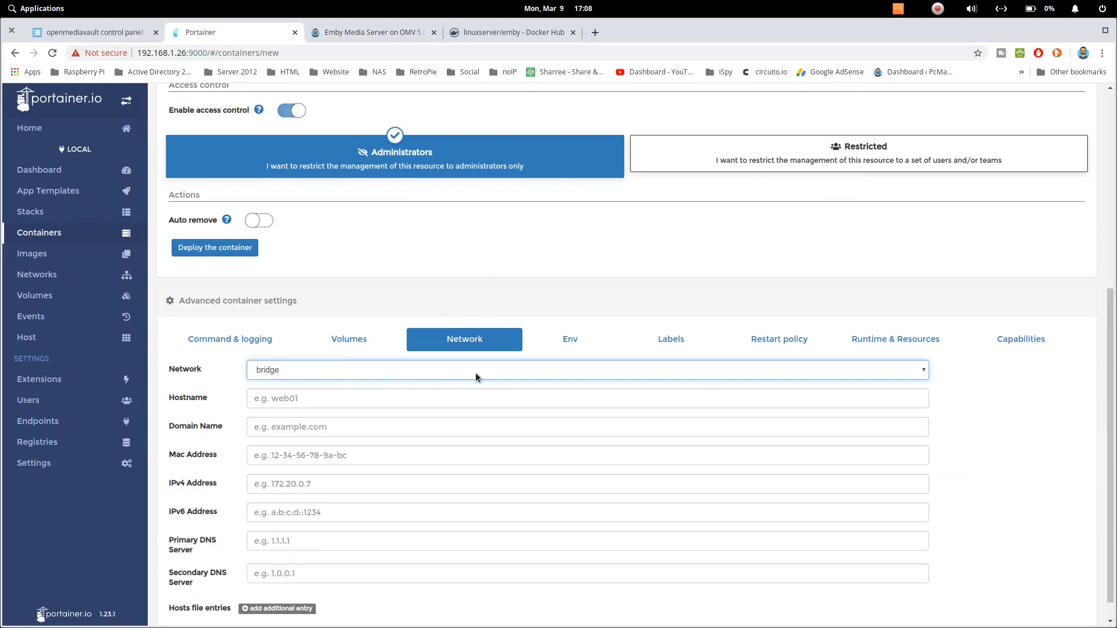
scroll(up, 3)
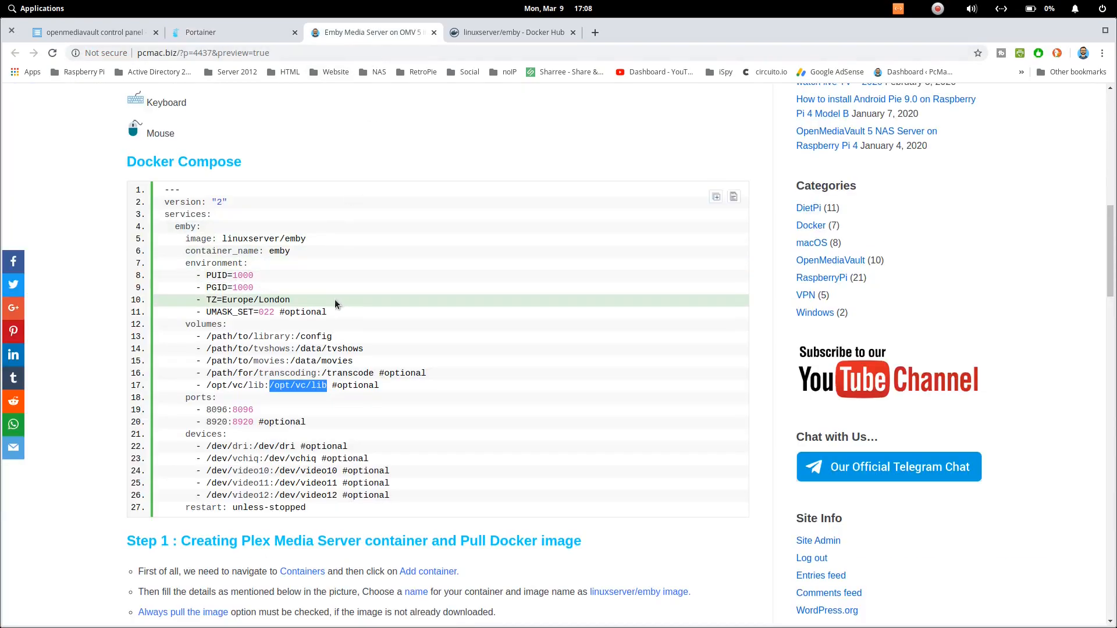
mouse_move(235, 301)
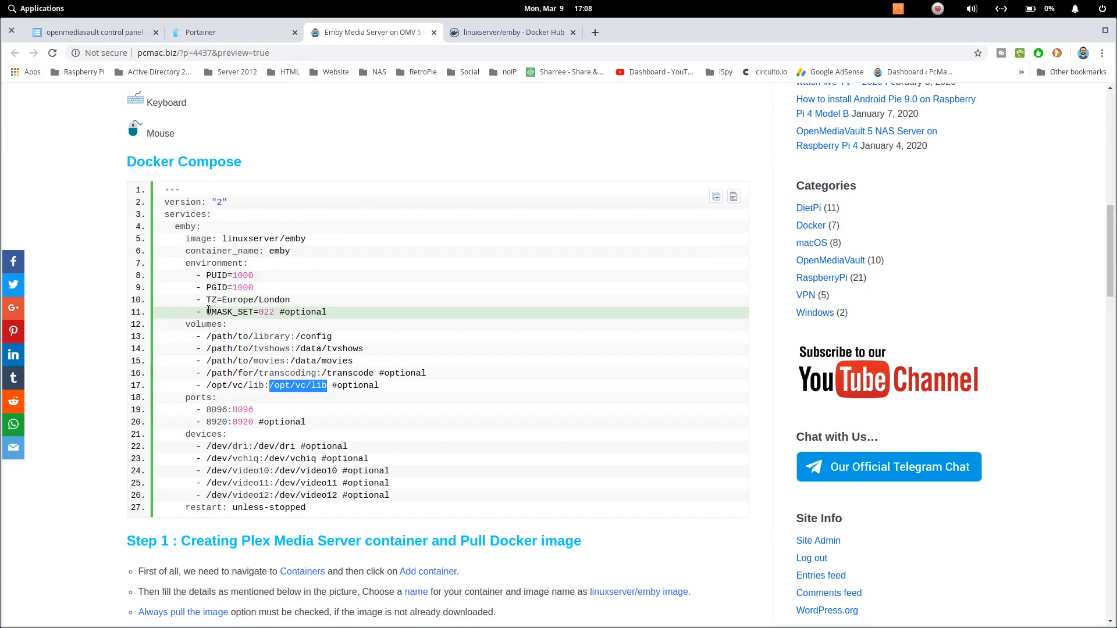
Step: Add PUID, PGID, TZ and UMASK_SET variables, giving UMASK_SET 022 and TZ Asia/Kolkata
click(234, 32)
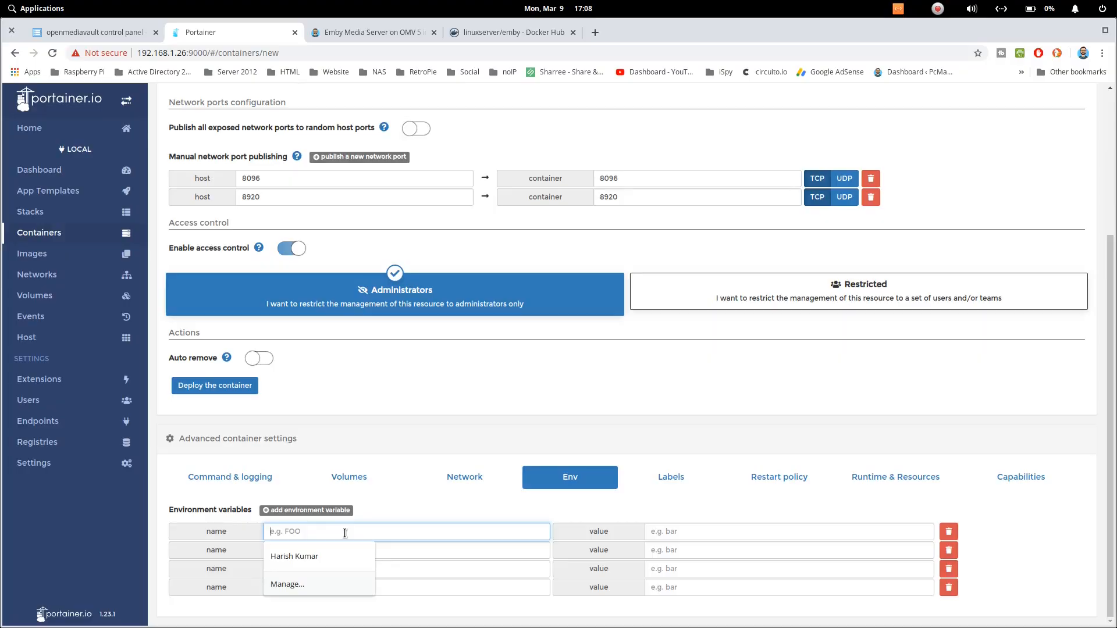
text(PJUID)
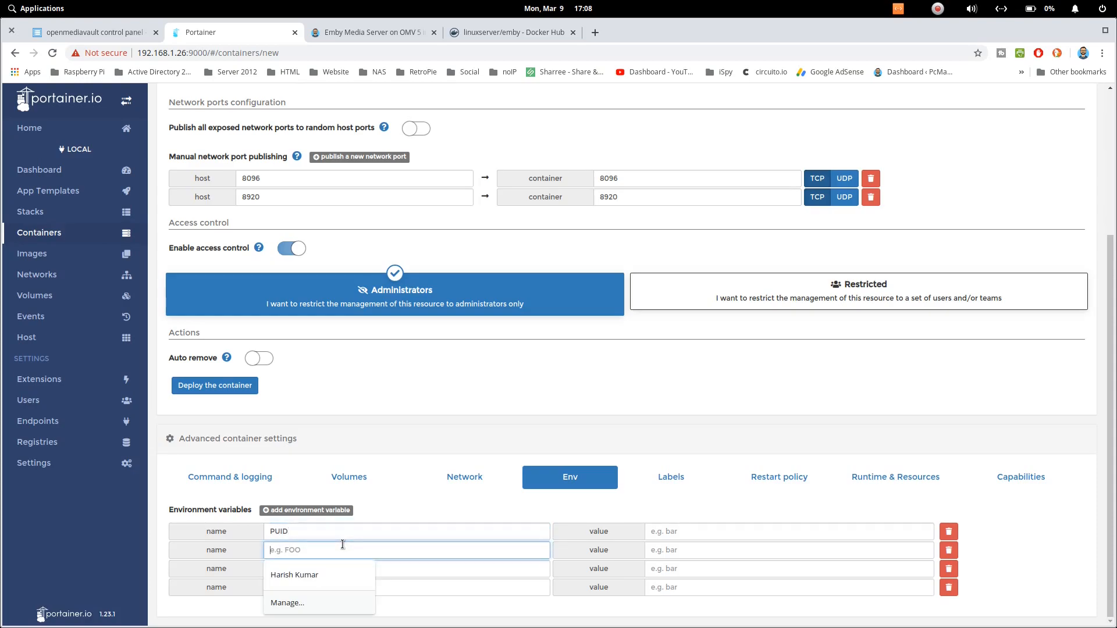
text(PGID)
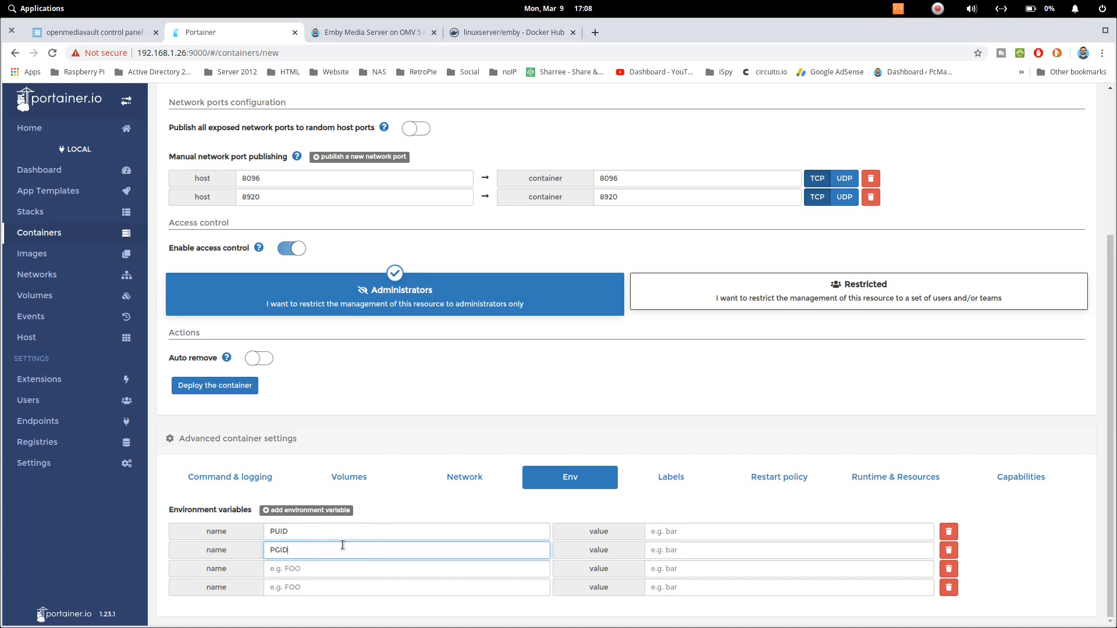
text(TZ)
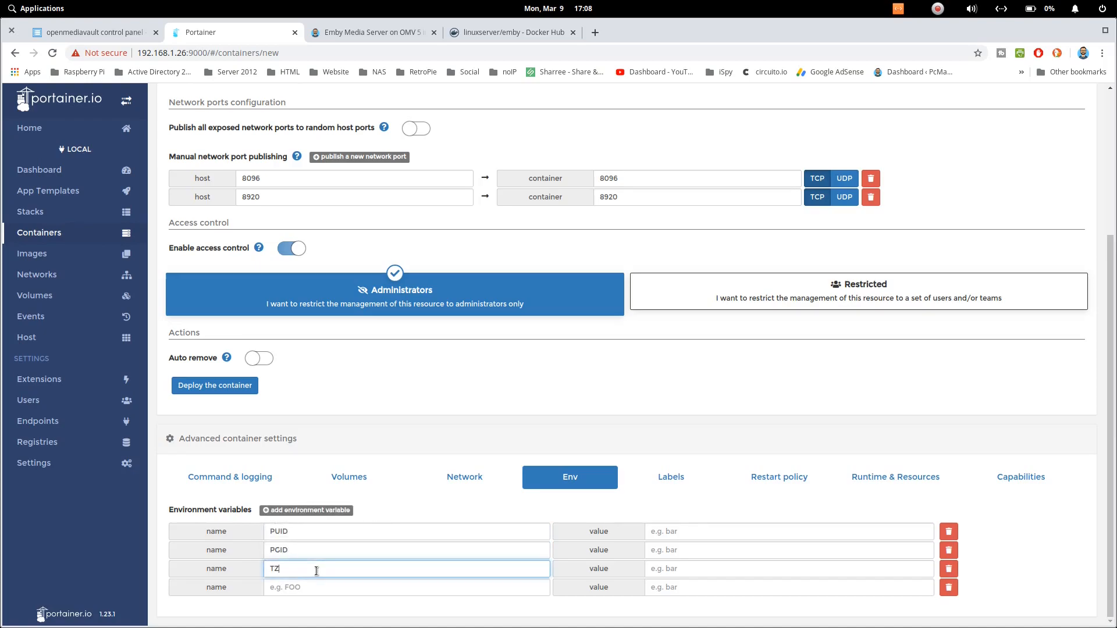
text(UMASK_SET)
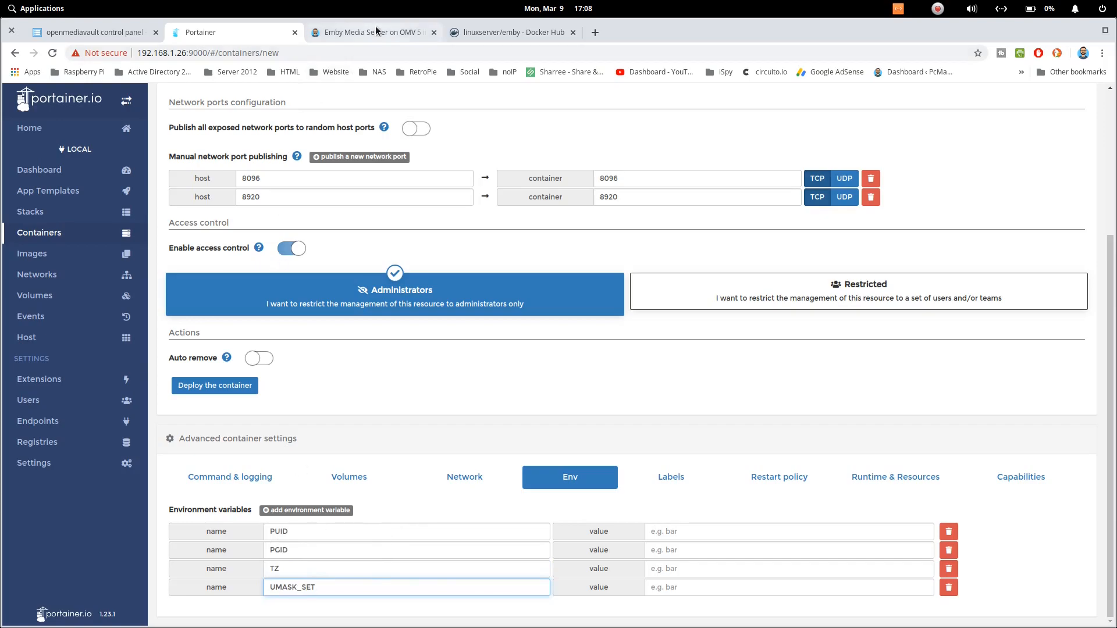
click(370, 32)
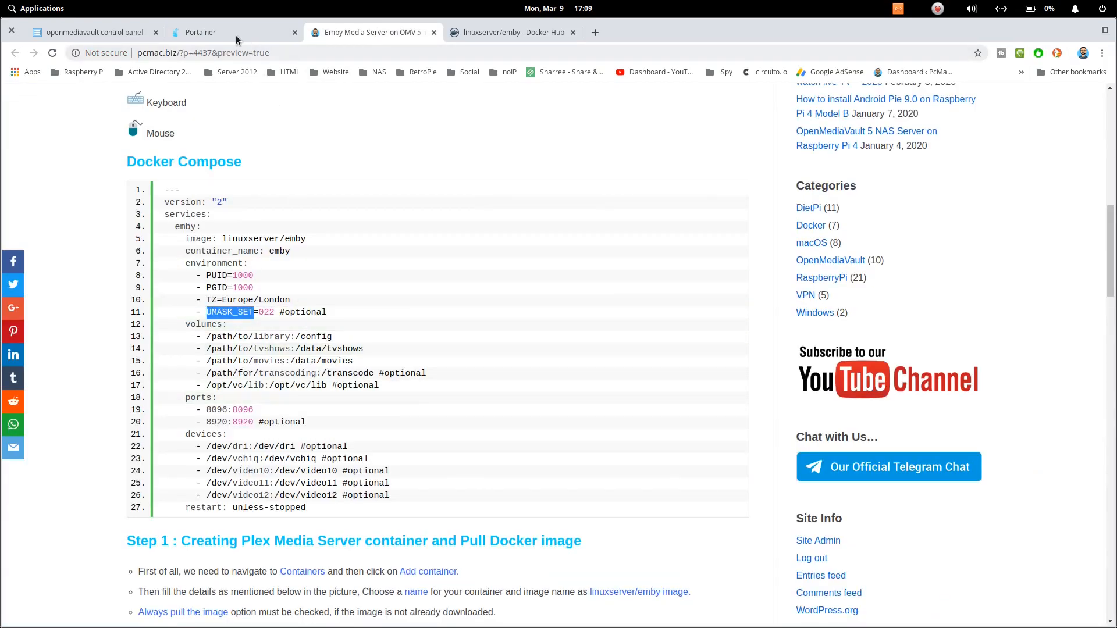
click(200, 32)
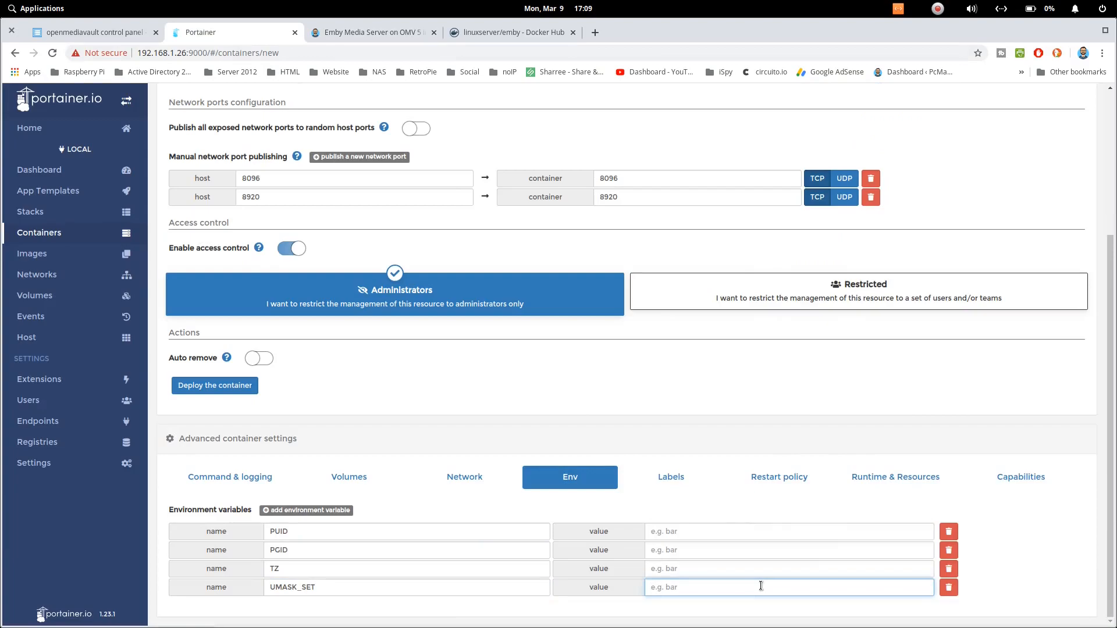
text(022)
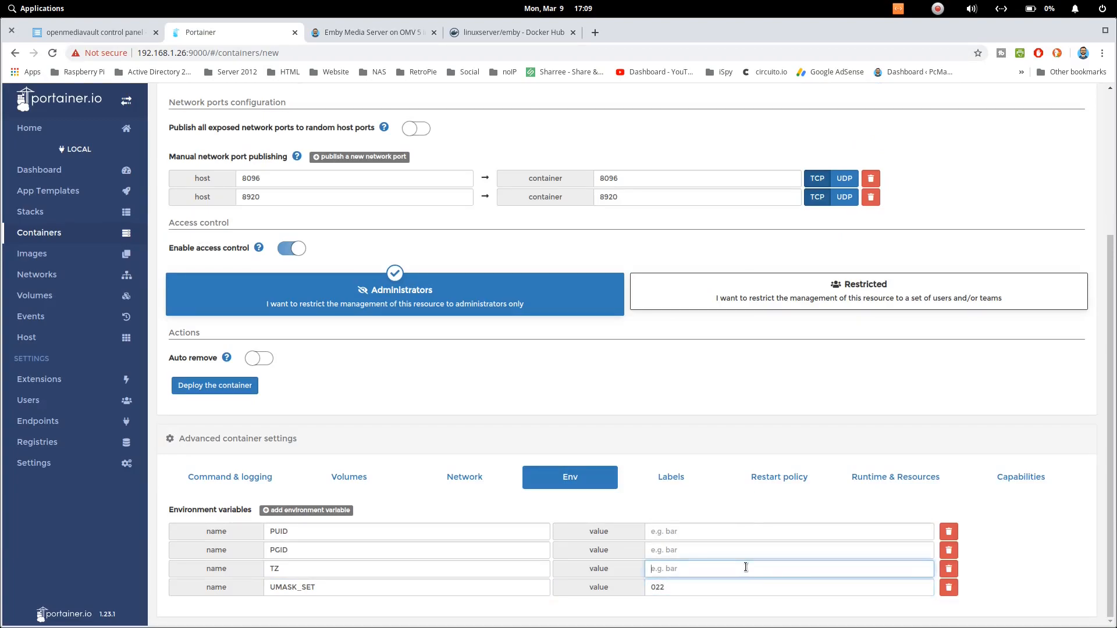
text(Asis)
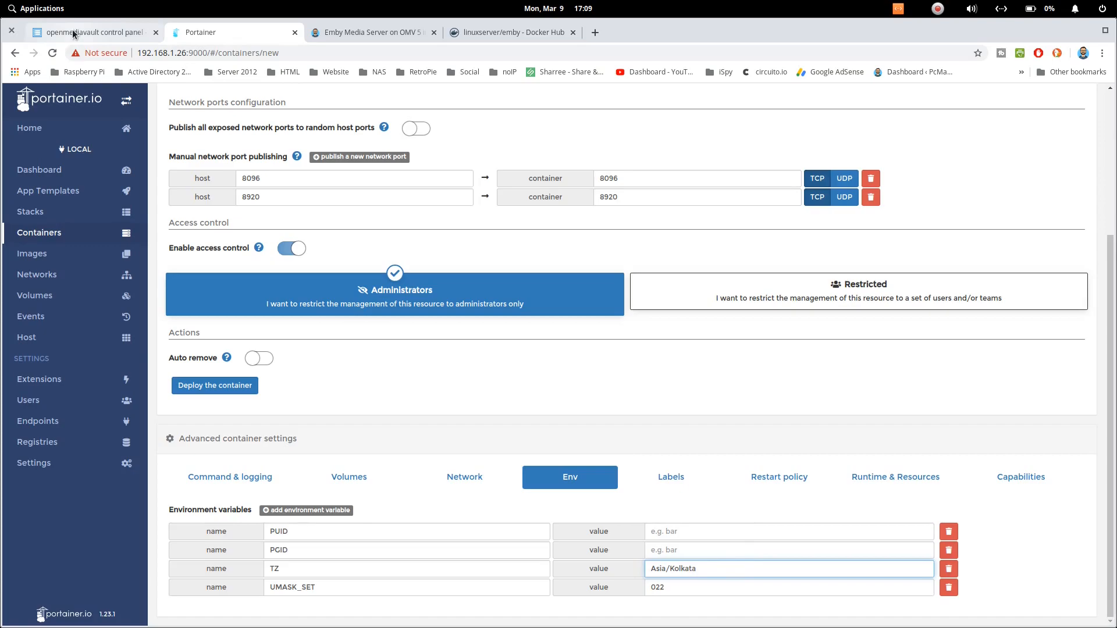
Step: Check openmediavault's System > Date & Time to confirm the Asia/Kolkata time zone
click(89, 32)
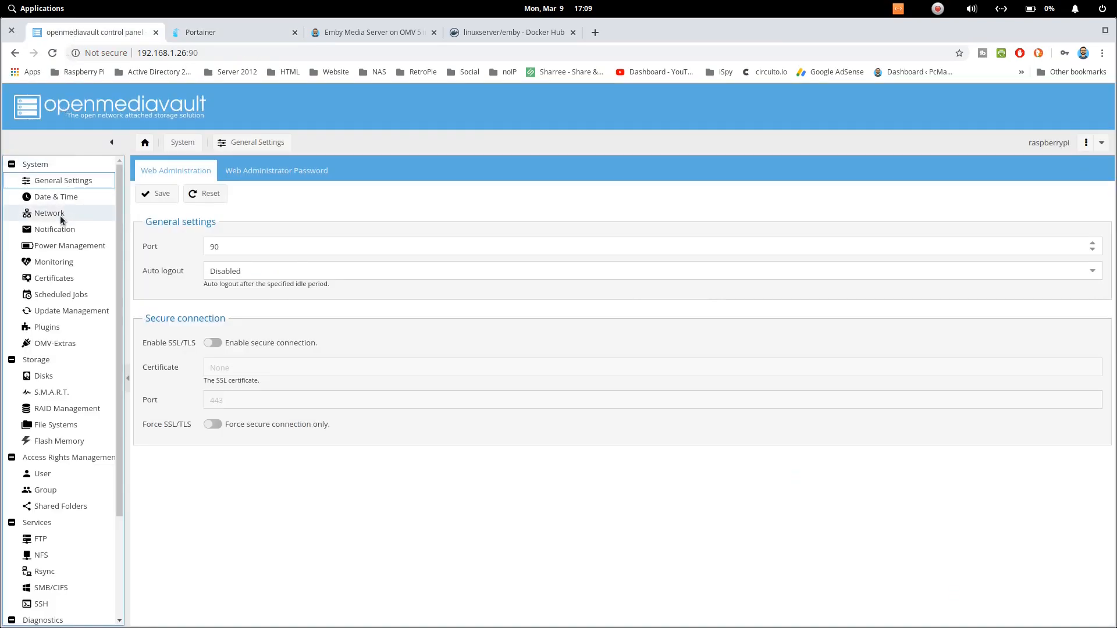
click(56, 196)
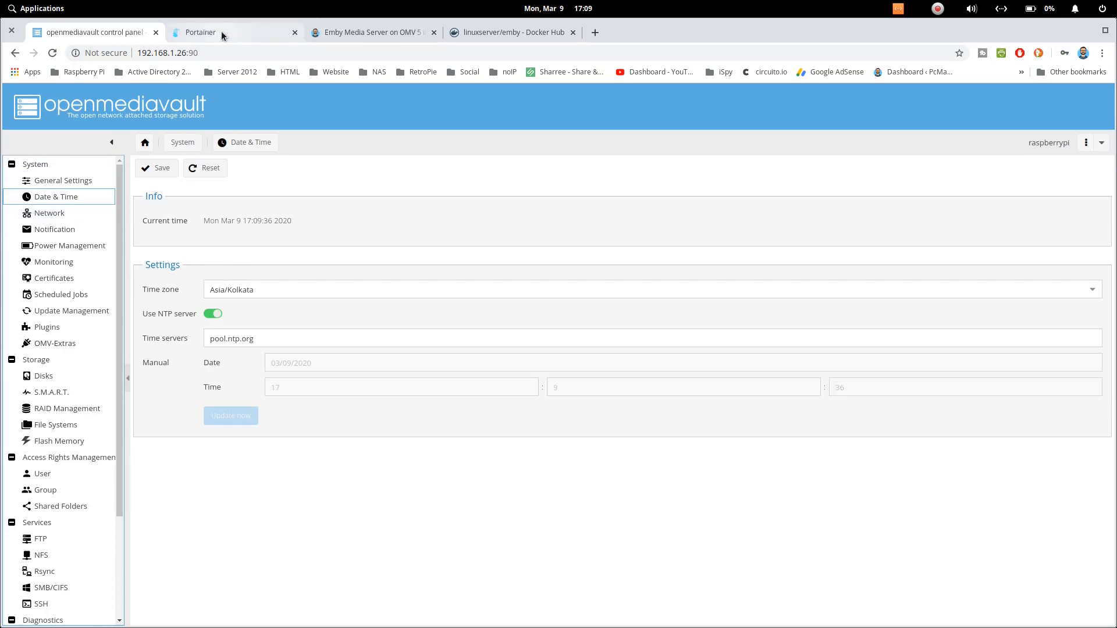
click(200, 32)
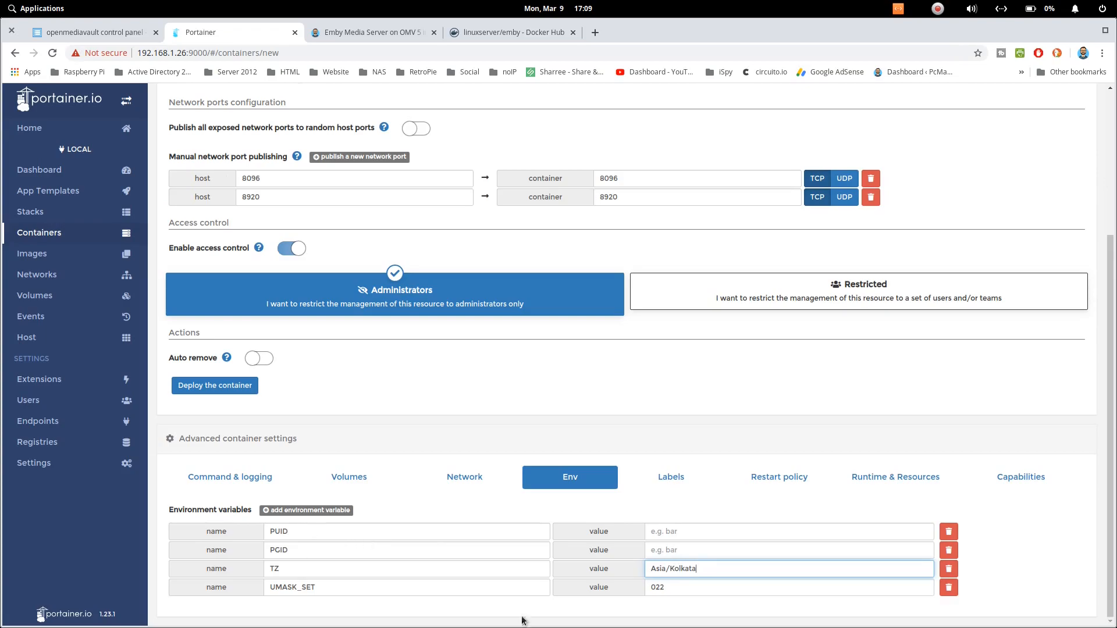
mouse_move(89, 32)
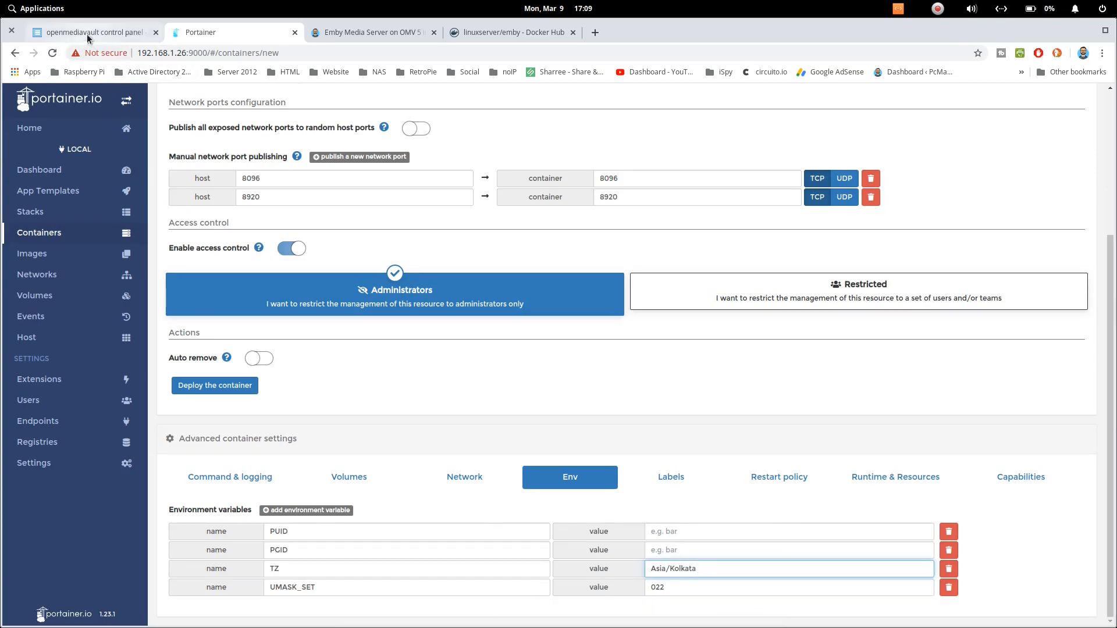
click(90, 32)
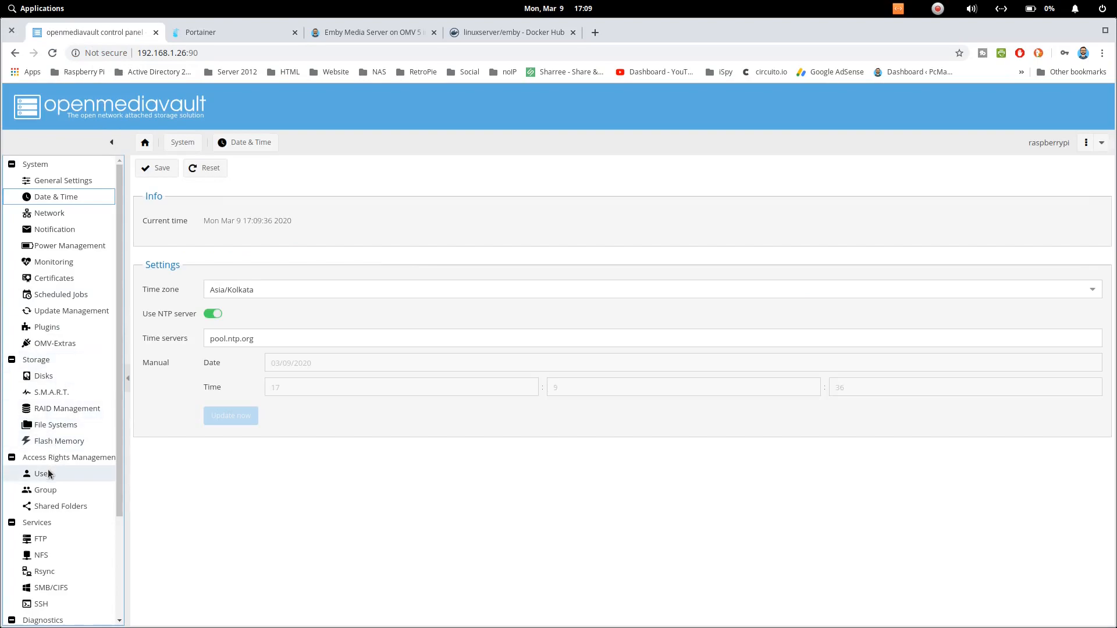
Step: Show openmediavault's user list and run 'id PcMac' in PuTTY, getting uid 1001, gid 100
click(42, 473)
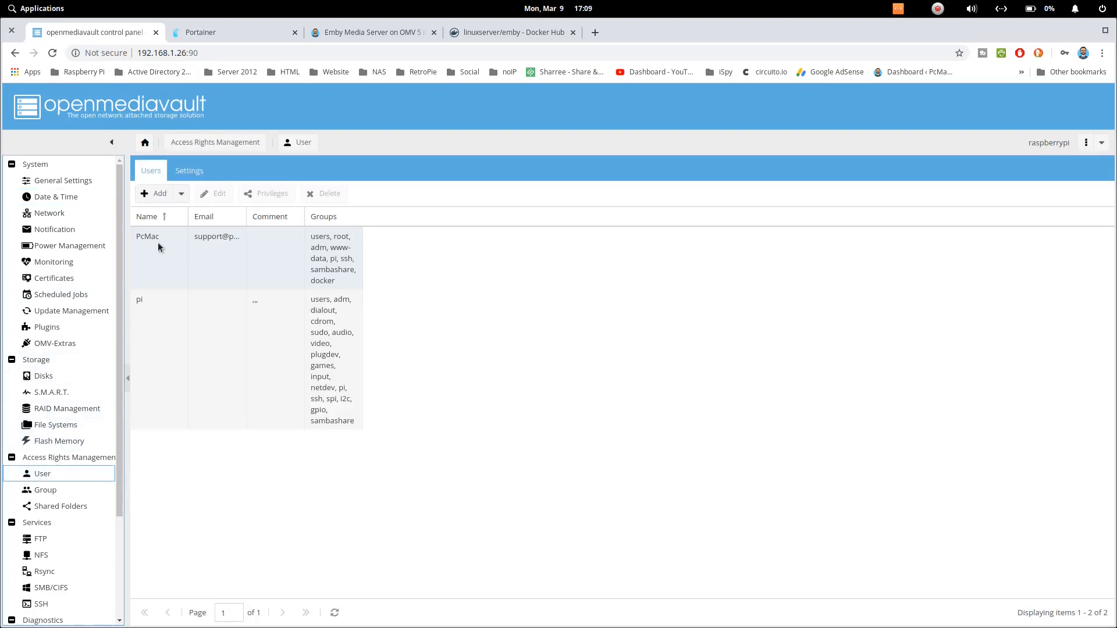
mouse_move(173, 255)
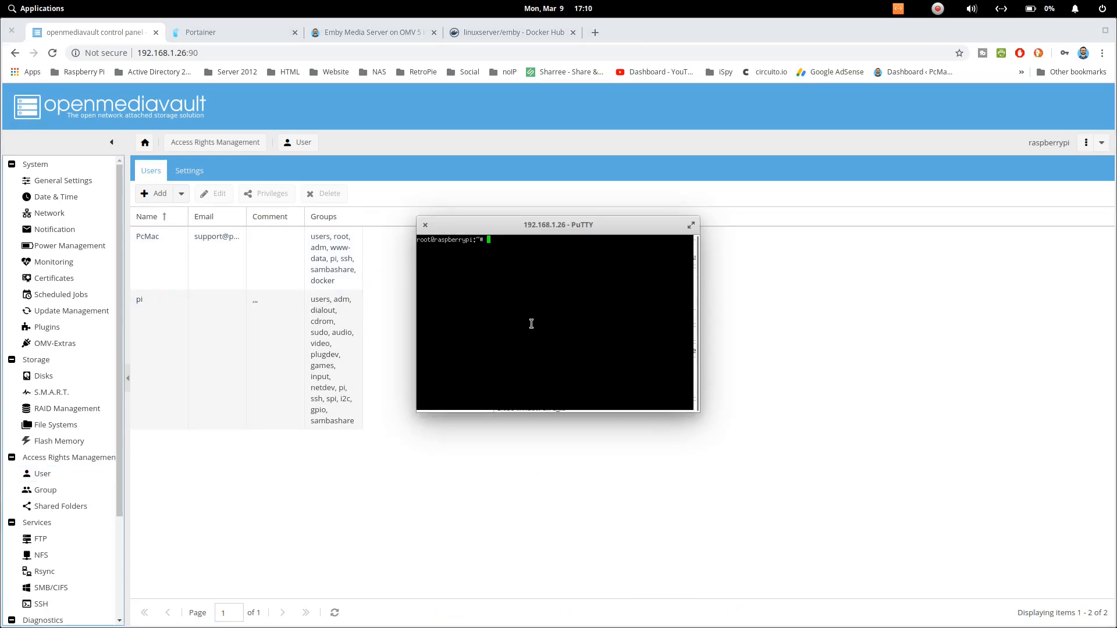
text(id Pc)
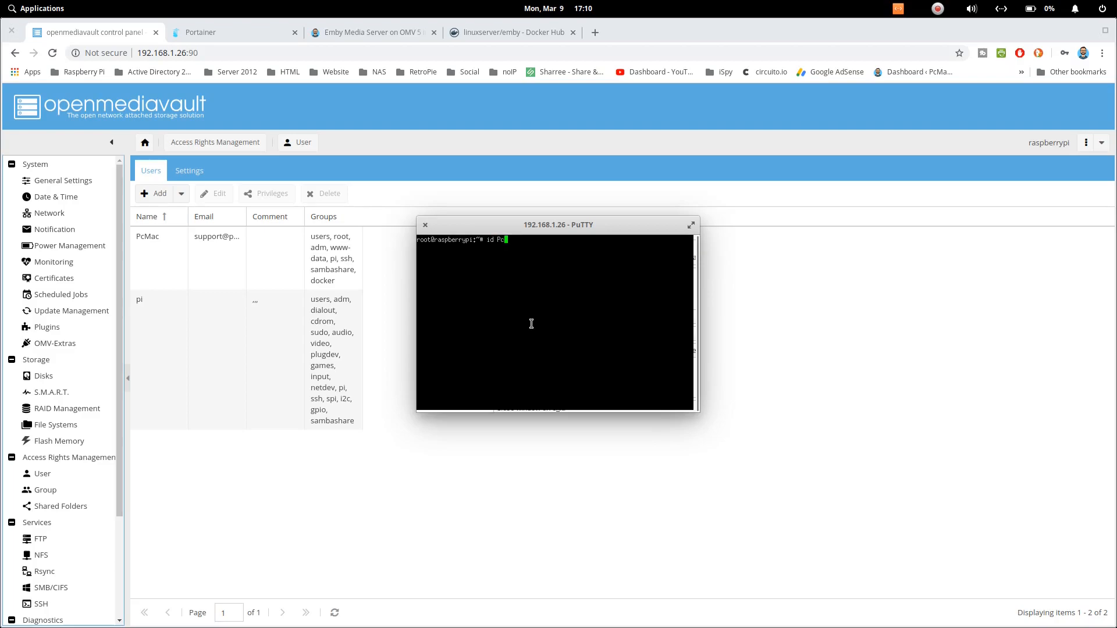
text(Mac)
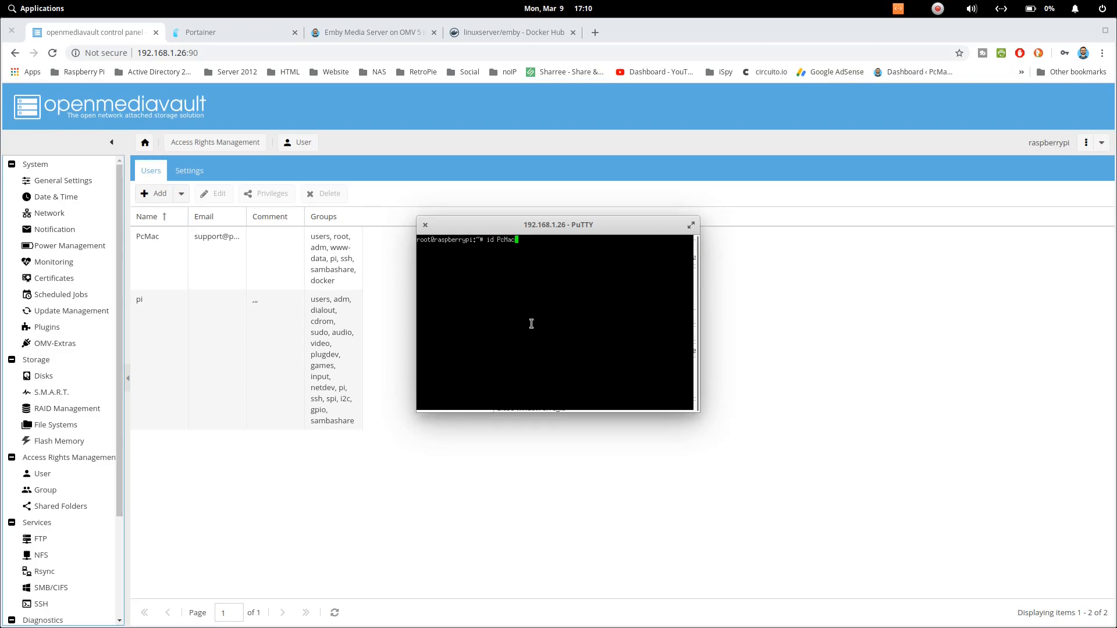
key(Return)
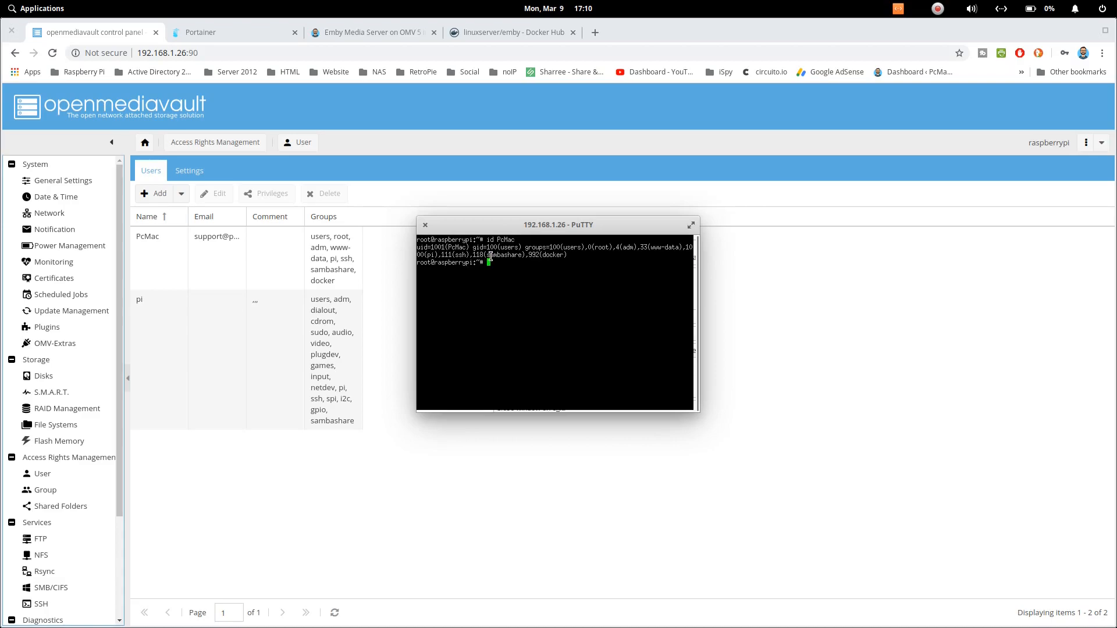
click(425, 225)
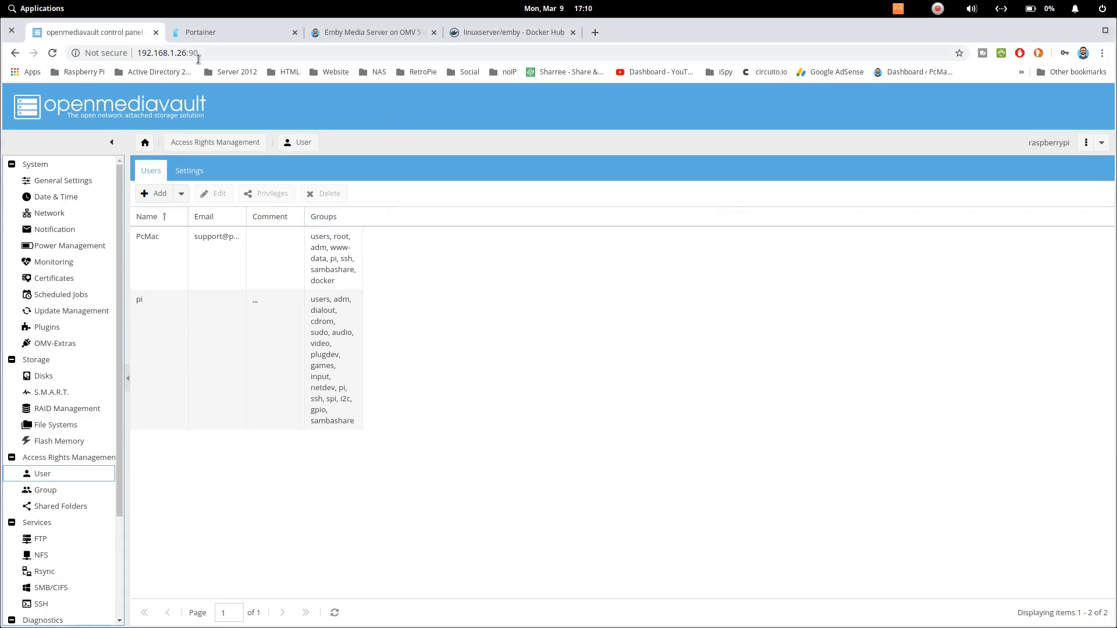
Step: Enter 1001 for PUID and 100 for PGID in Portainer
click(217, 32)
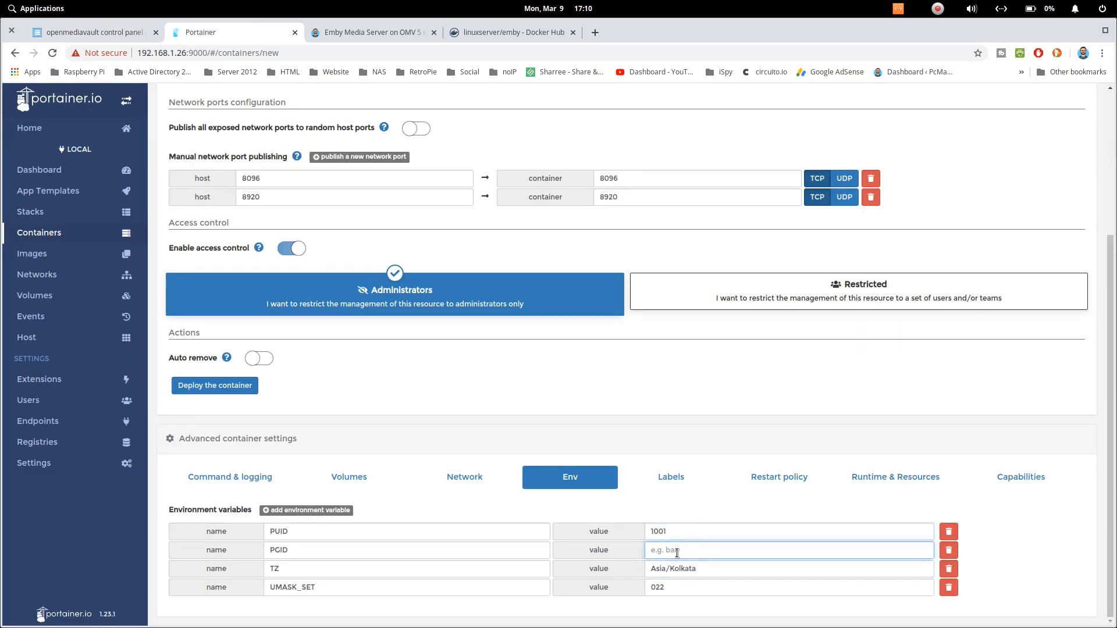
text(100)
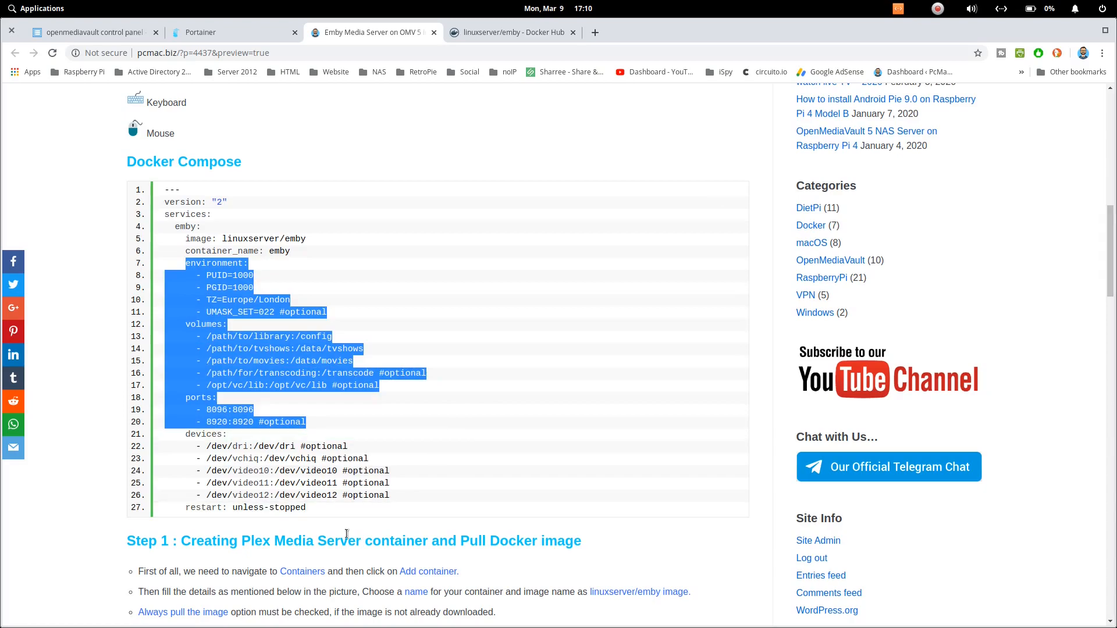
mouse_move(290, 507)
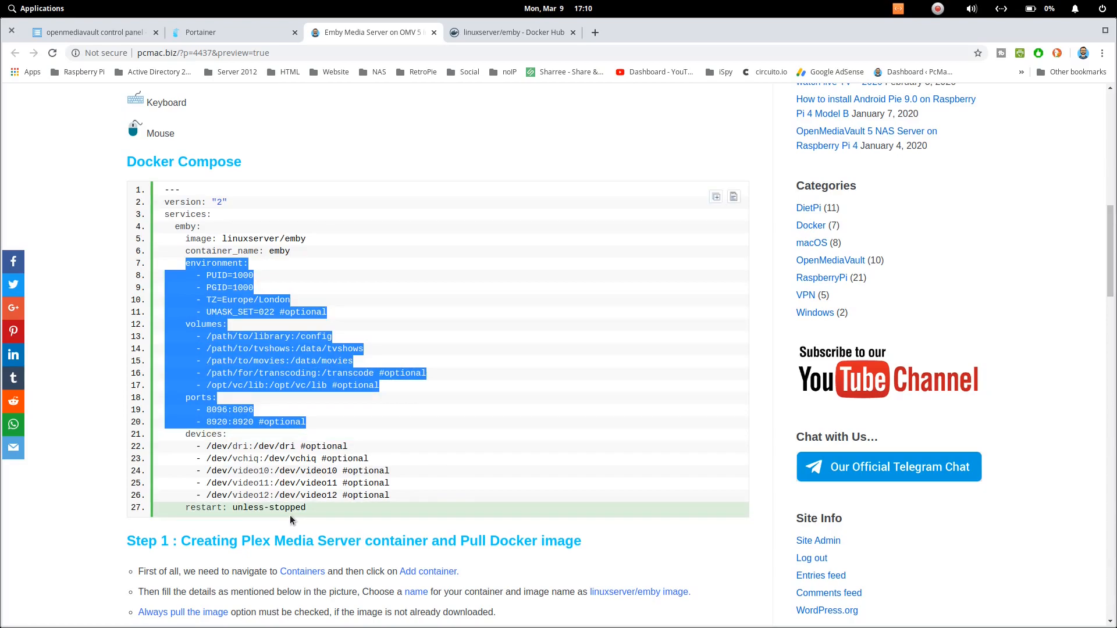
mouse_move(388, 76)
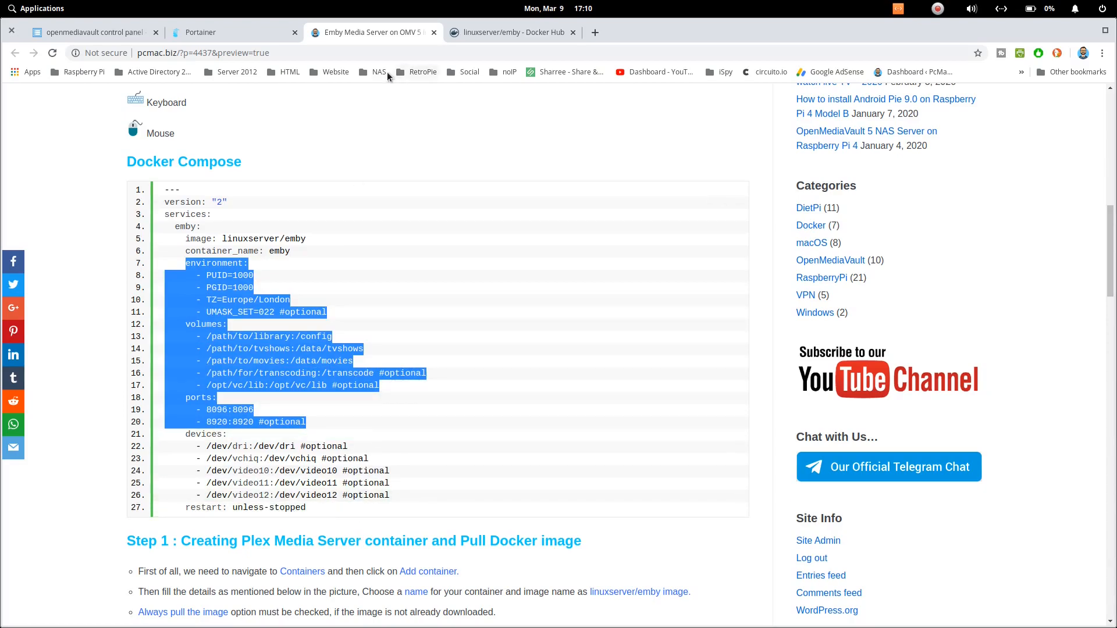
mouse_move(203, 32)
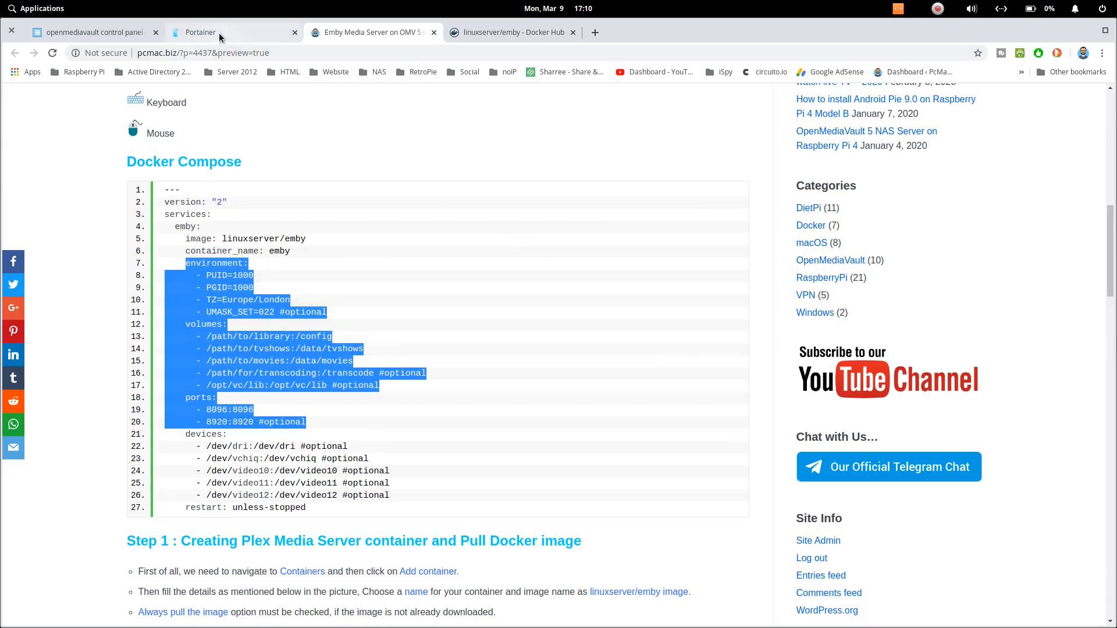
Step: Set restart policy to Unless stopped and deploy, failing with 'No such image: emby:latest'
click(198, 32)
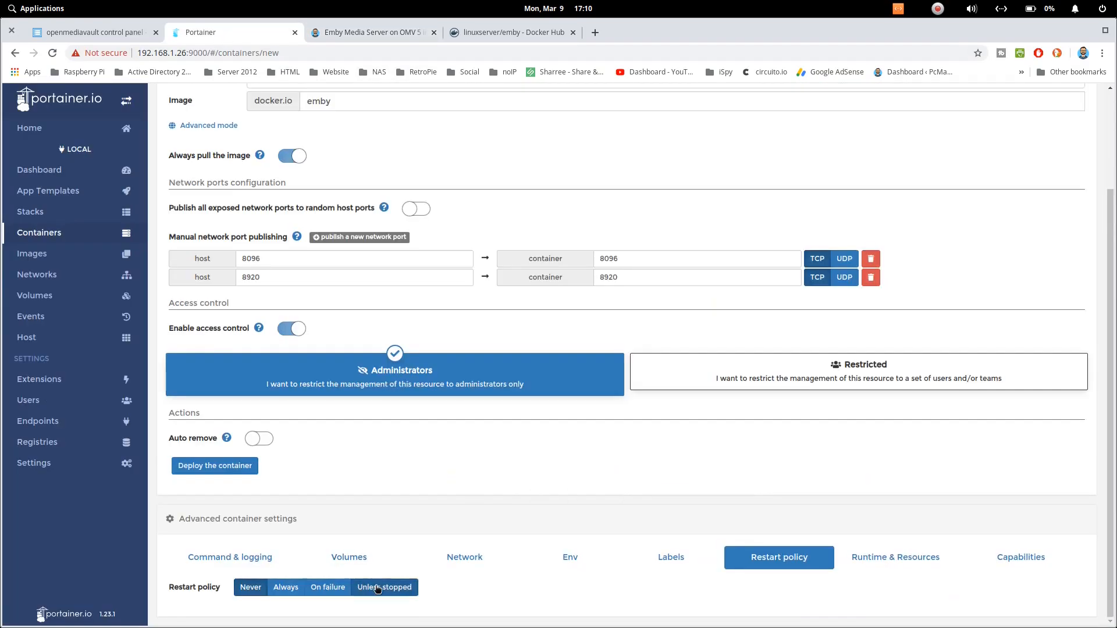
click(371, 32)
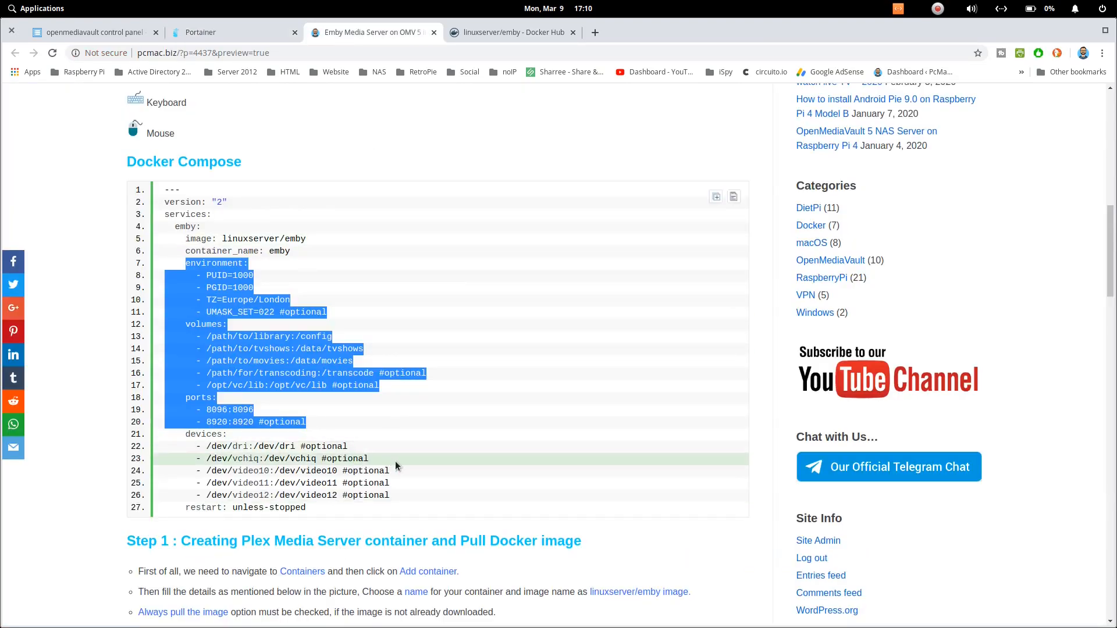
mouse_move(212, 450)
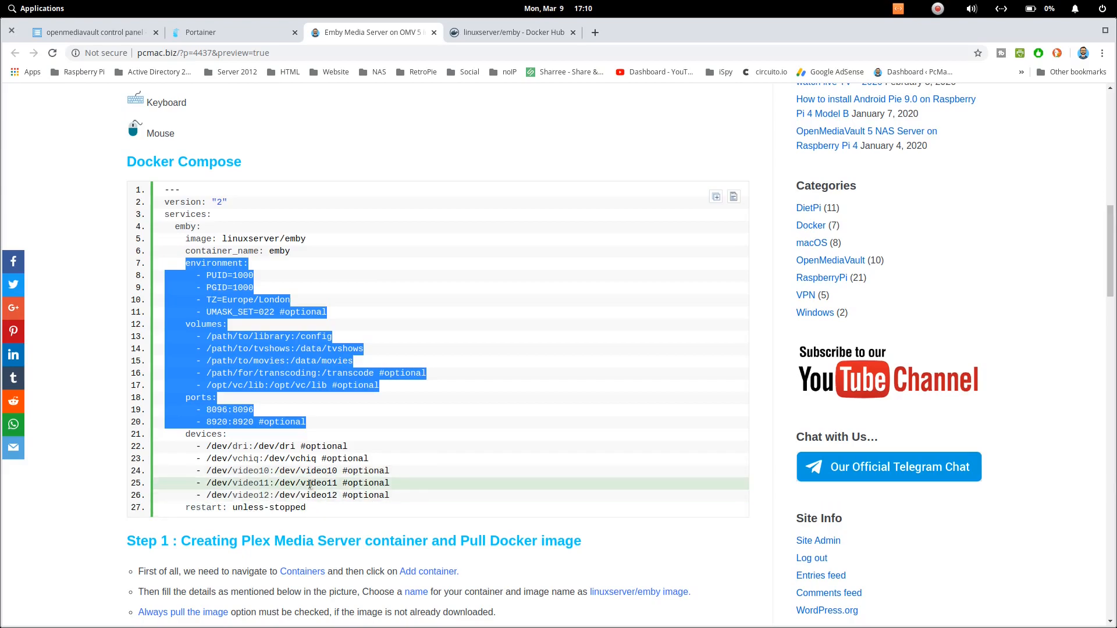
click(225, 32)
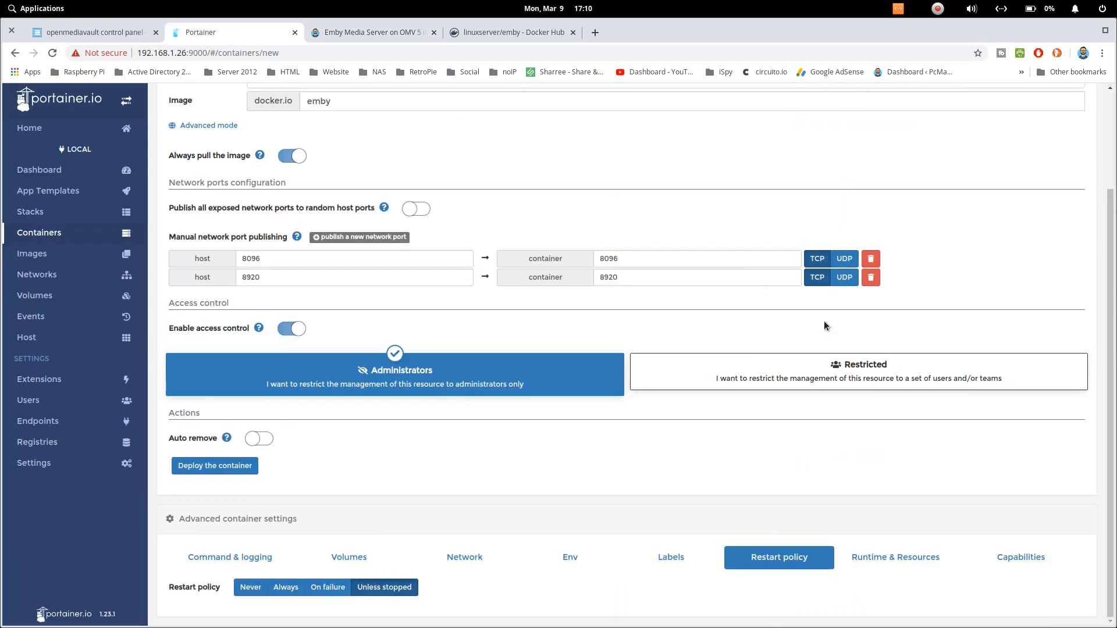
mouse_move(343, 481)
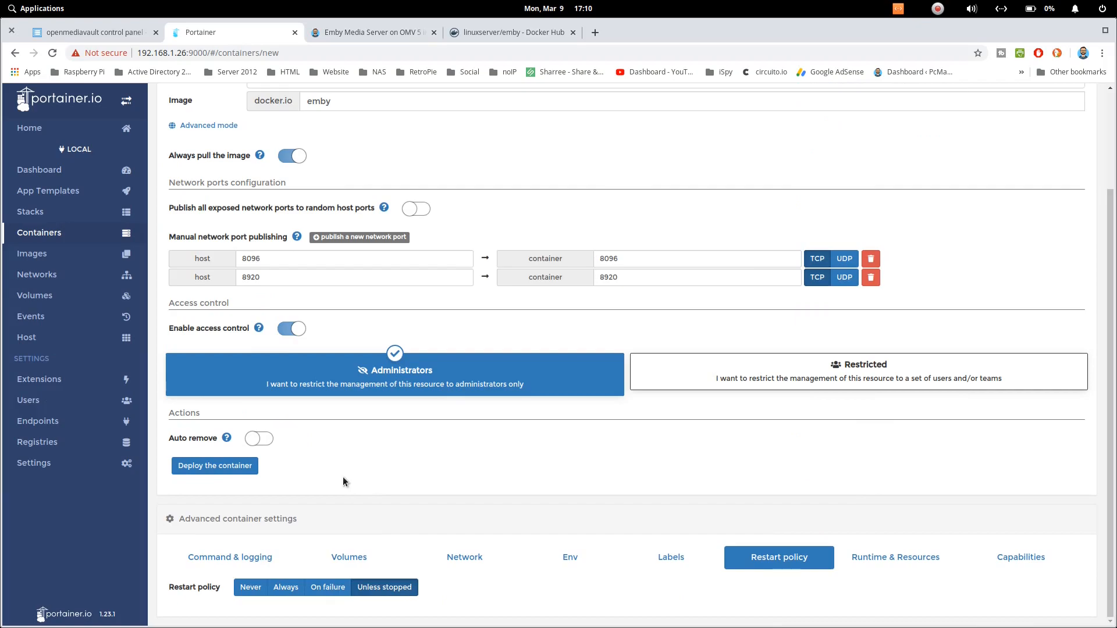
mouse_move(222, 470)
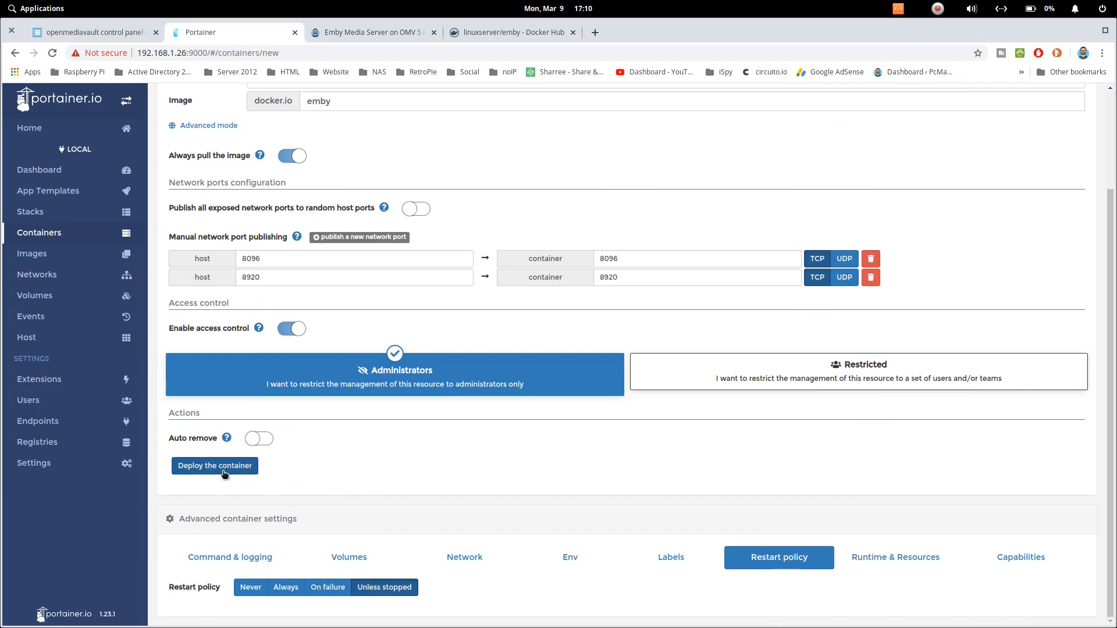
click(214, 465)
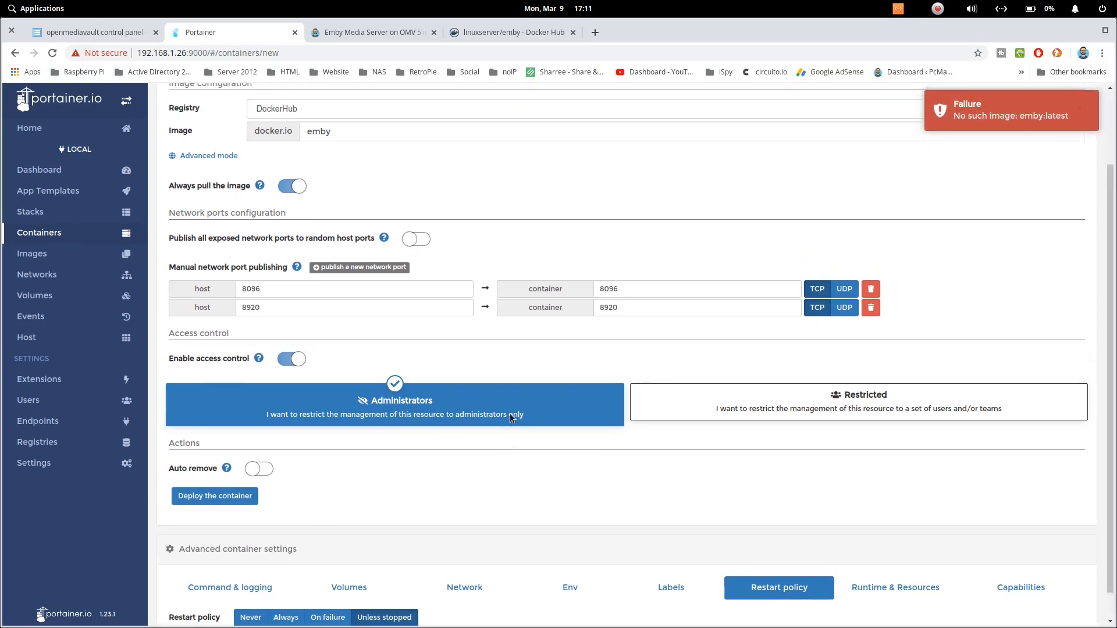
Step: Rename the container to emby, change the image to linuxserver/emby, and redeploy
scroll(up, 3)
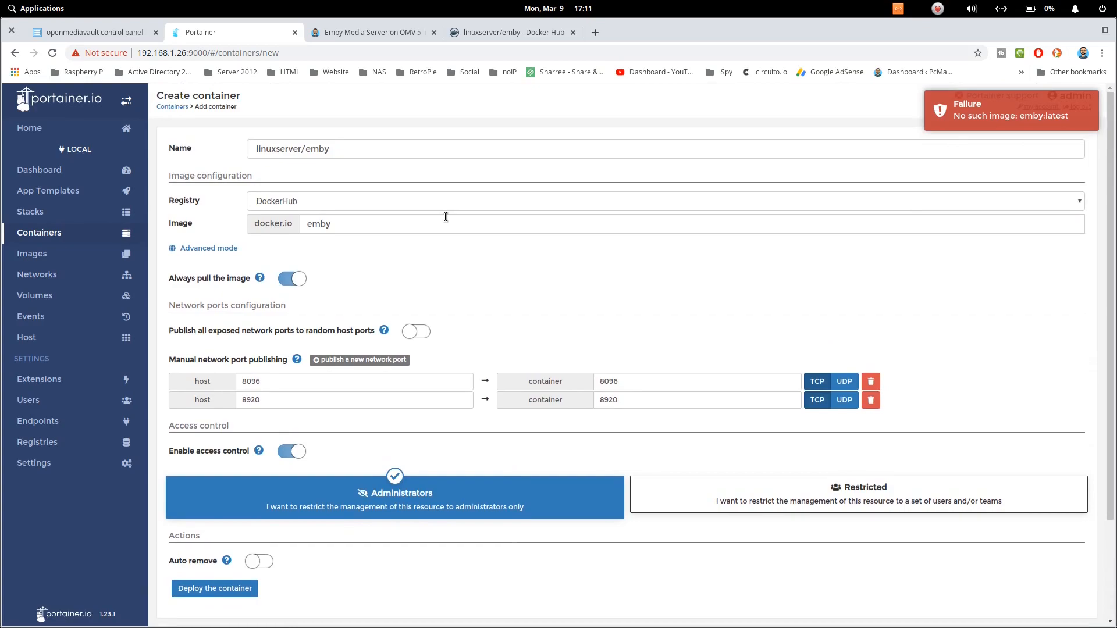
mouse_move(381, 165)
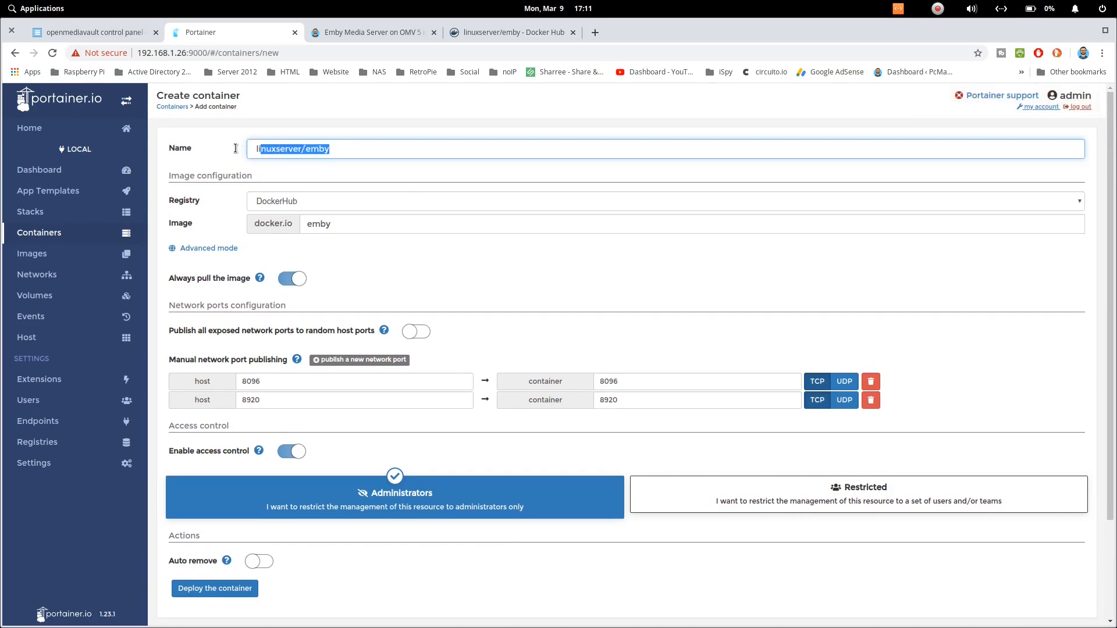
key(Delete)
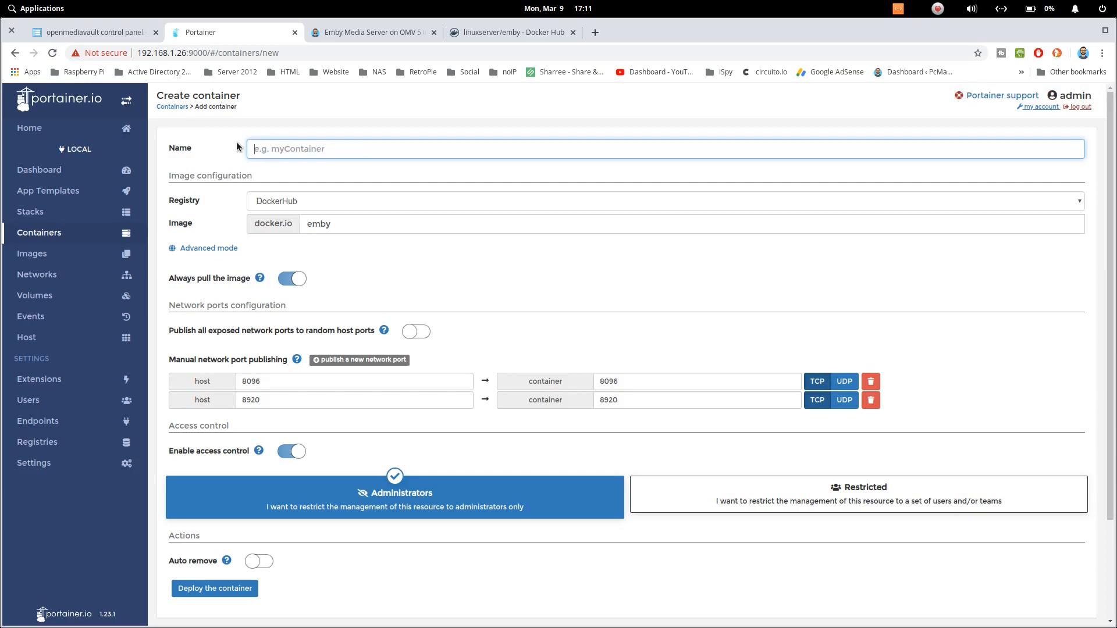
text(emby)
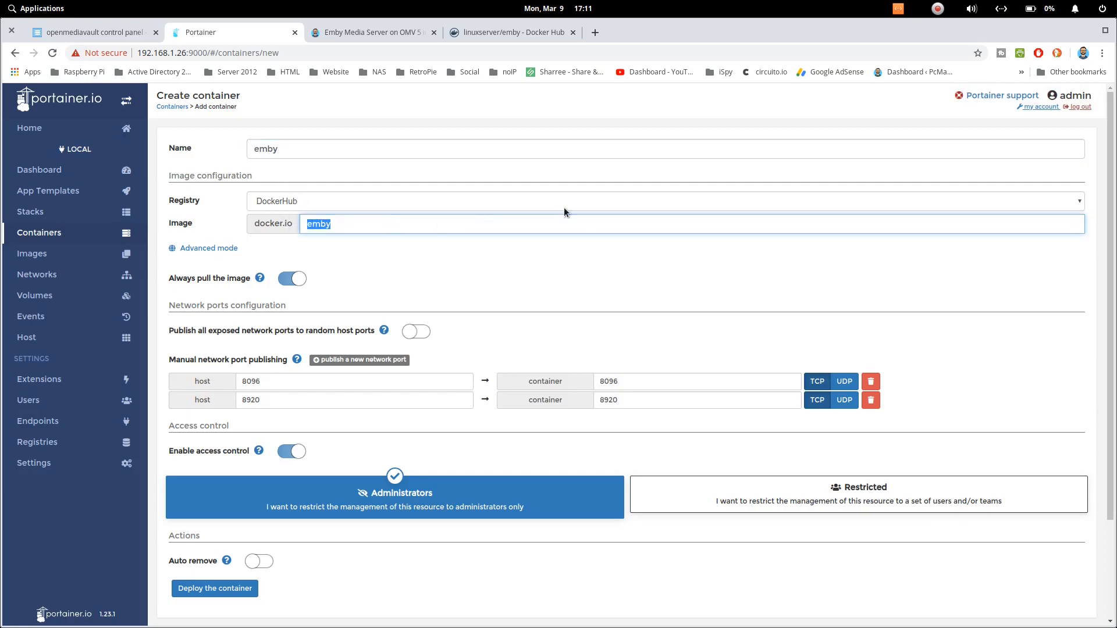
text(linuxserver/emby)
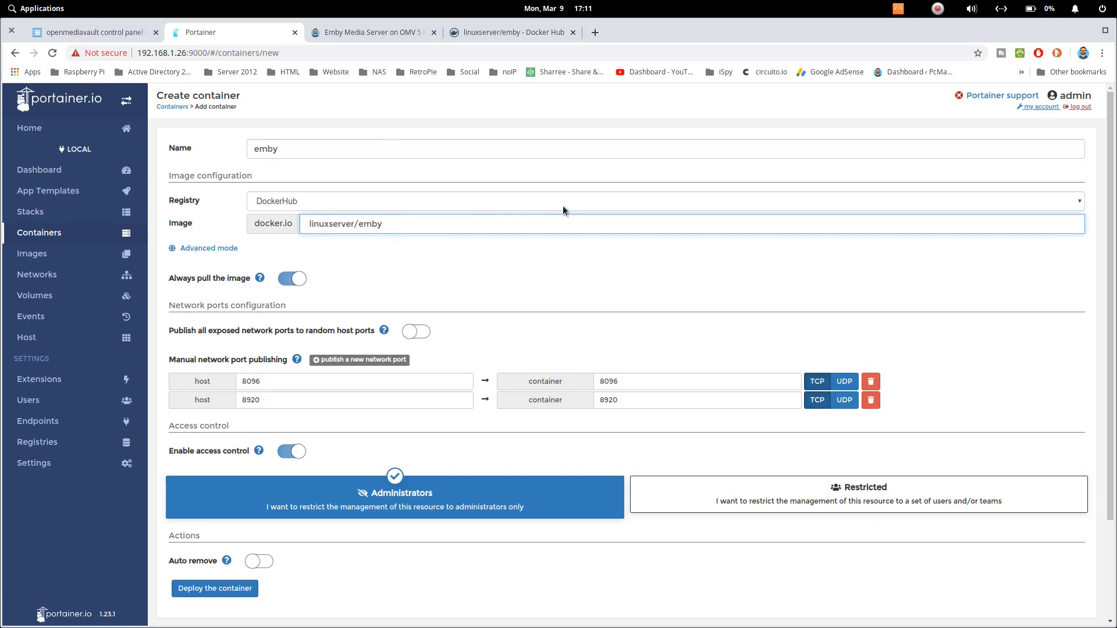
click(215, 588)
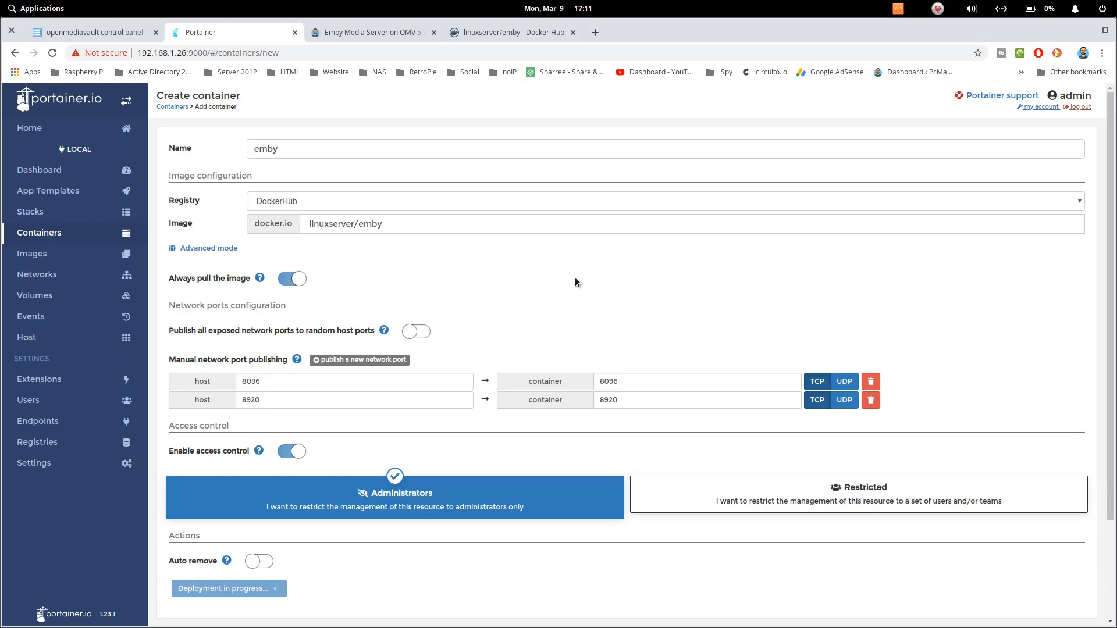
Step: Check that the emby container from linuxserver/emby:latest is running and publishes ports 8096 and 8920
click(228, 588)
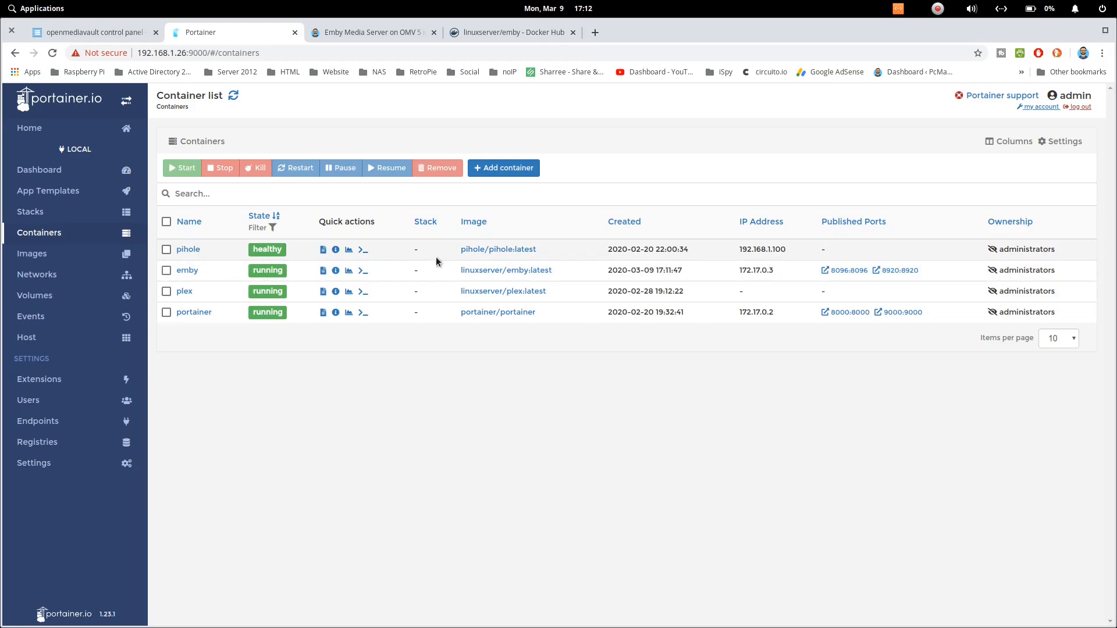
mouse_move(534, 161)
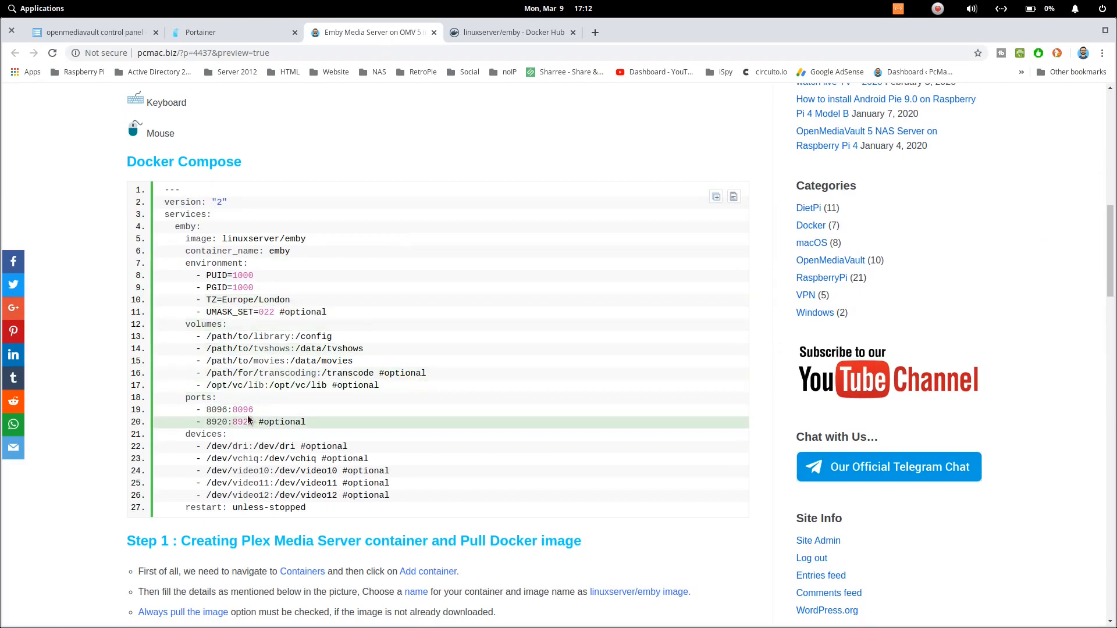
mouse_move(595, 32)
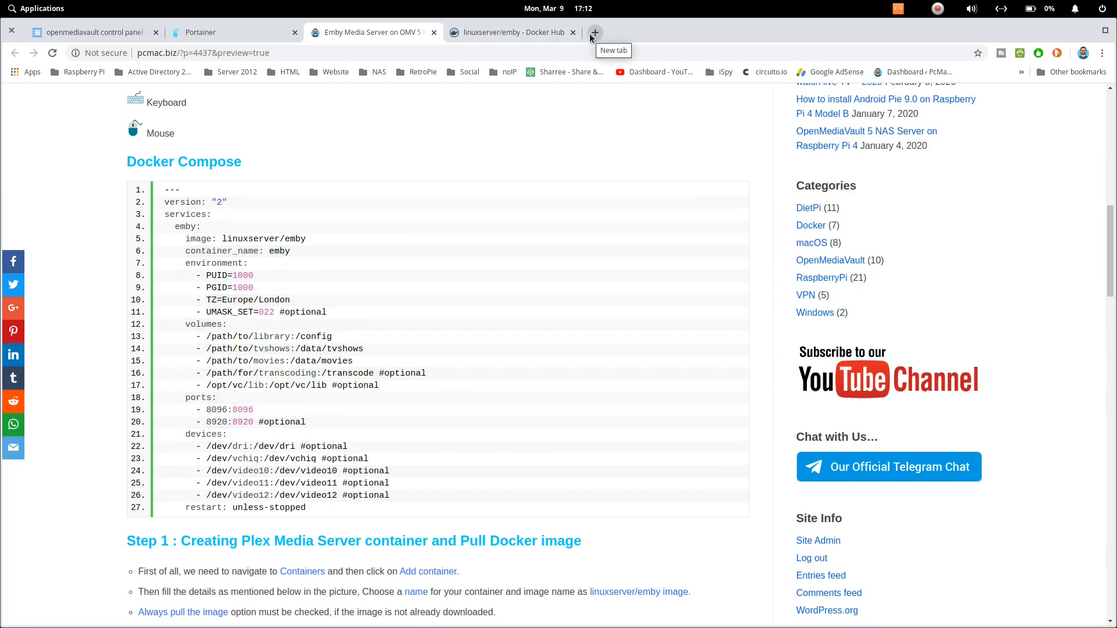
Step: In a new Chrome tab, load the Emby server at 192.168.1.26:8096
click(594, 32)
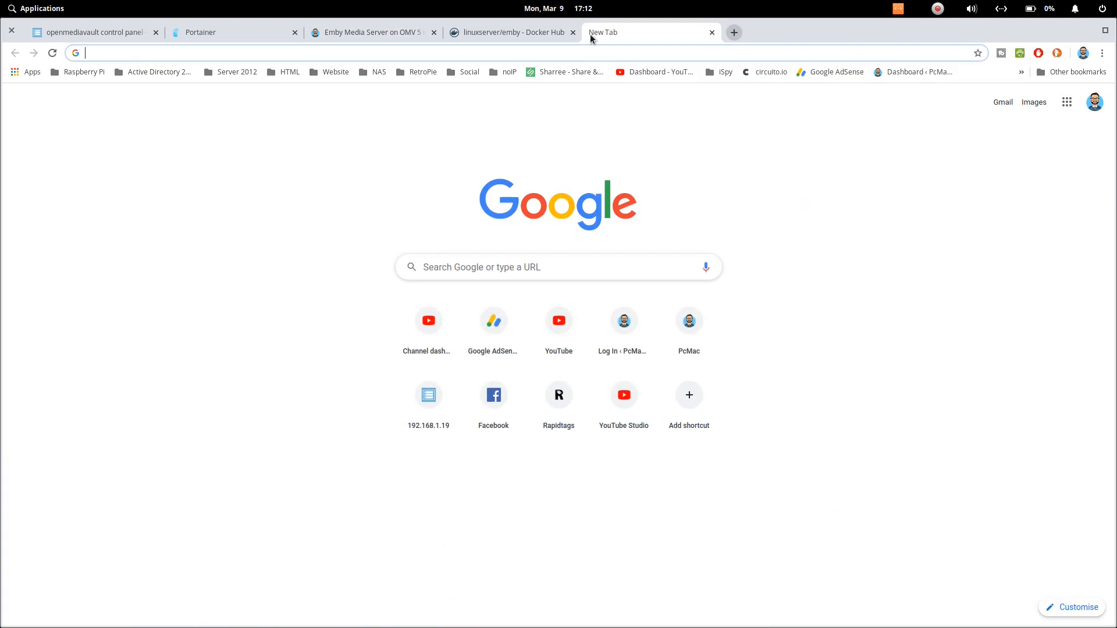
text(192.168.1.1)
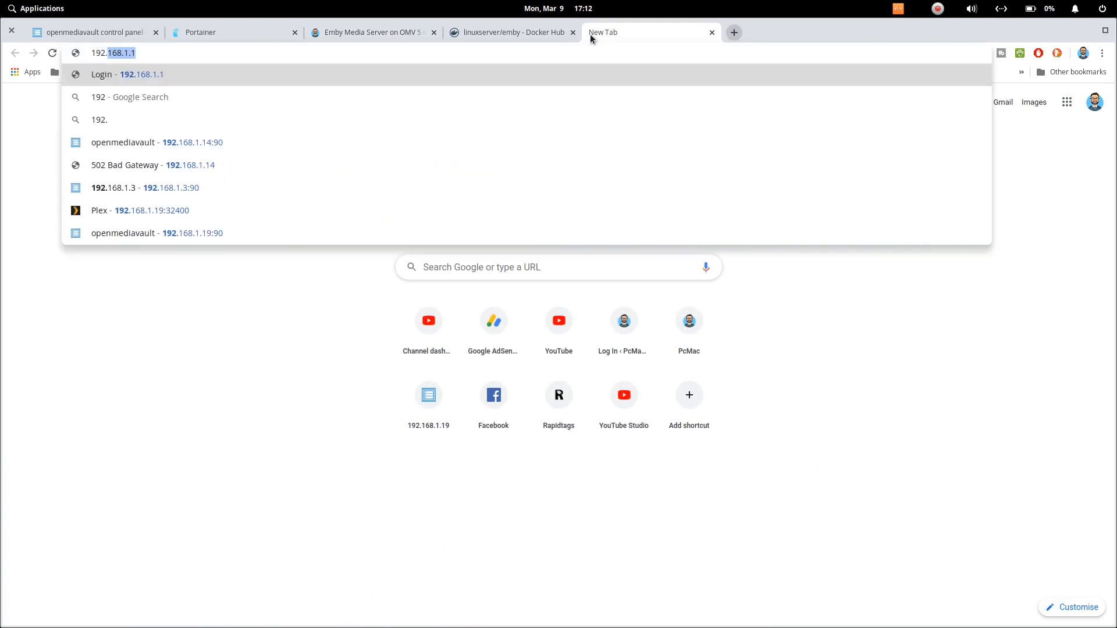
text(192.168.1.26:90)
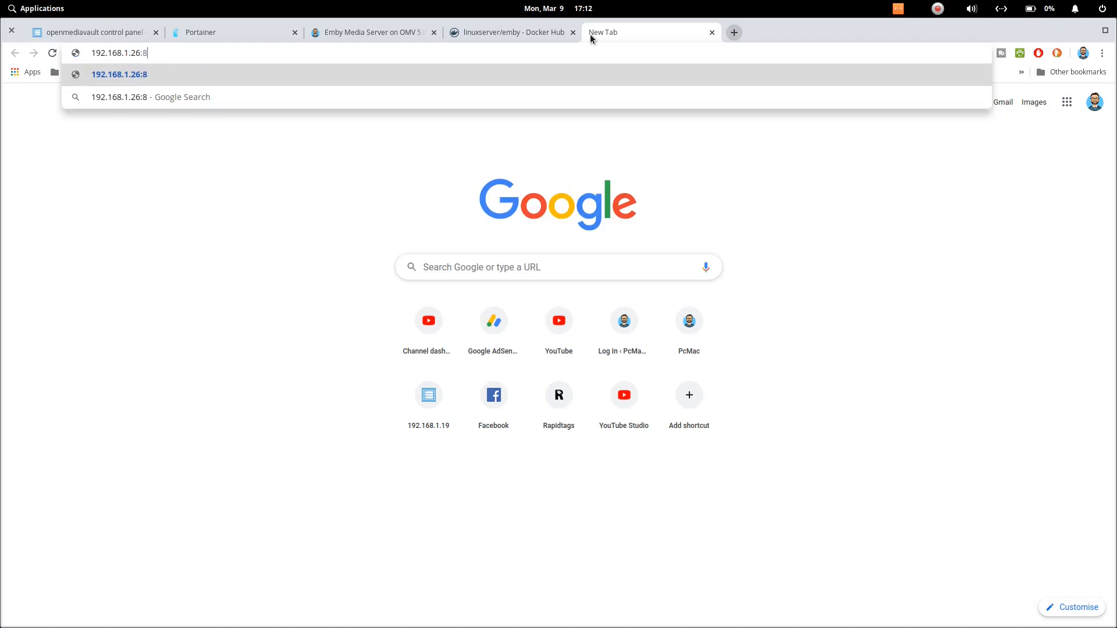
key(Return)
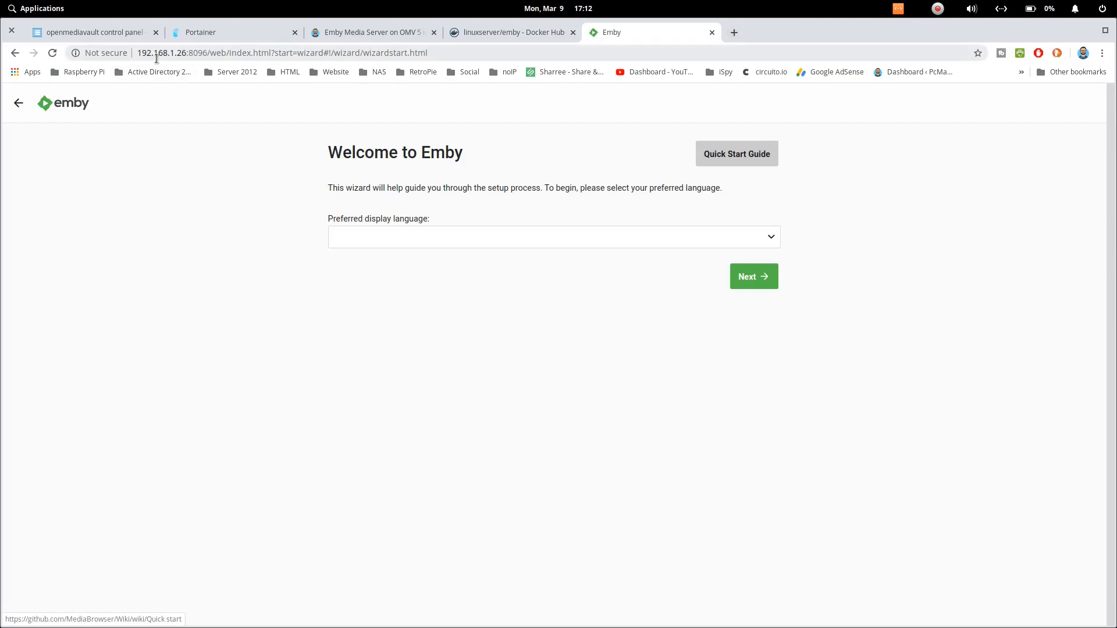
mouse_move(175, 64)
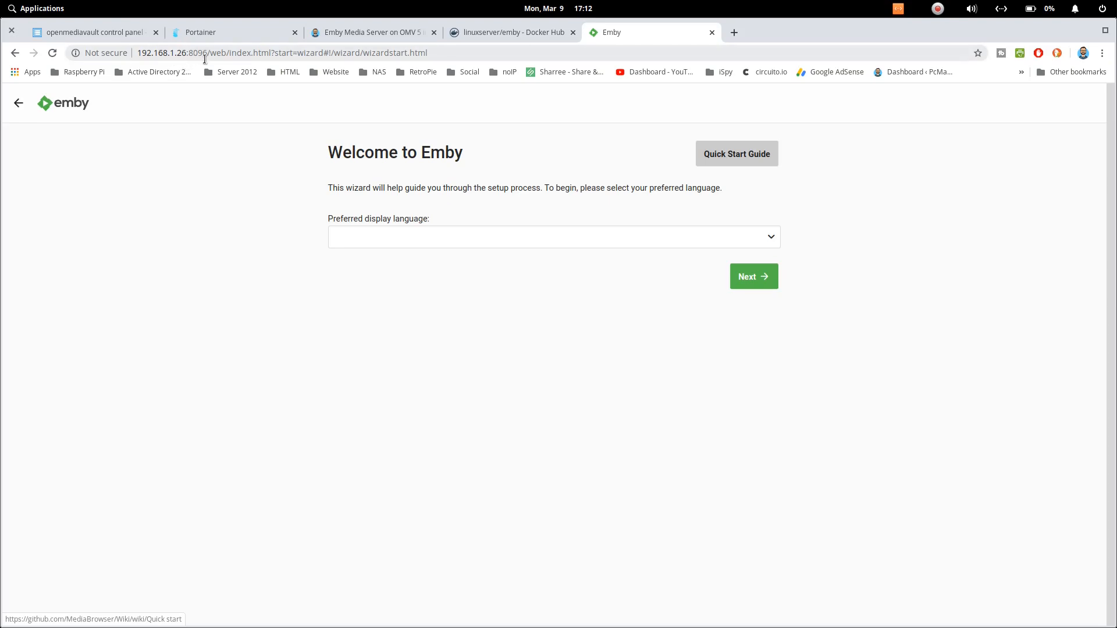
mouse_move(180, 68)
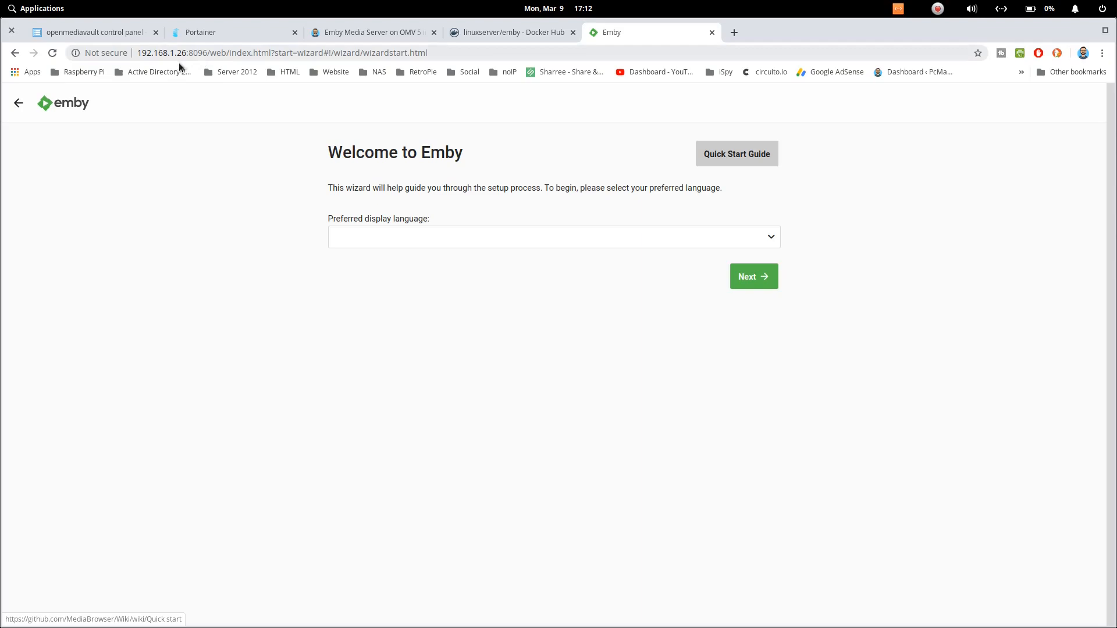
mouse_move(207, 67)
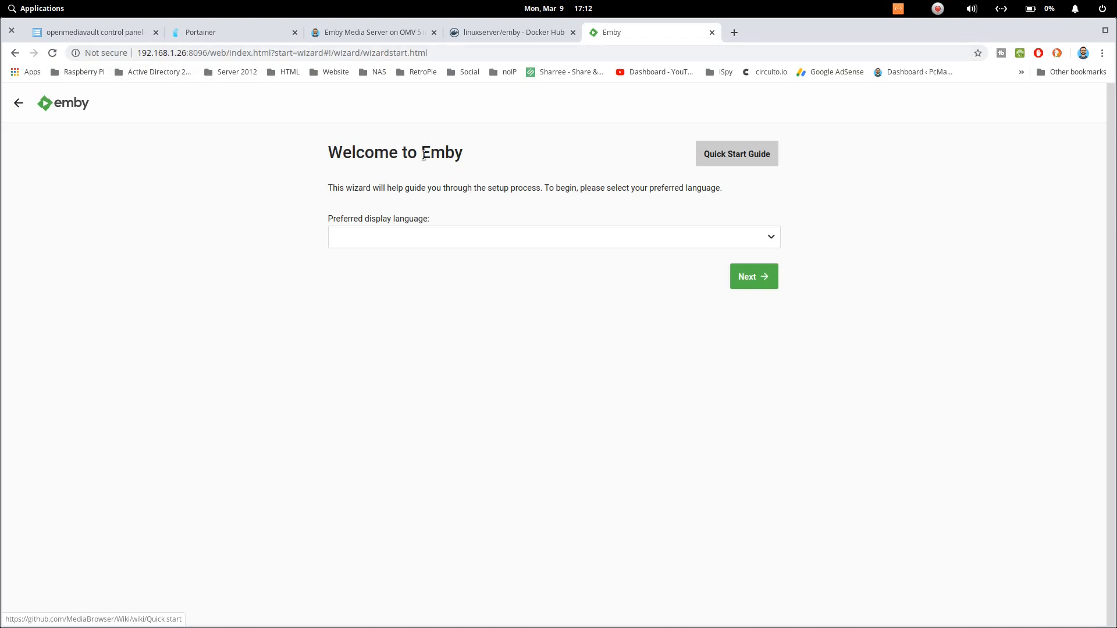
mouse_move(387, 183)
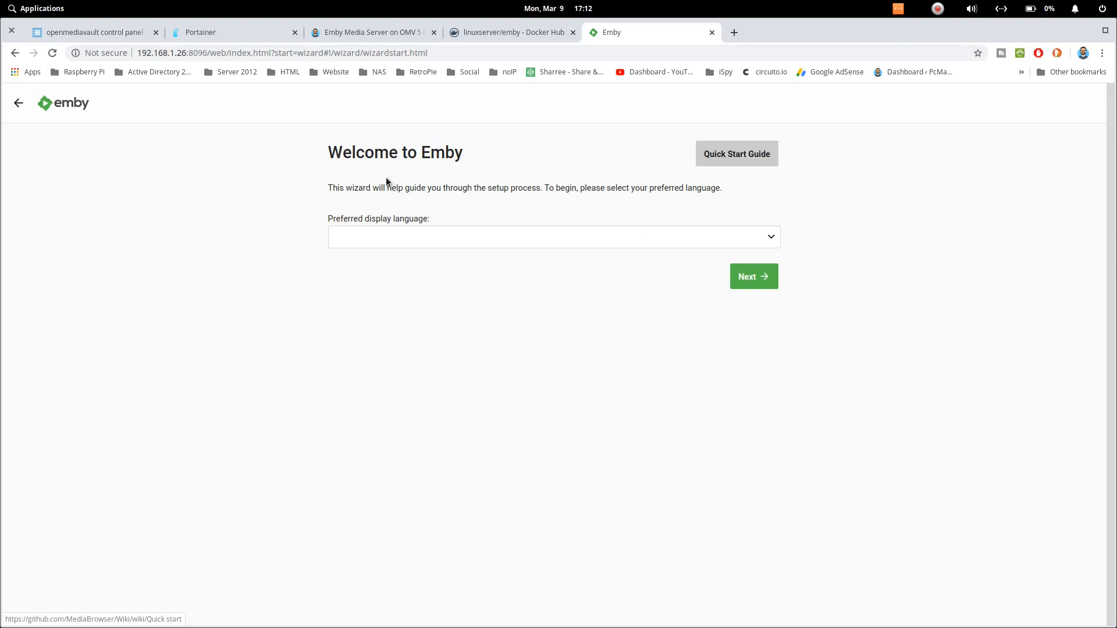
mouse_move(572, 238)
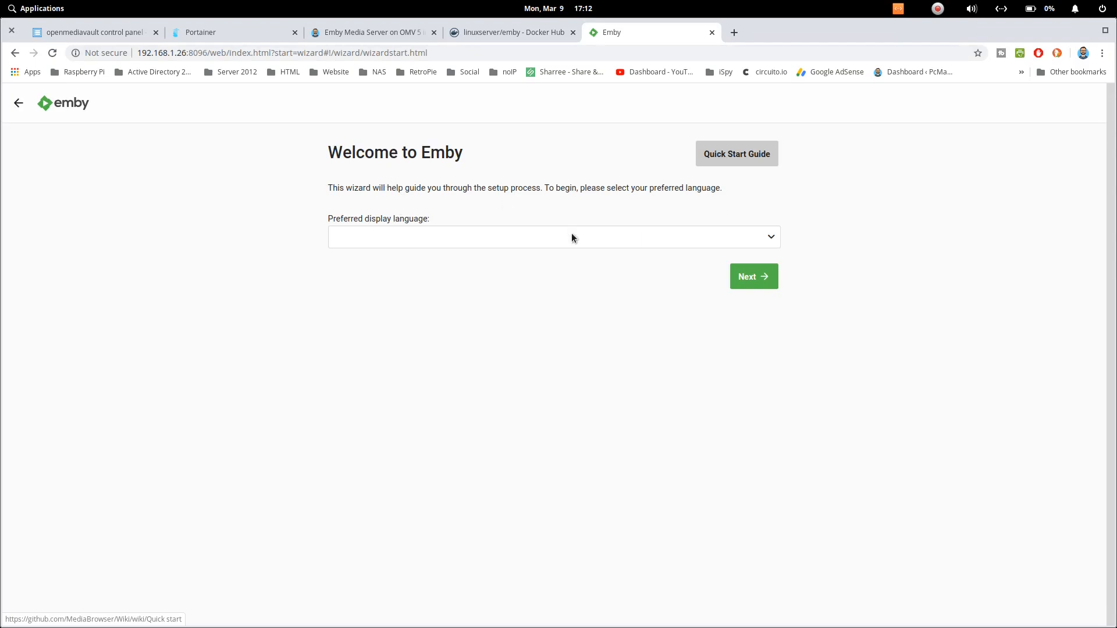
Step: Choose English (United States) as Emby's preferred display language
click(553, 237)
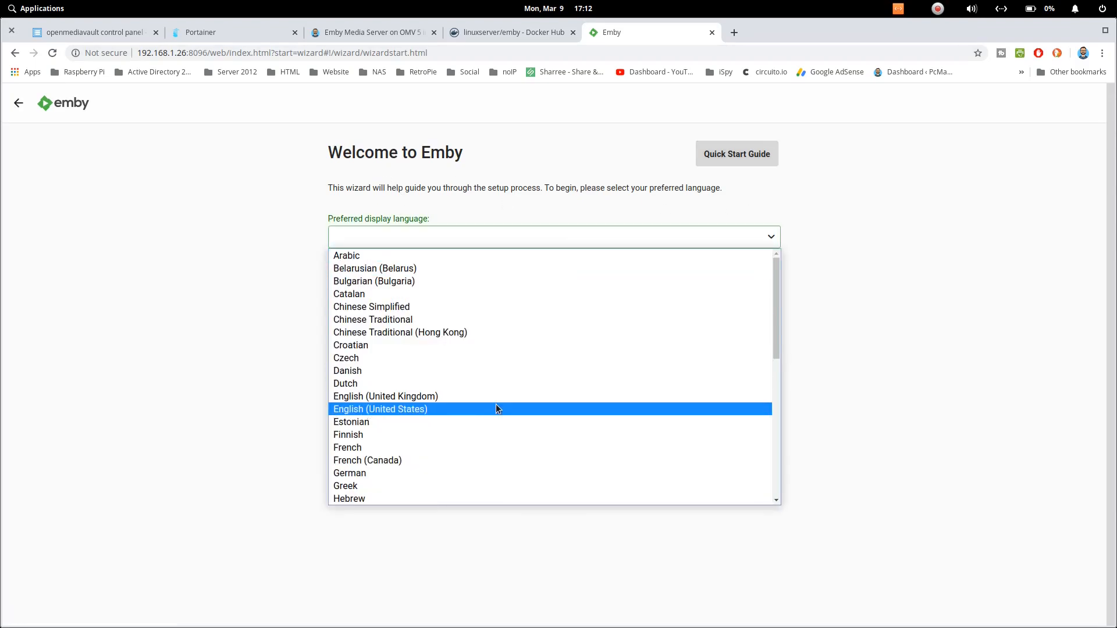
click(380, 409)
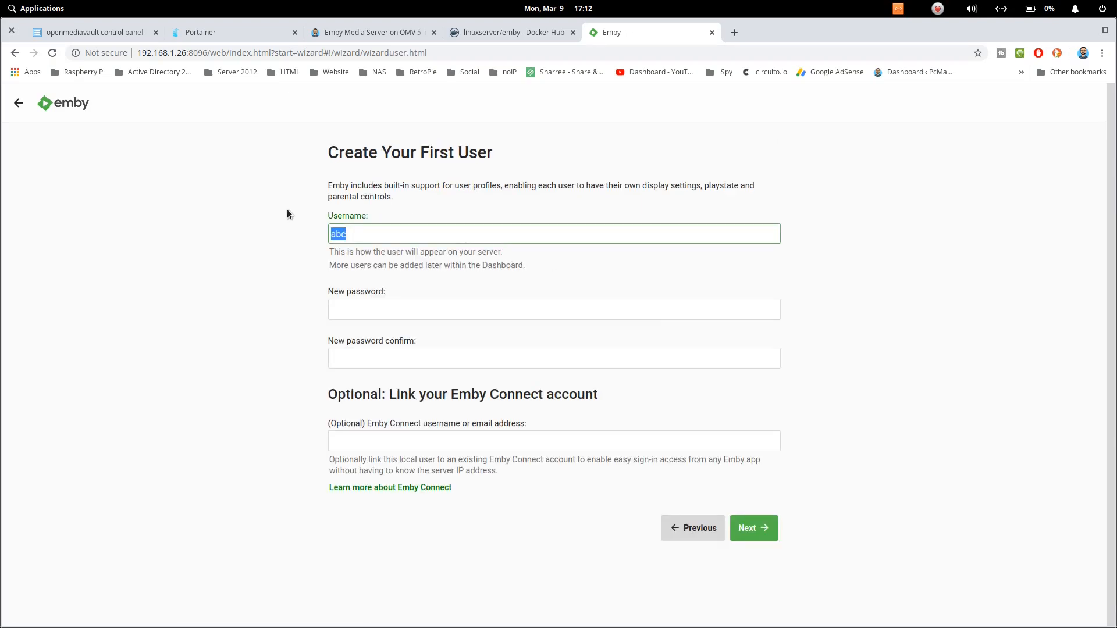
Step: Create first user PcMac, then start a Movies library and add a media folder
text(PcMac)
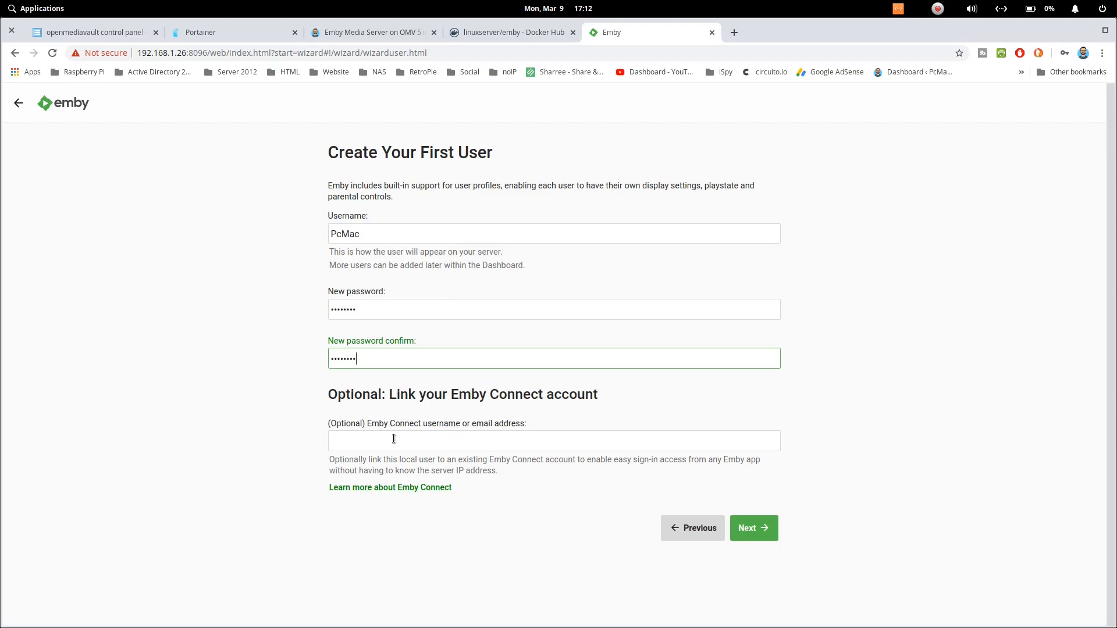
click(753, 528)
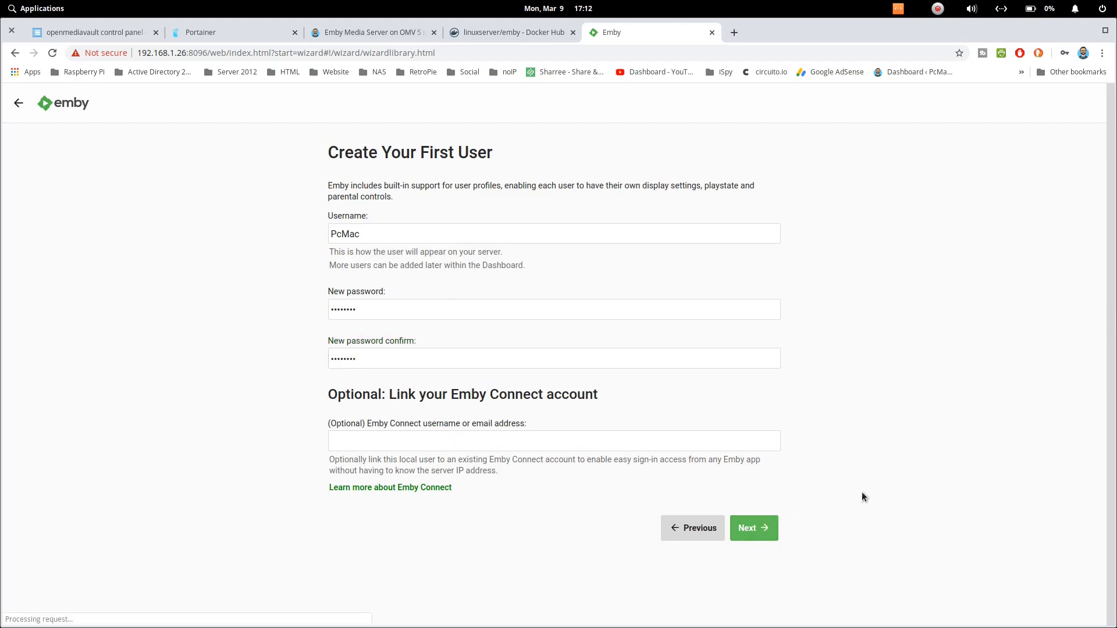
click(753, 528)
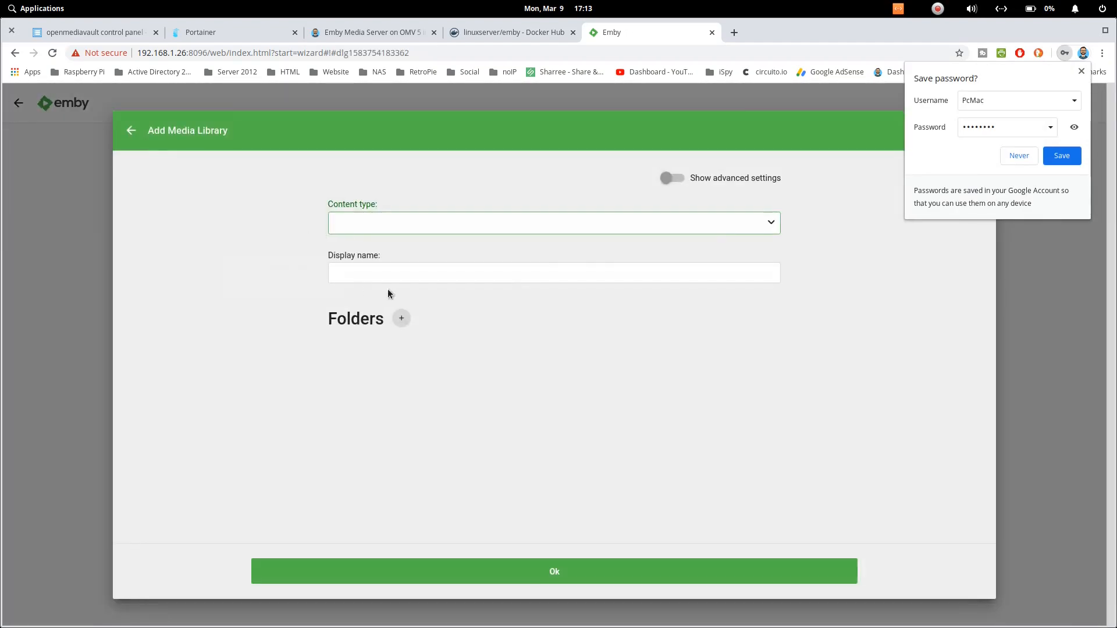
click(553, 223)
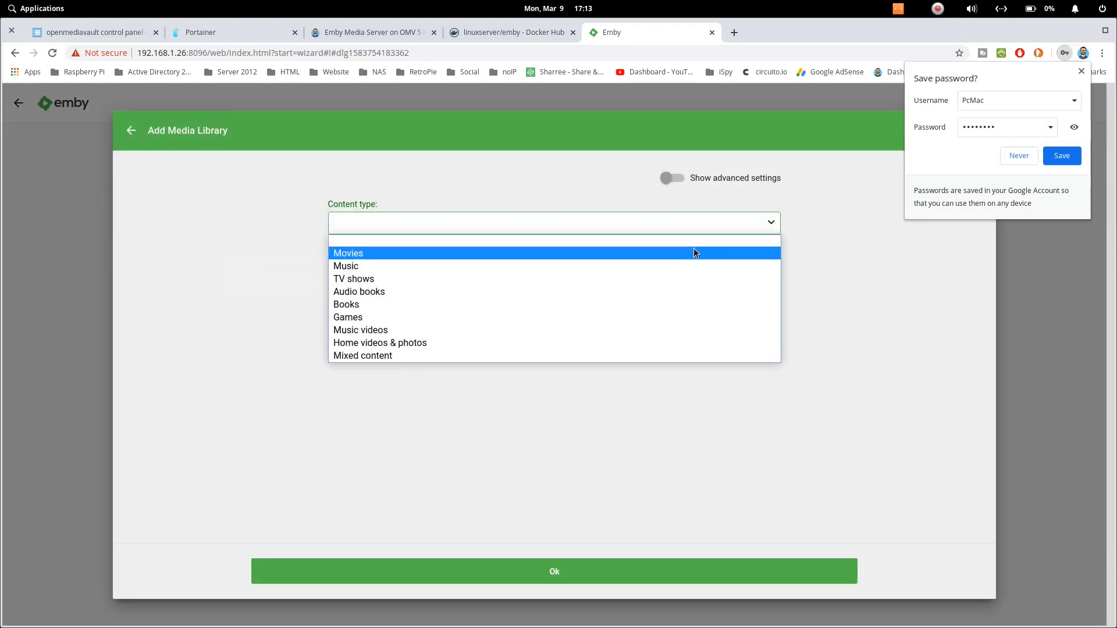
click(348, 253)
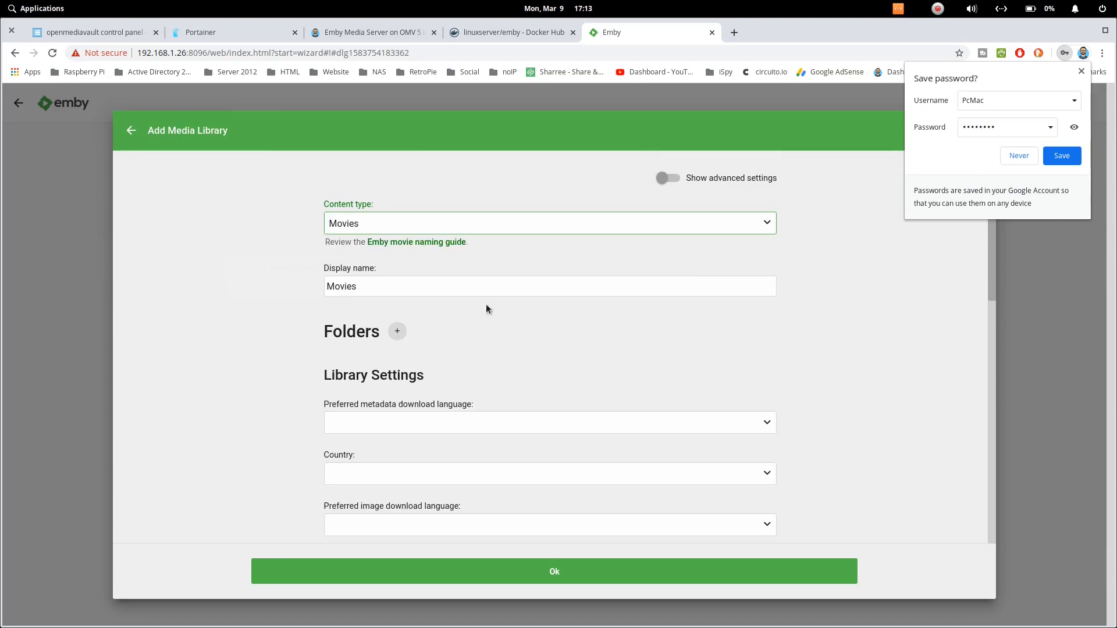
scroll(down, 3)
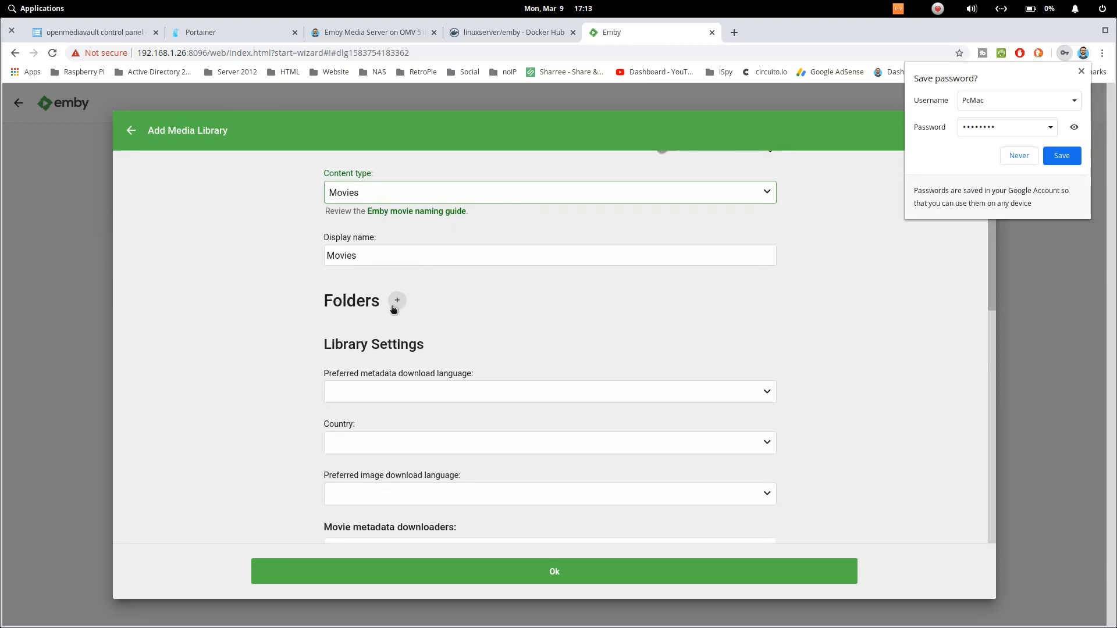
click(397, 300)
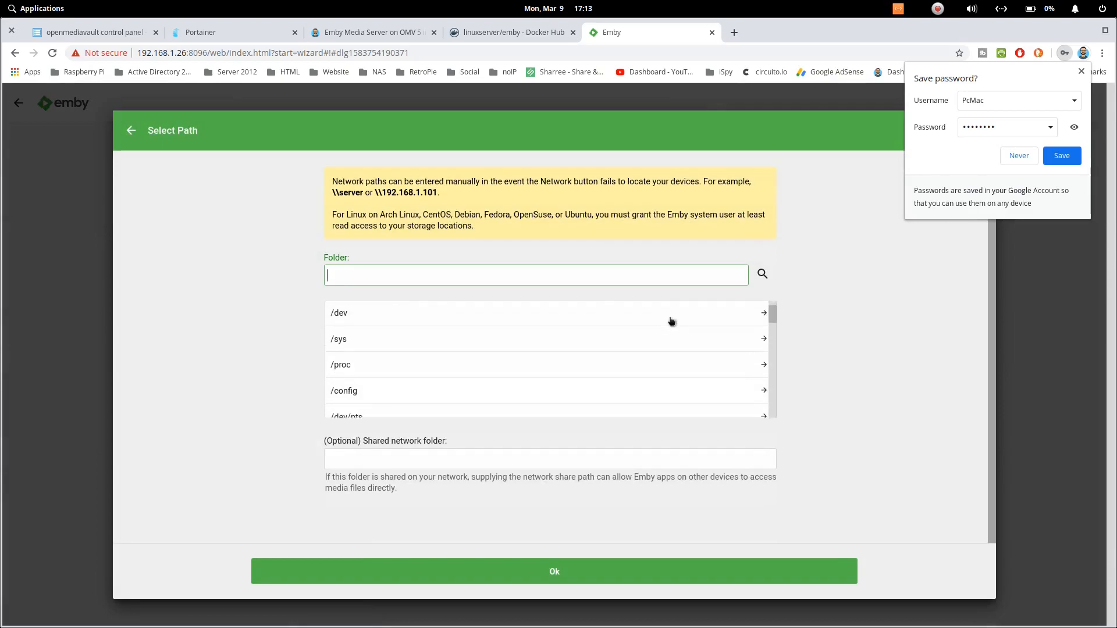
Step: Point the Movies library folder to /data/movies, which holds Ford V Ferrari (2019)
scroll(down, 3)
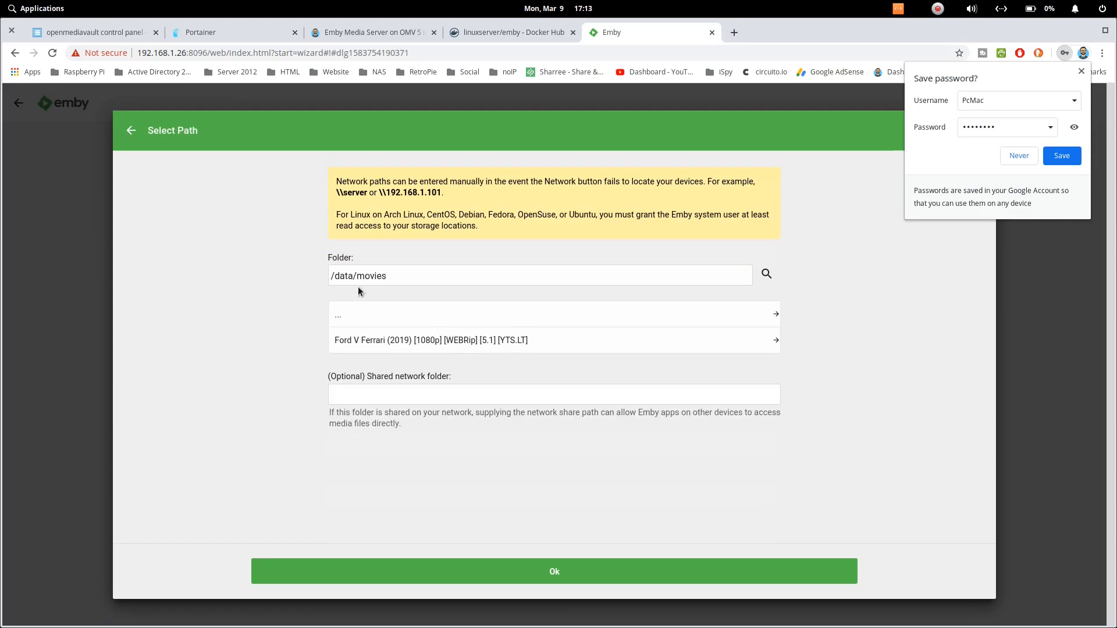
mouse_move(428, 299)
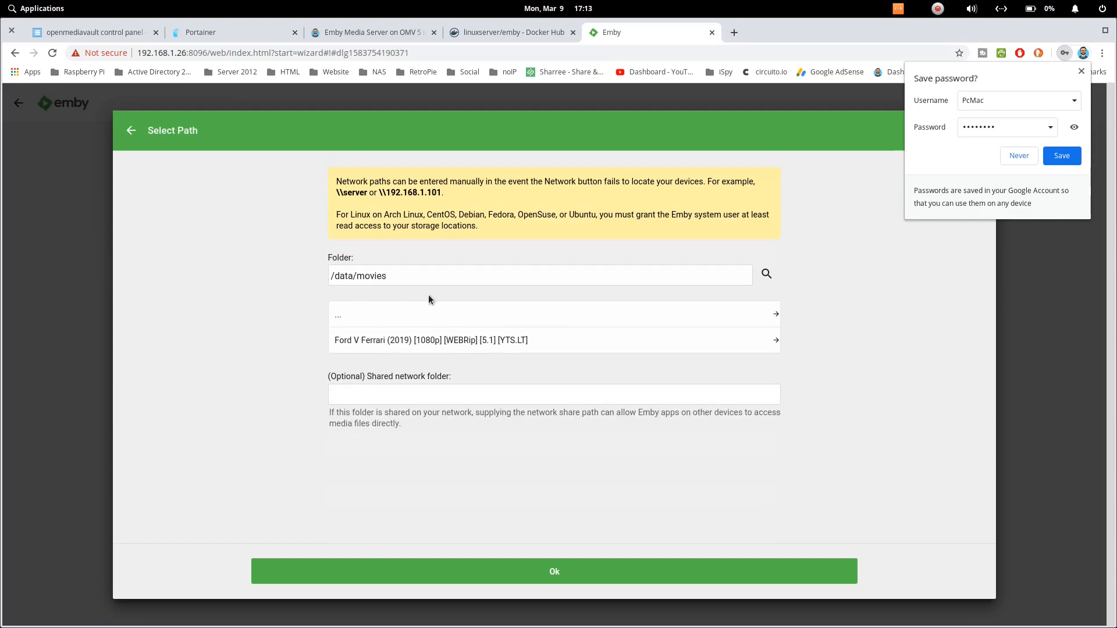
mouse_move(424, 306)
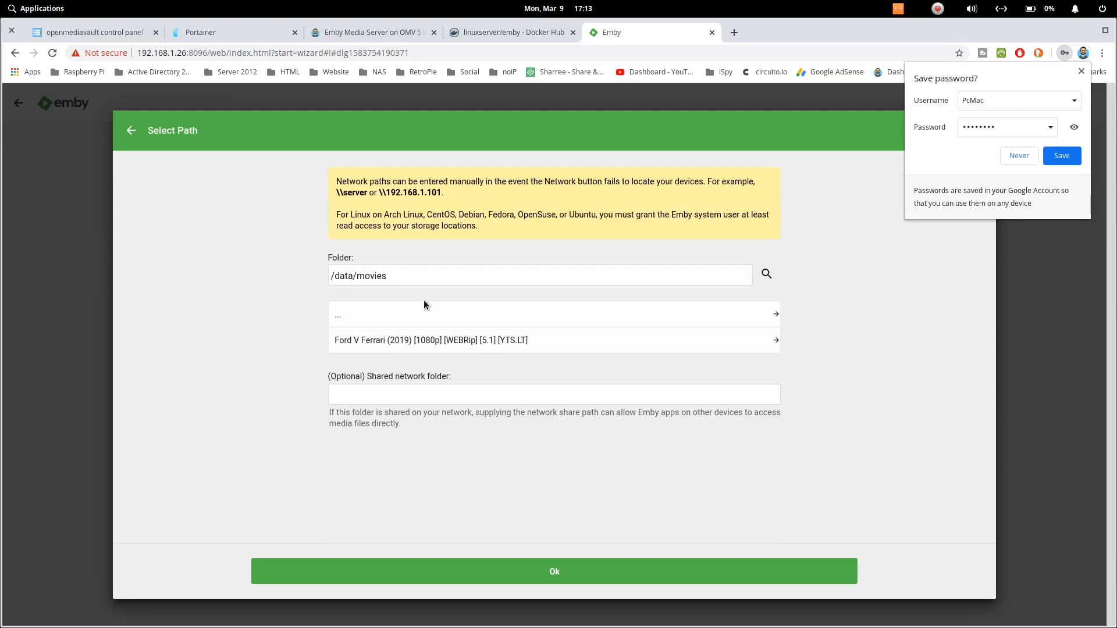
mouse_move(376, 295)
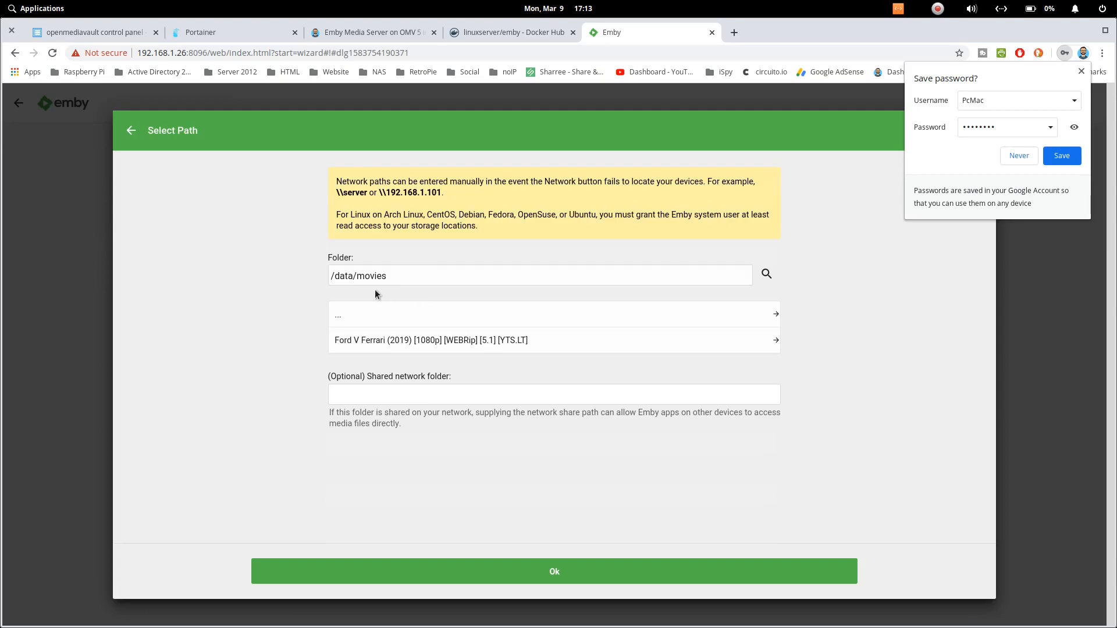
mouse_move(419, 316)
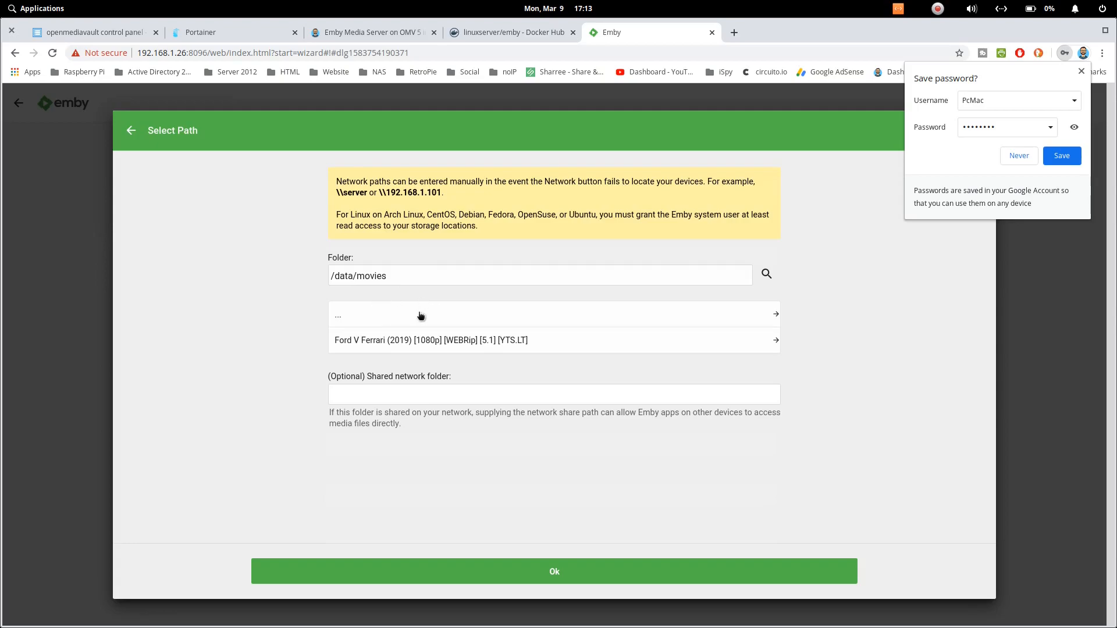
mouse_move(588, 619)
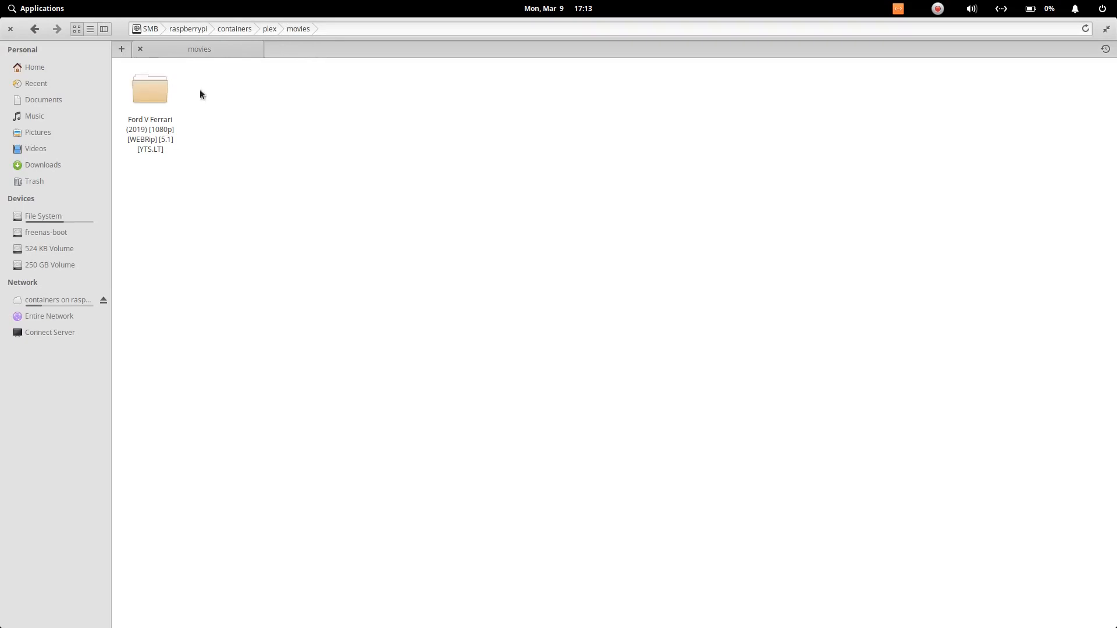
mouse_move(475, 616)
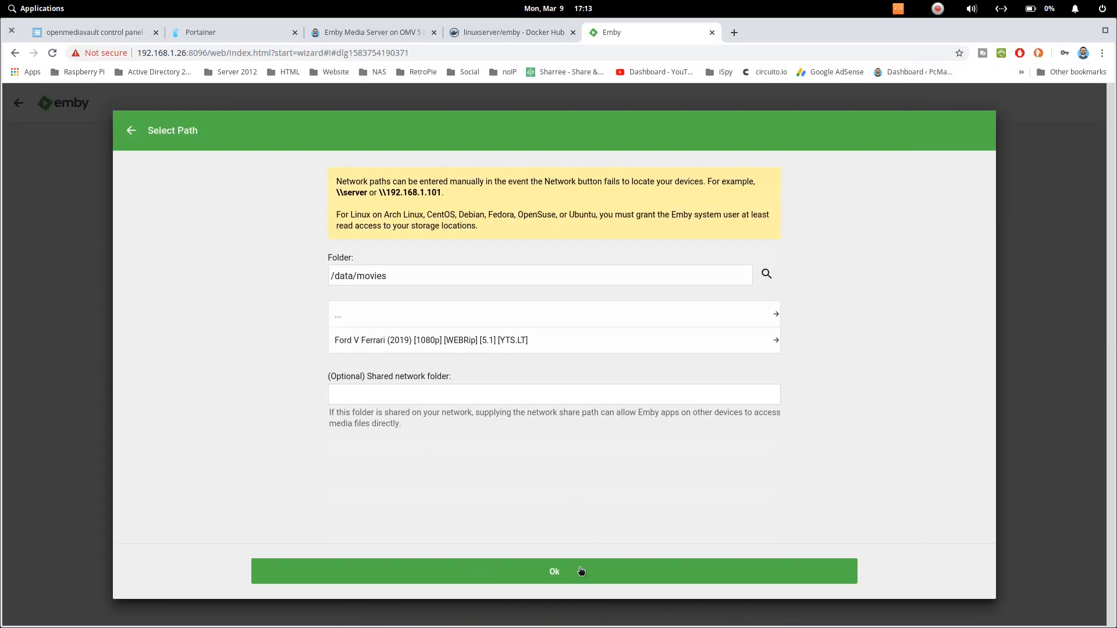
Step: Add the /data/movies Movies library with English metadata and thumbnails saved into media folders
click(554, 571)
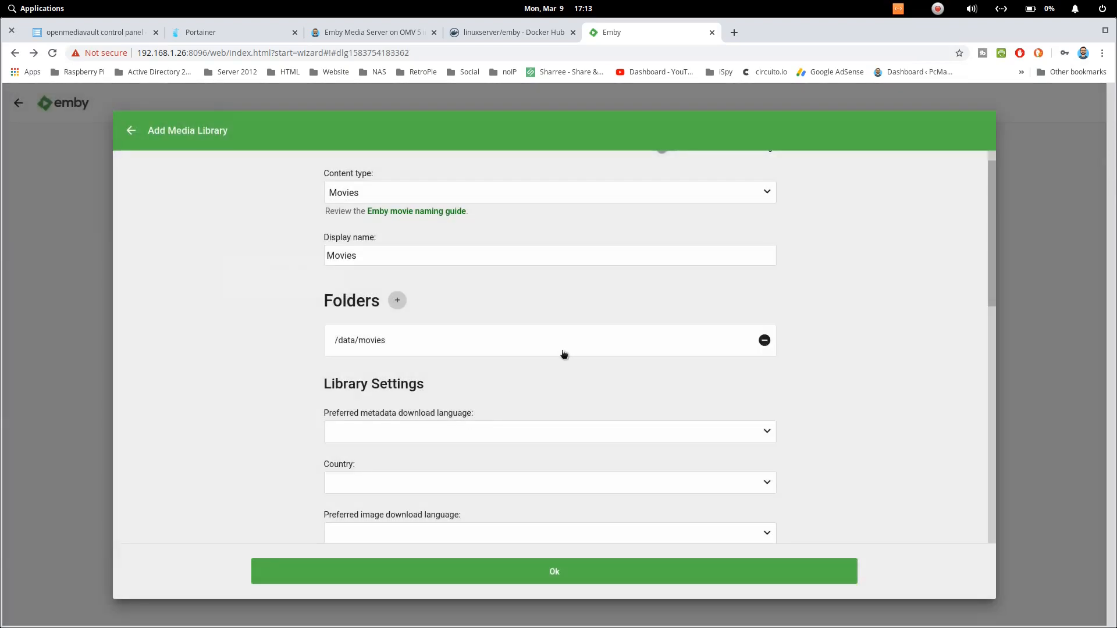
scroll(down, 3)
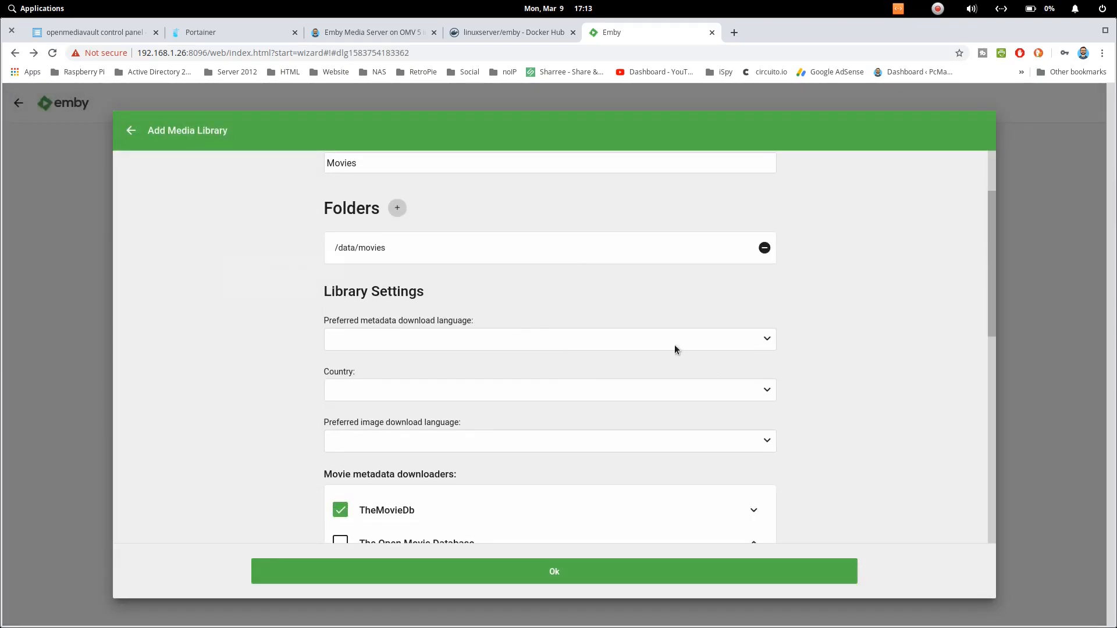
click(548, 338)
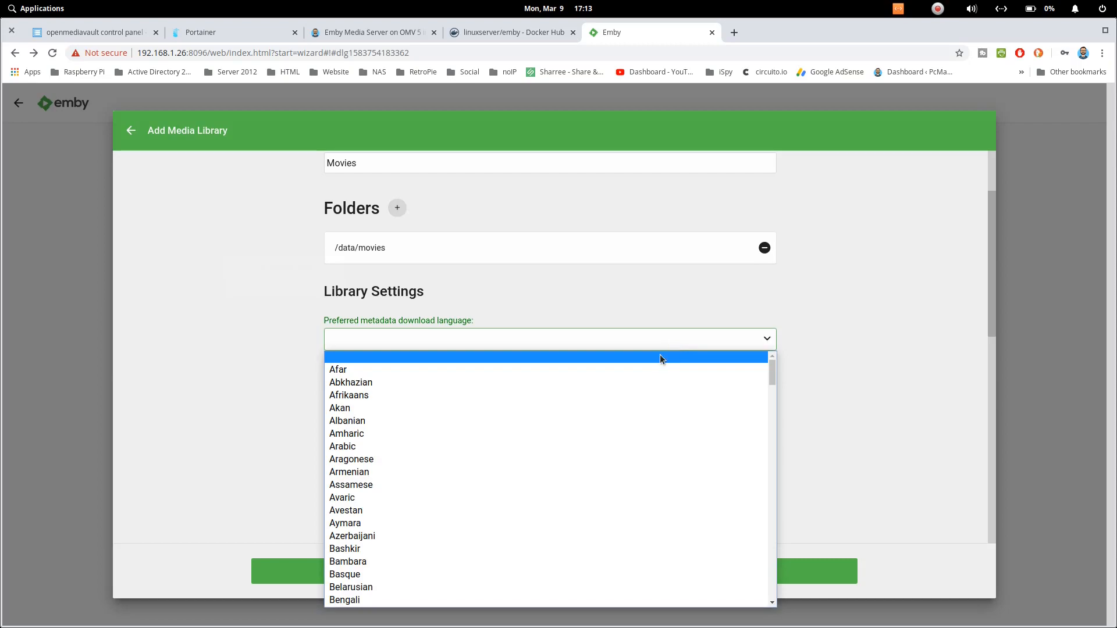
scroll(down, 3)
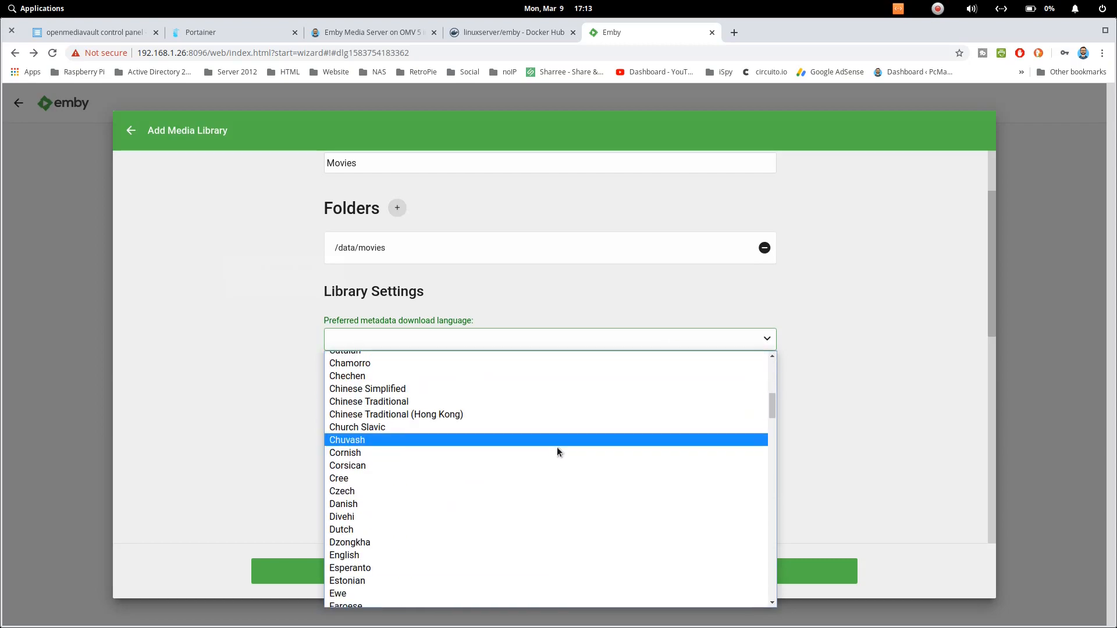
click(344, 555)
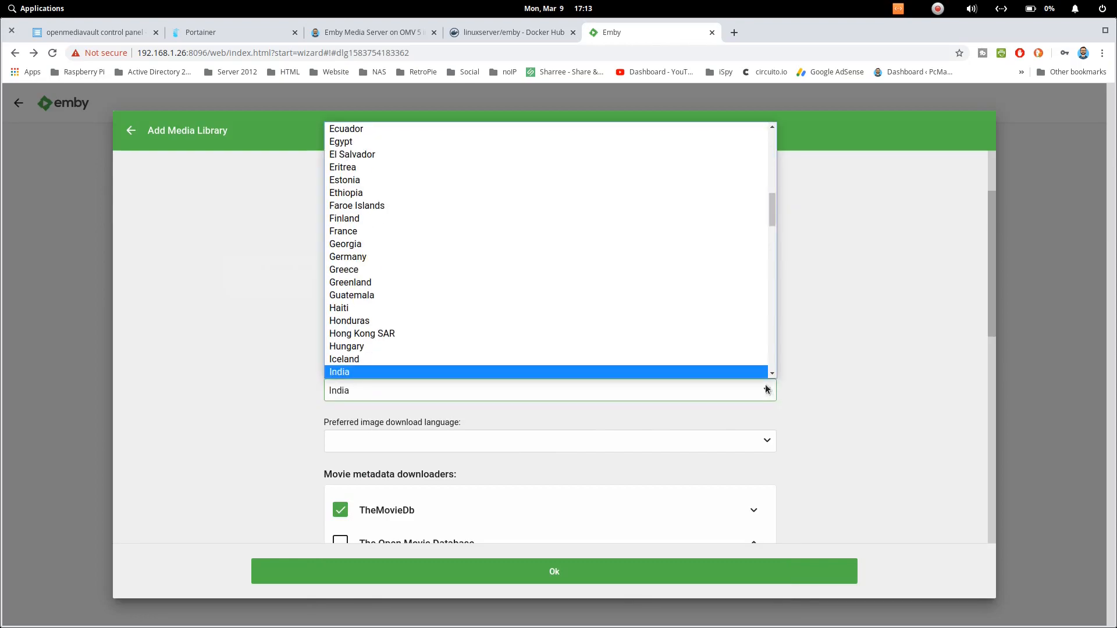
scroll(down, 3)
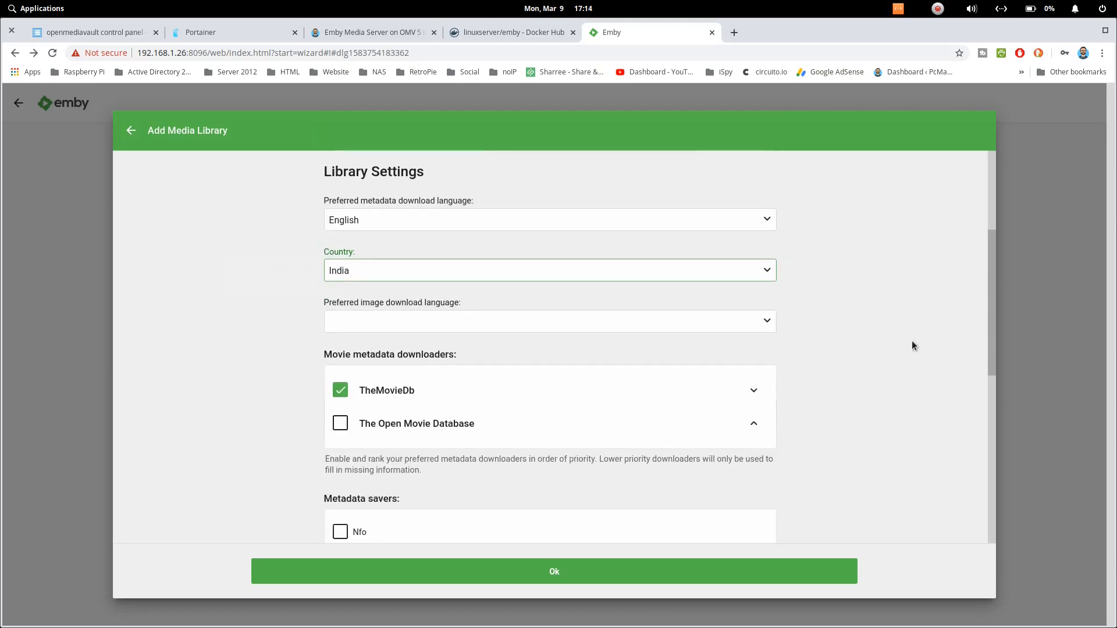
scroll(down, 3)
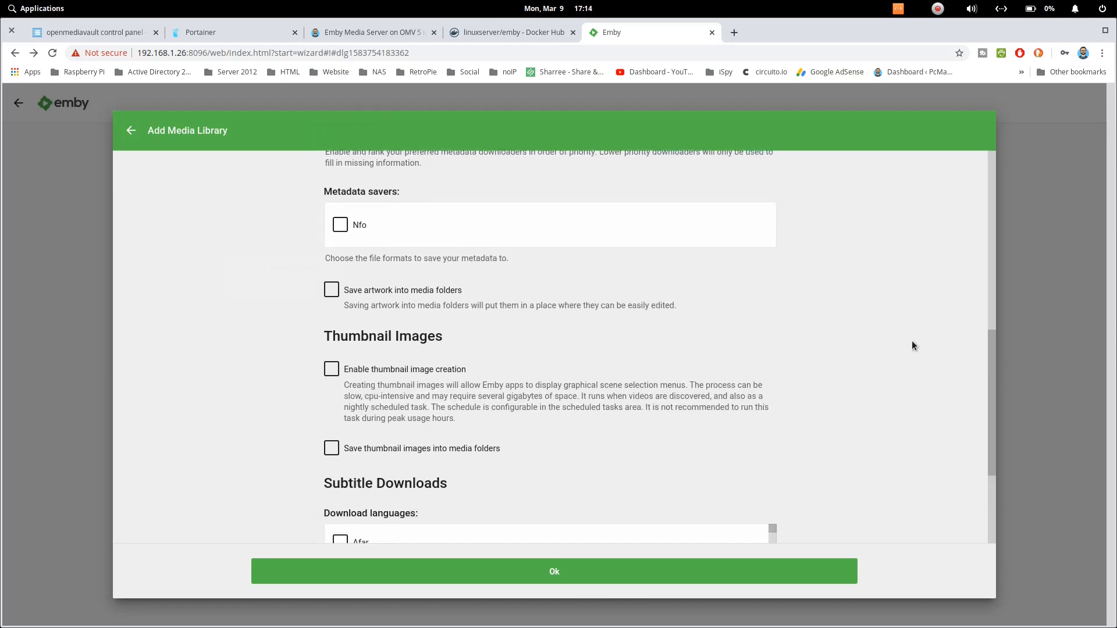
click(331, 368)
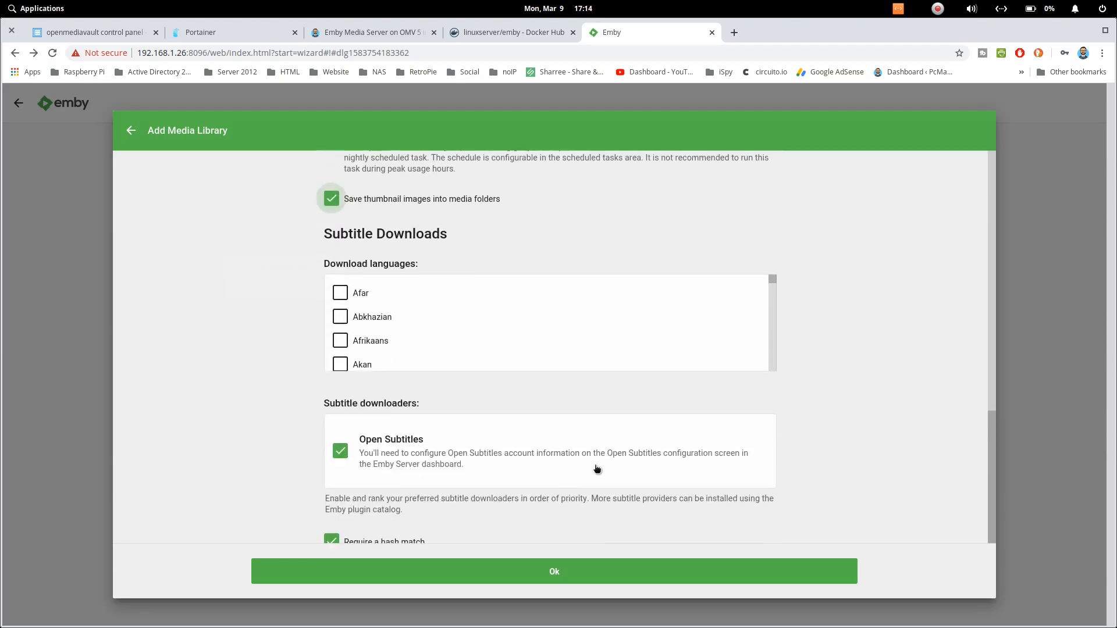
scroll(down, 3)
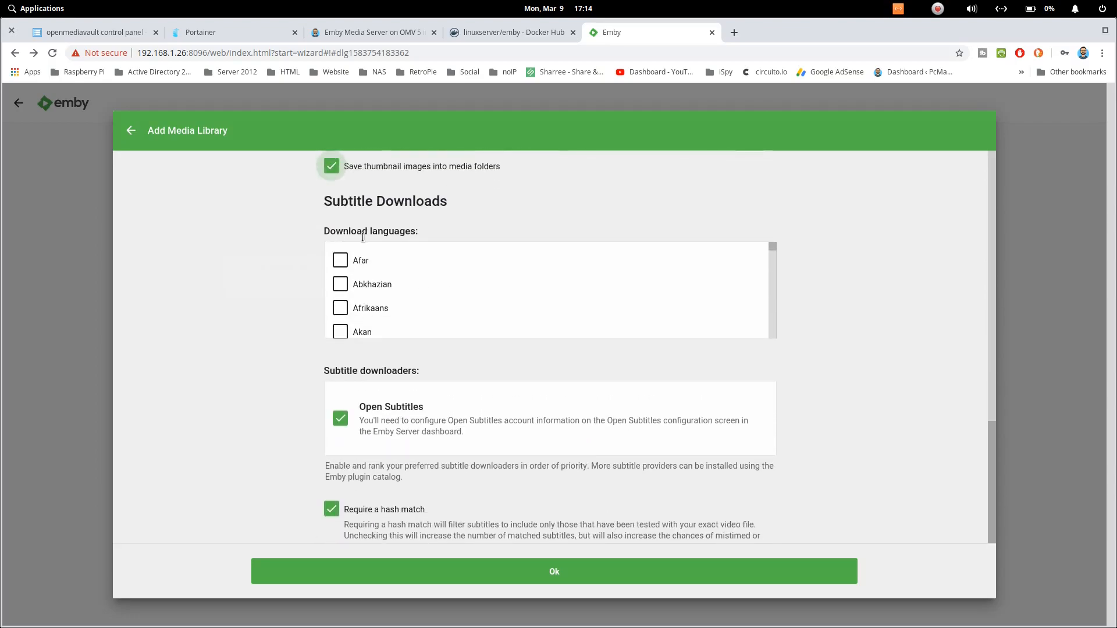
scroll(down, 3)
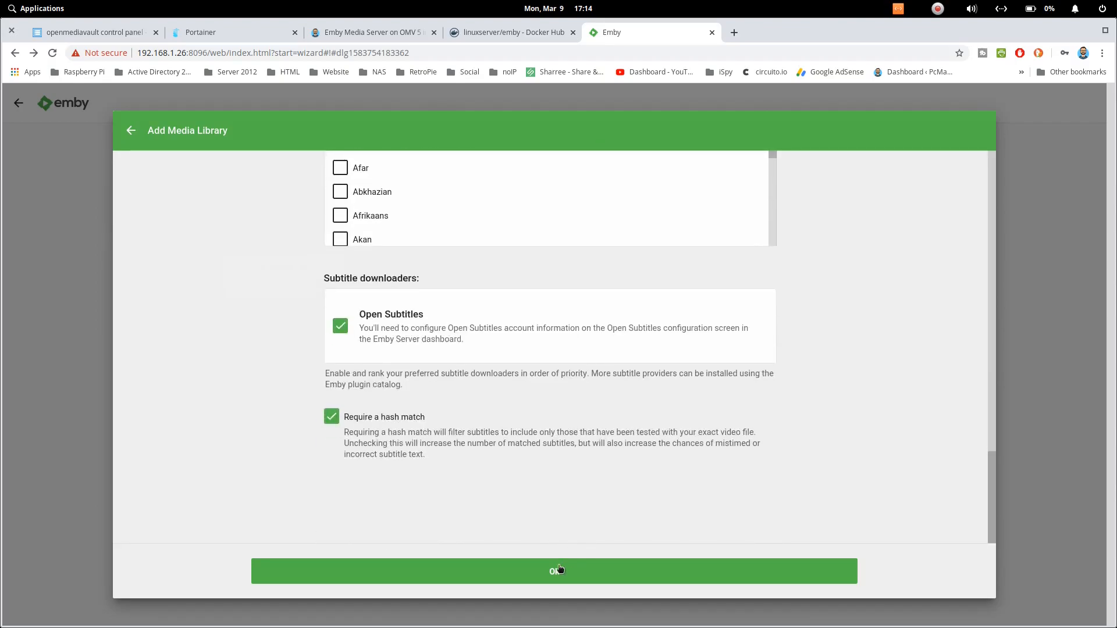
mouse_move(411, 483)
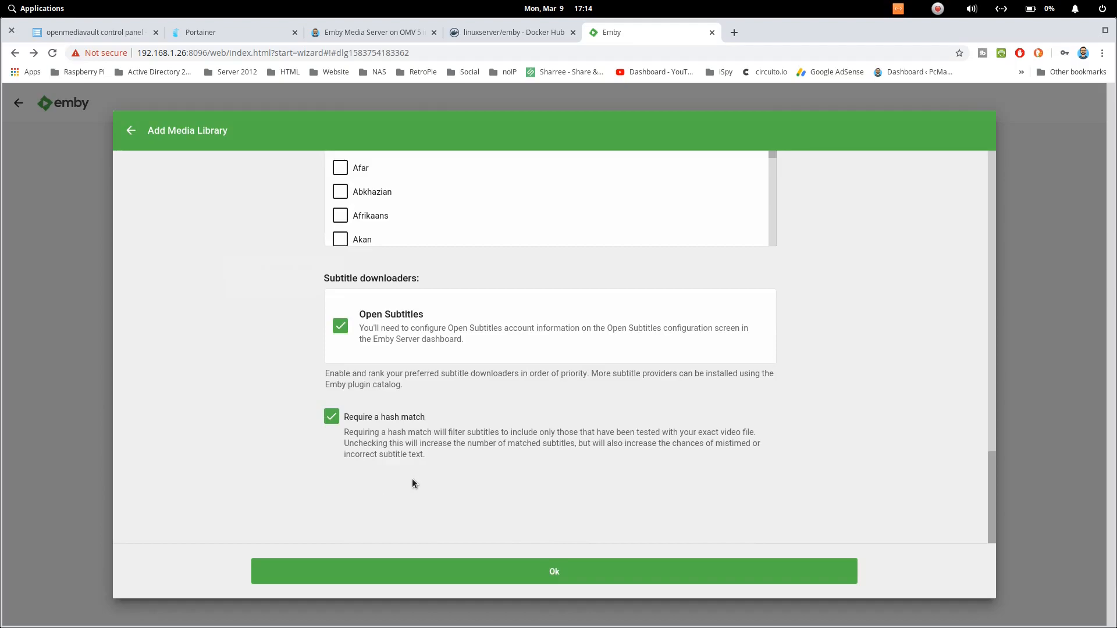
click(553, 571)
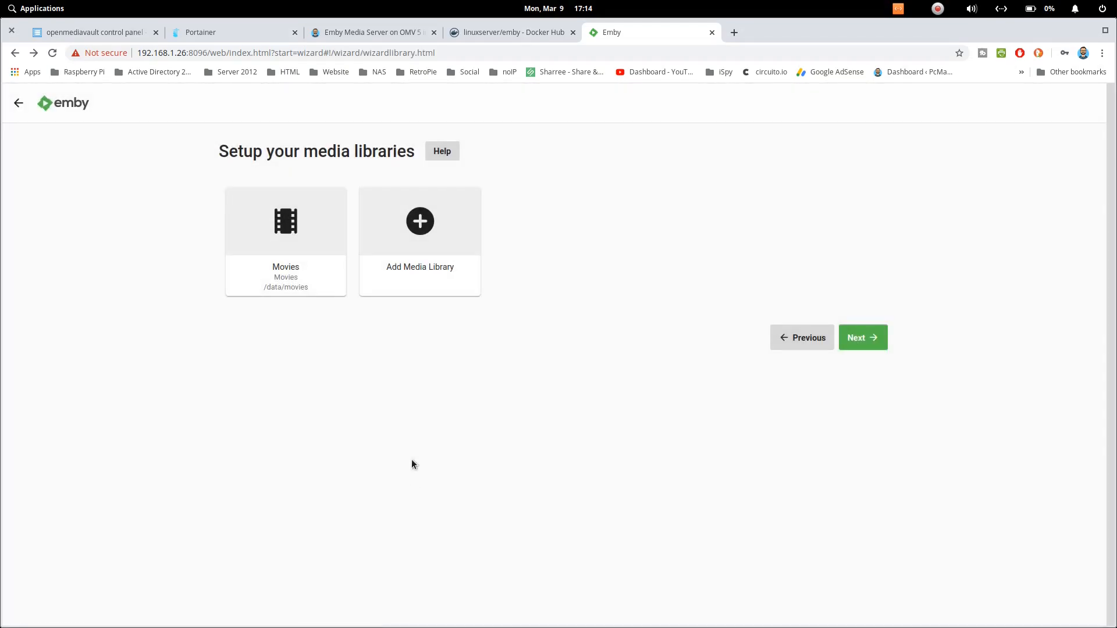
mouse_move(489, 304)
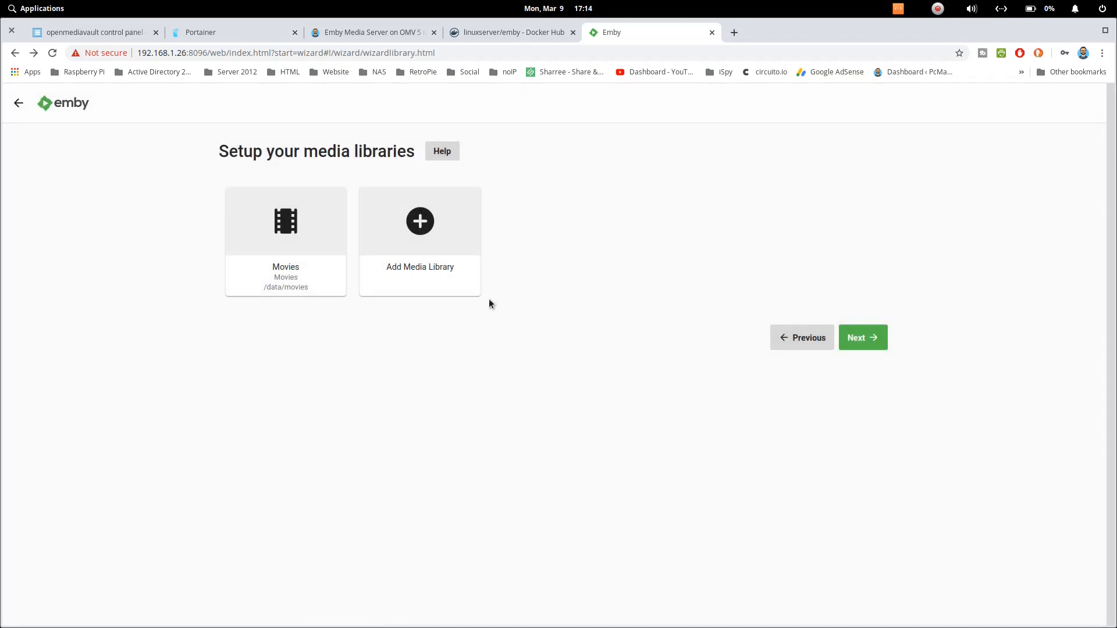
mouse_move(419, 221)
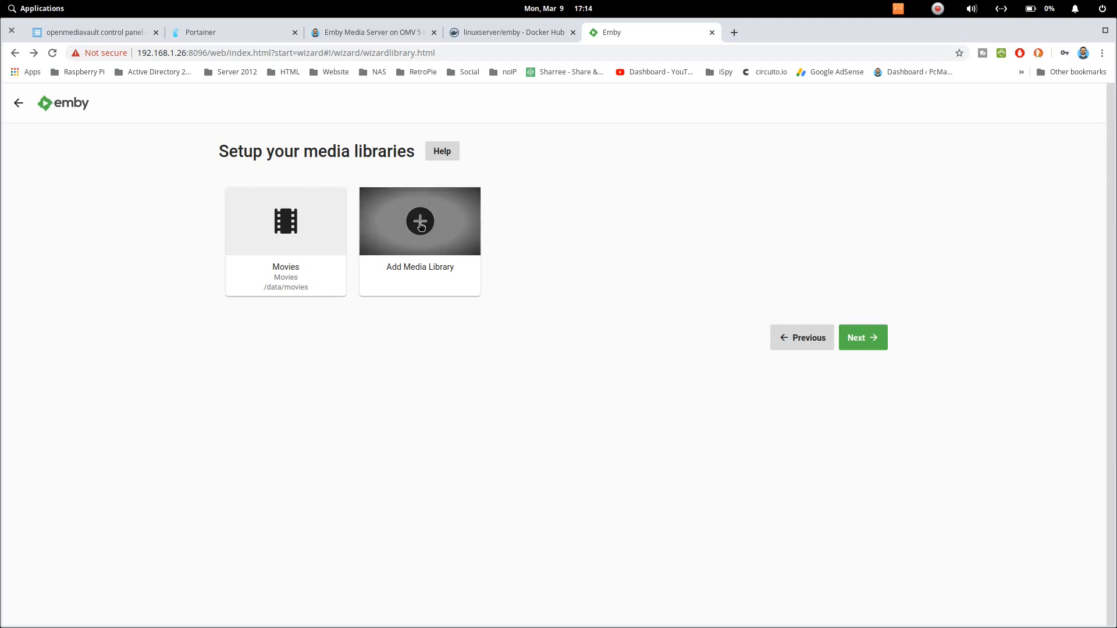
mouse_move(602, 378)
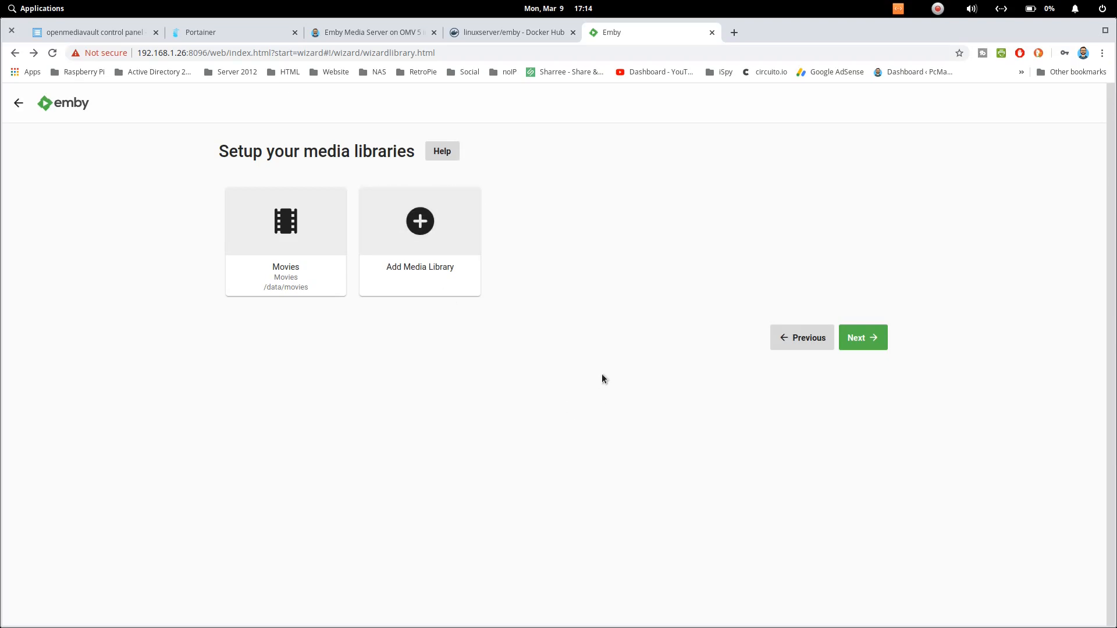
Step: Pass the library, metadata and remote access pages, accept the terms, and finish
click(861, 336)
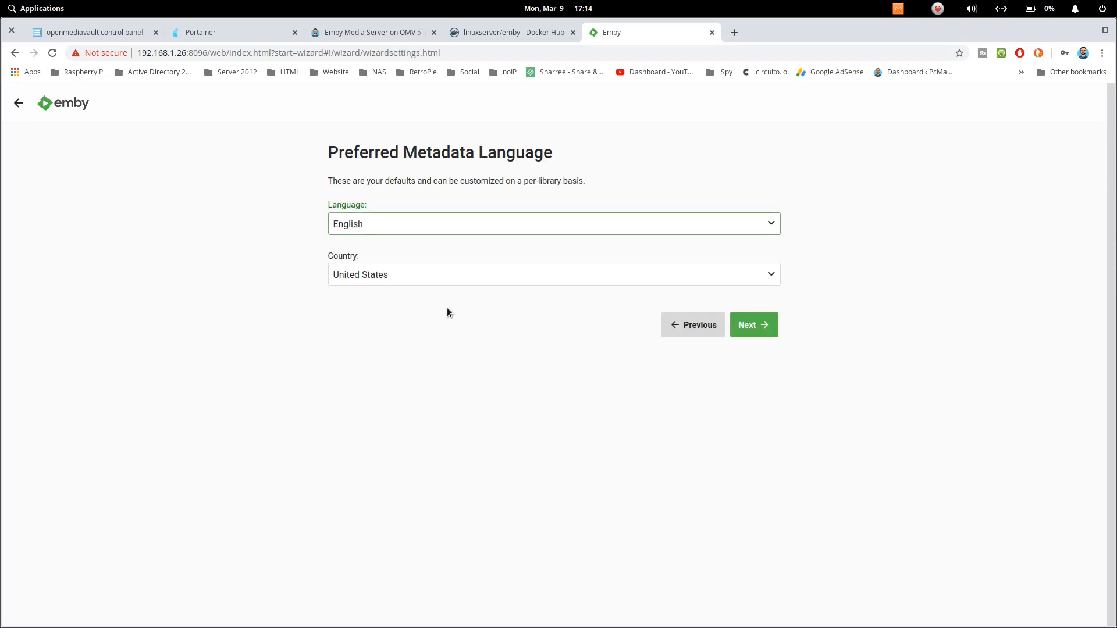
mouse_move(404, 178)
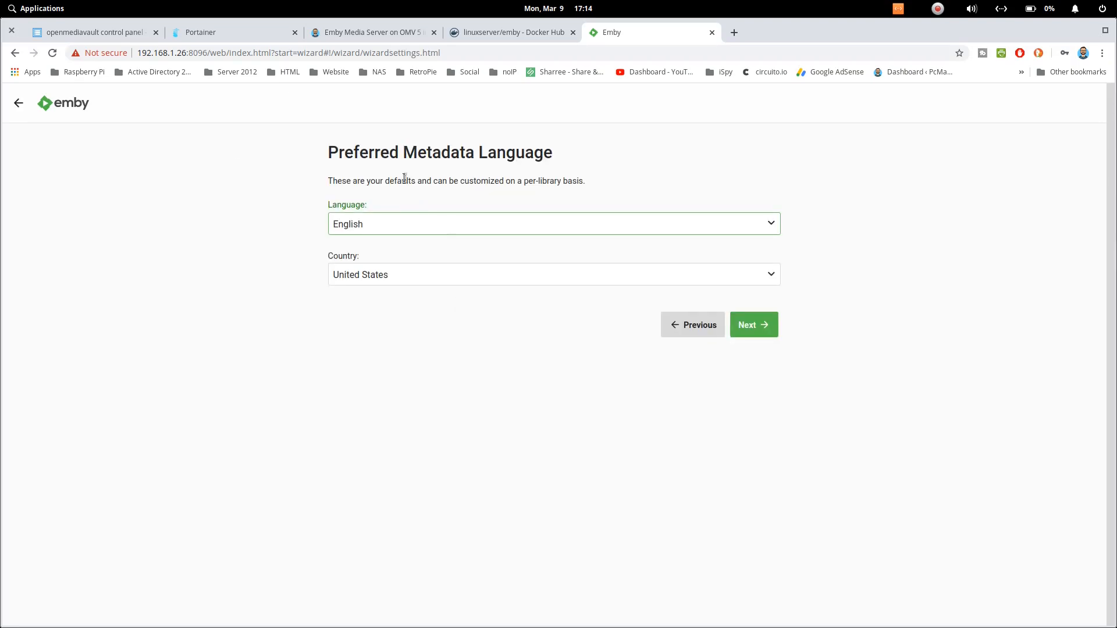
mouse_move(456, 296)
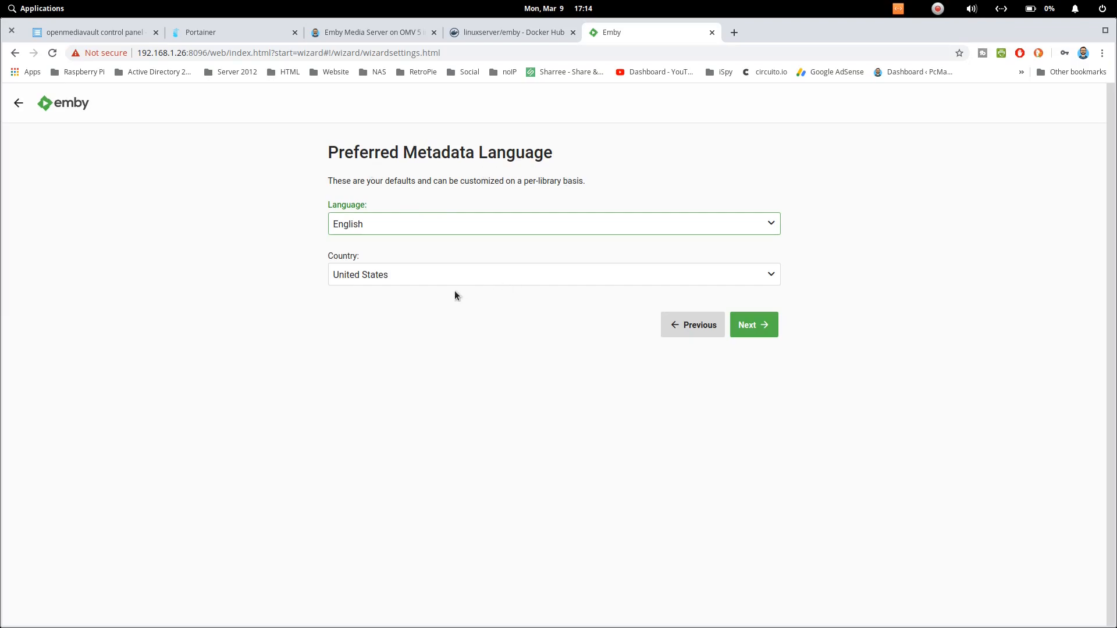
click(554, 274)
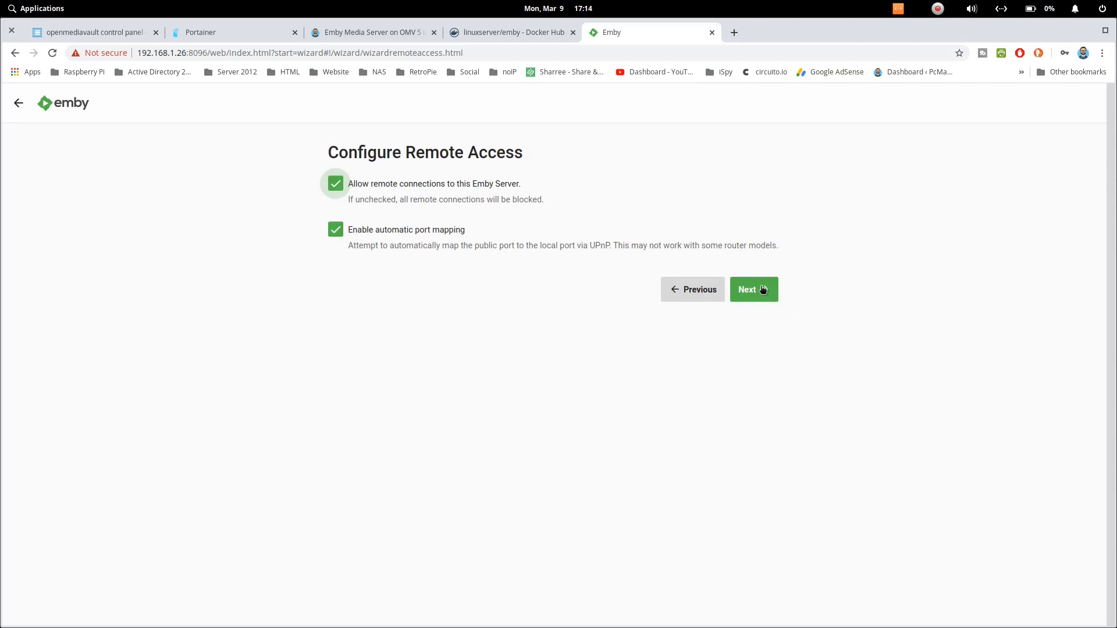
click(753, 289)
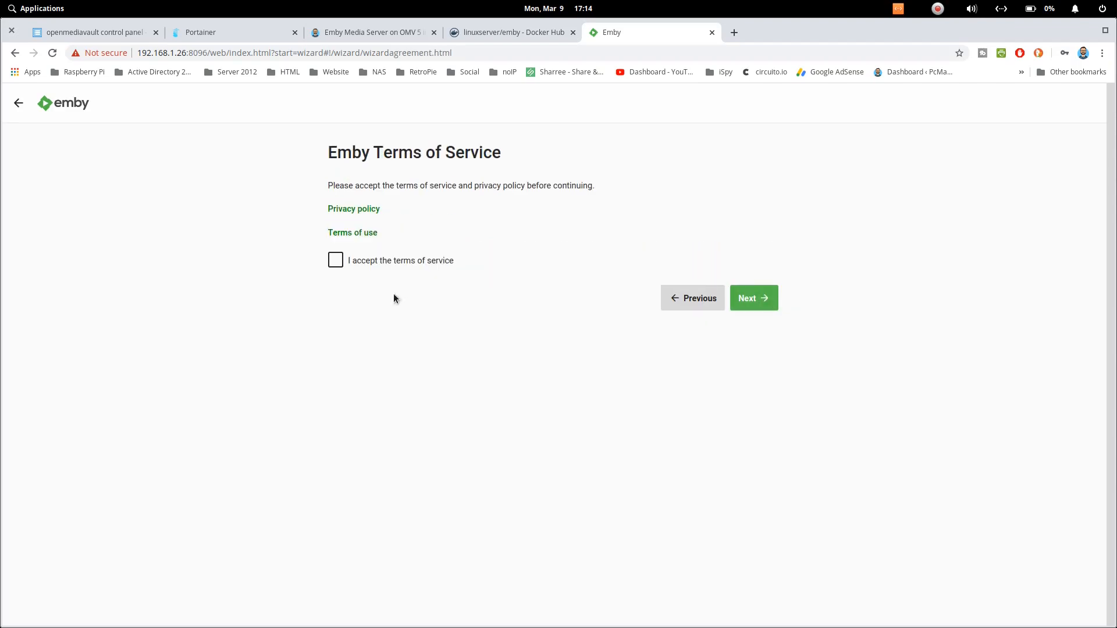
click(753, 298)
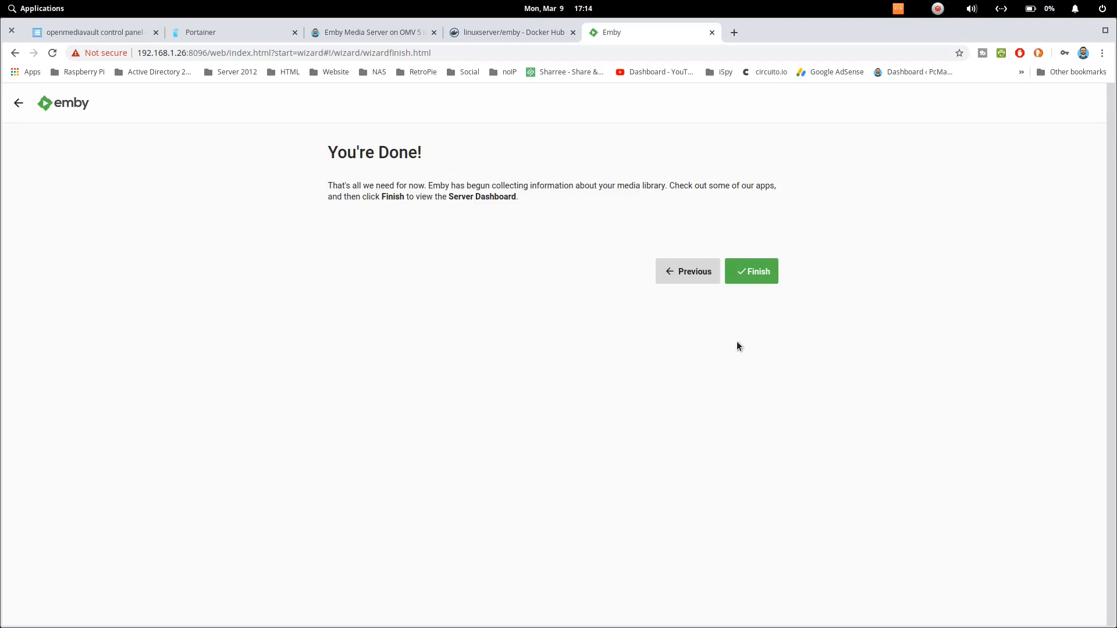
click(751, 271)
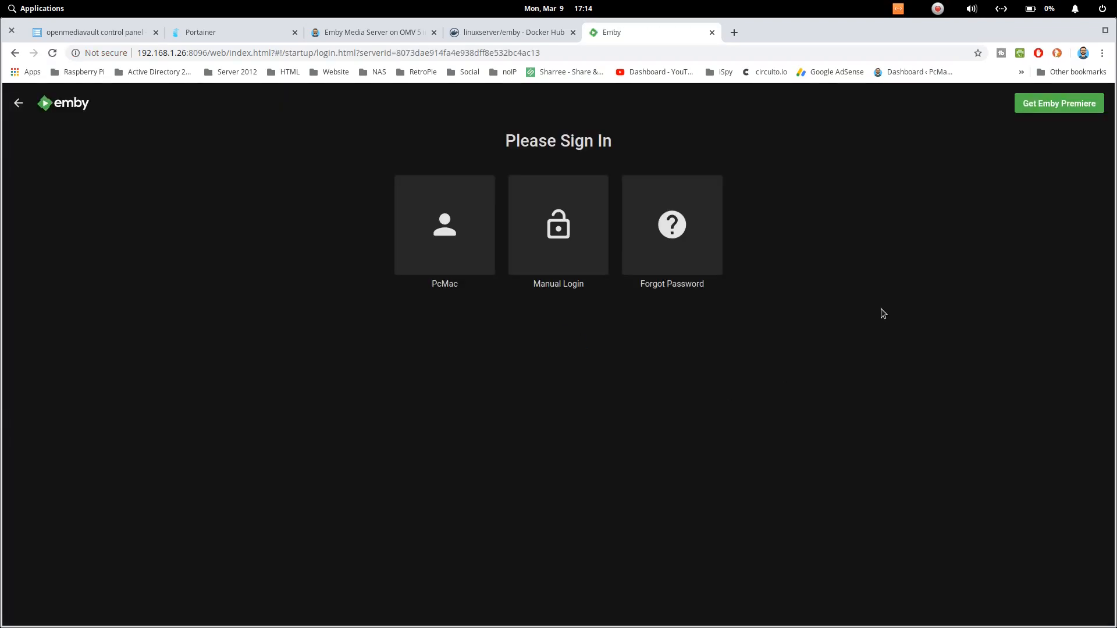
Step: Sign in as PcMac with the password and dismiss Chrome's save-password offer
click(444, 225)
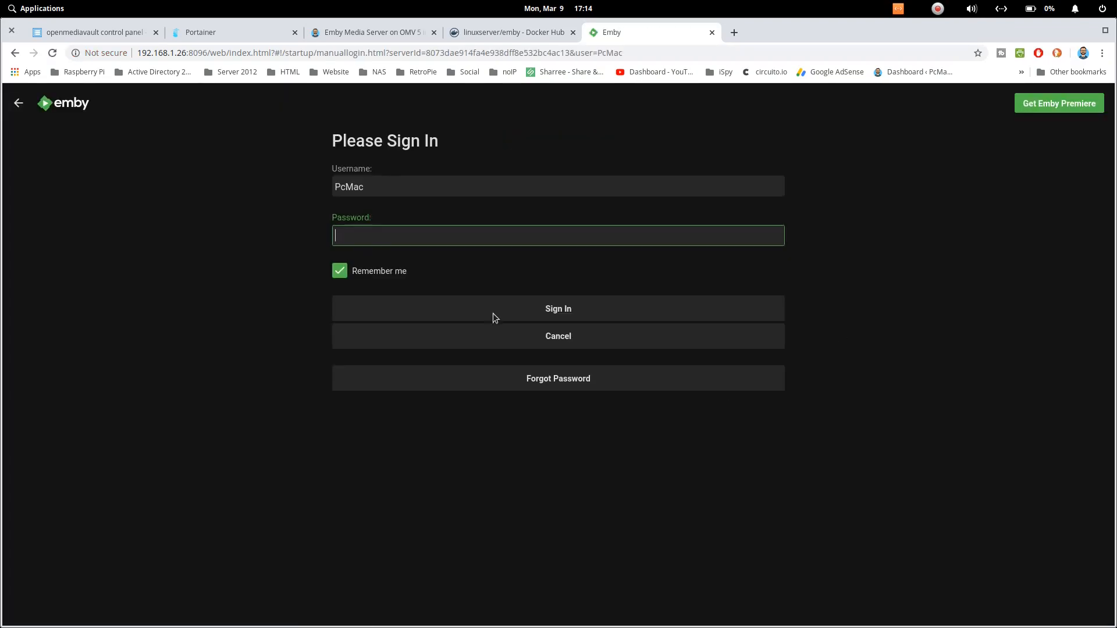
text(••)
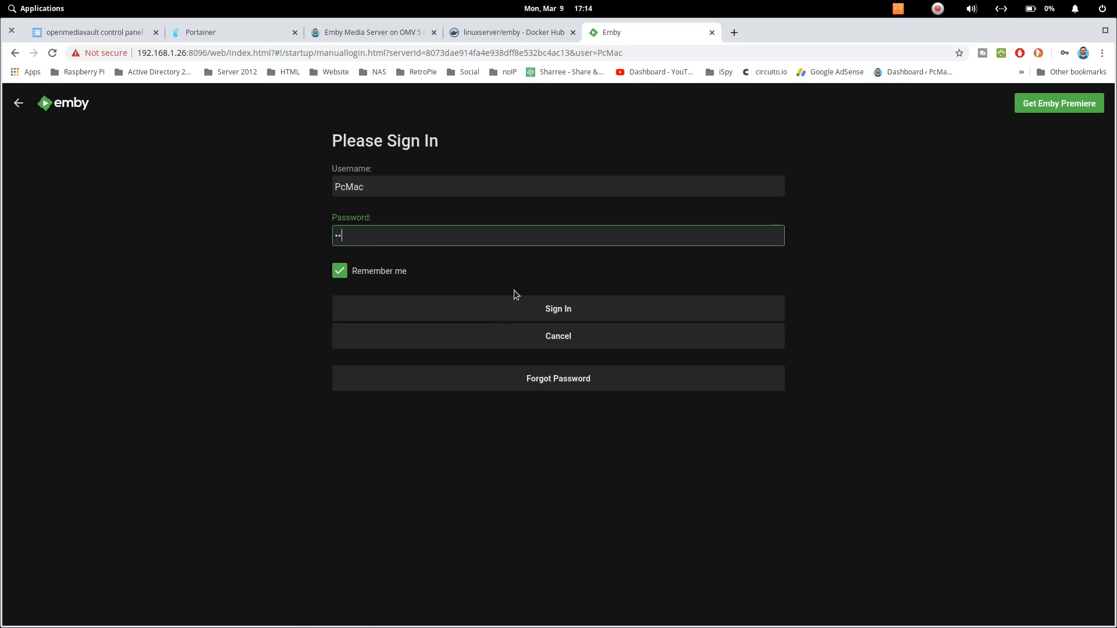
text(password)
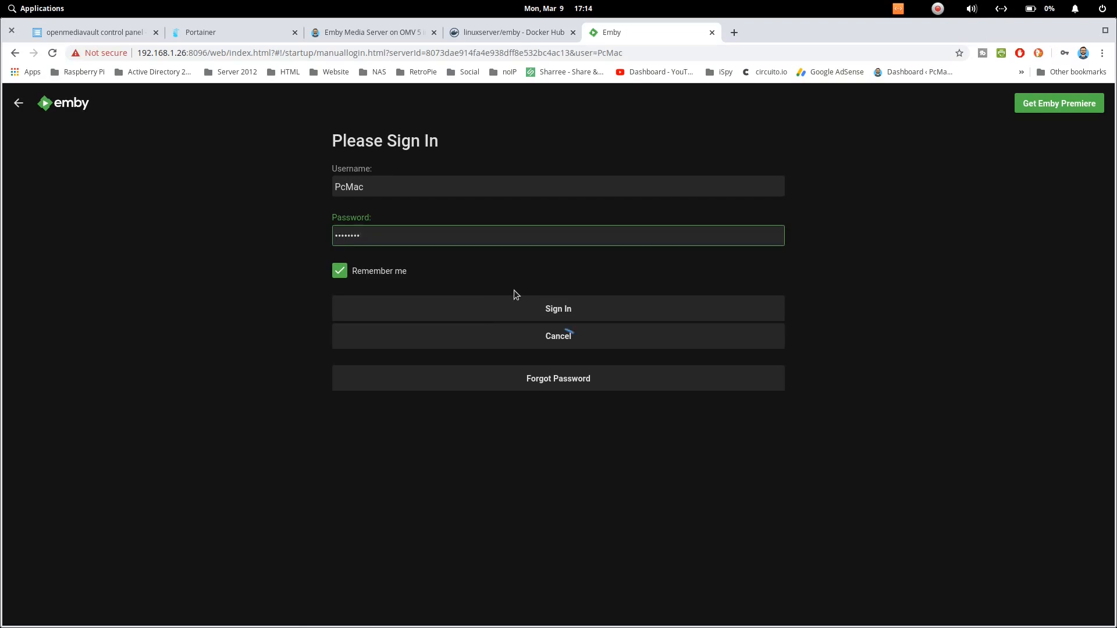
click(558, 308)
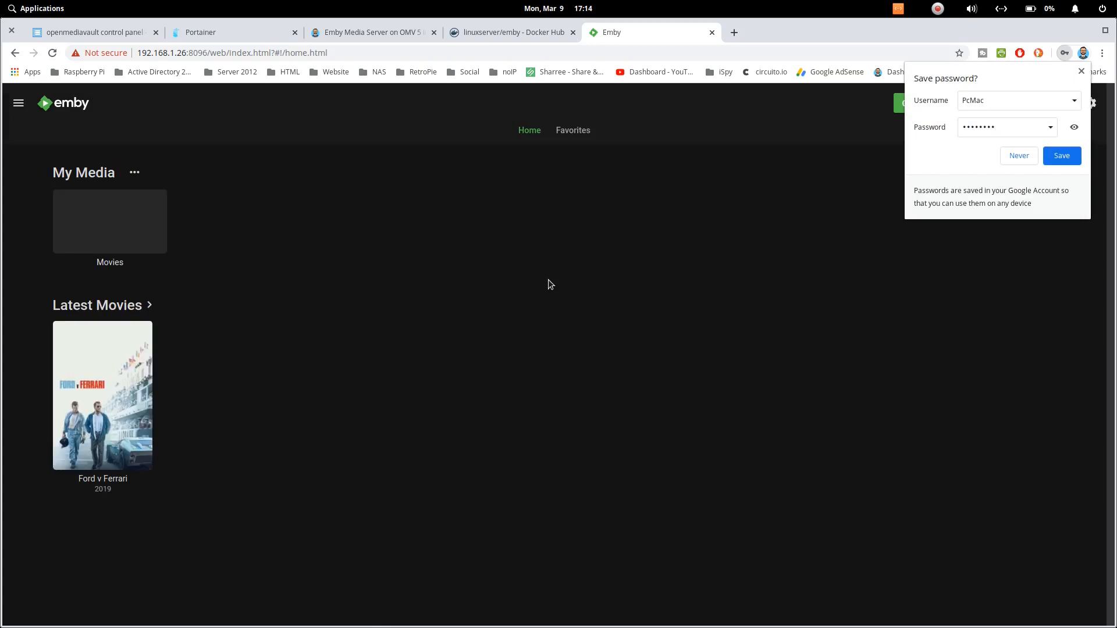
mouse_move(250, 485)
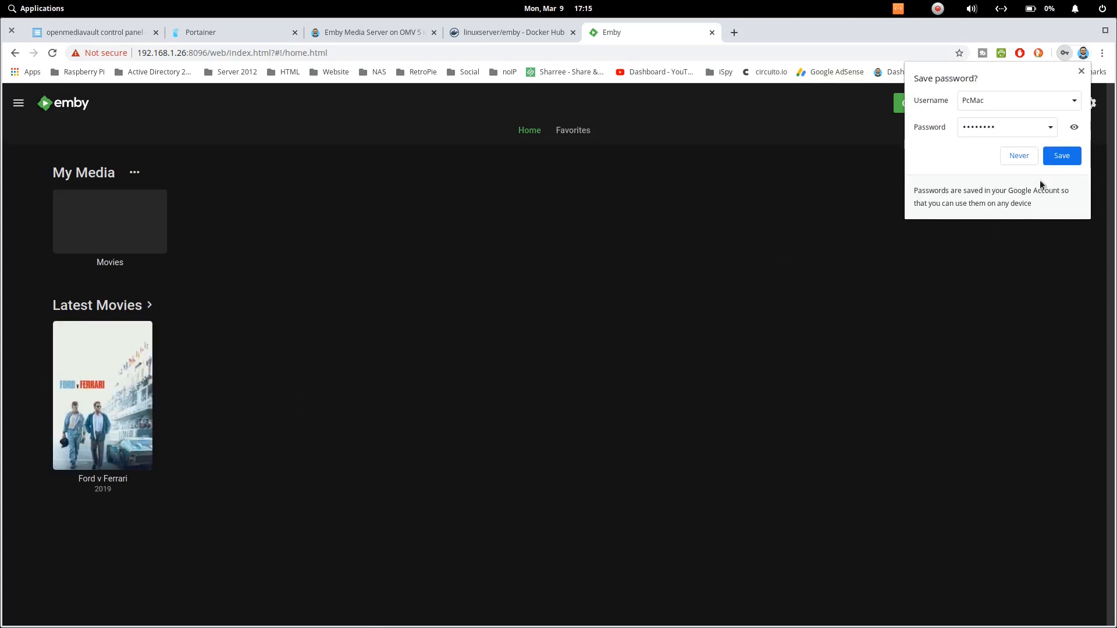
click(1018, 155)
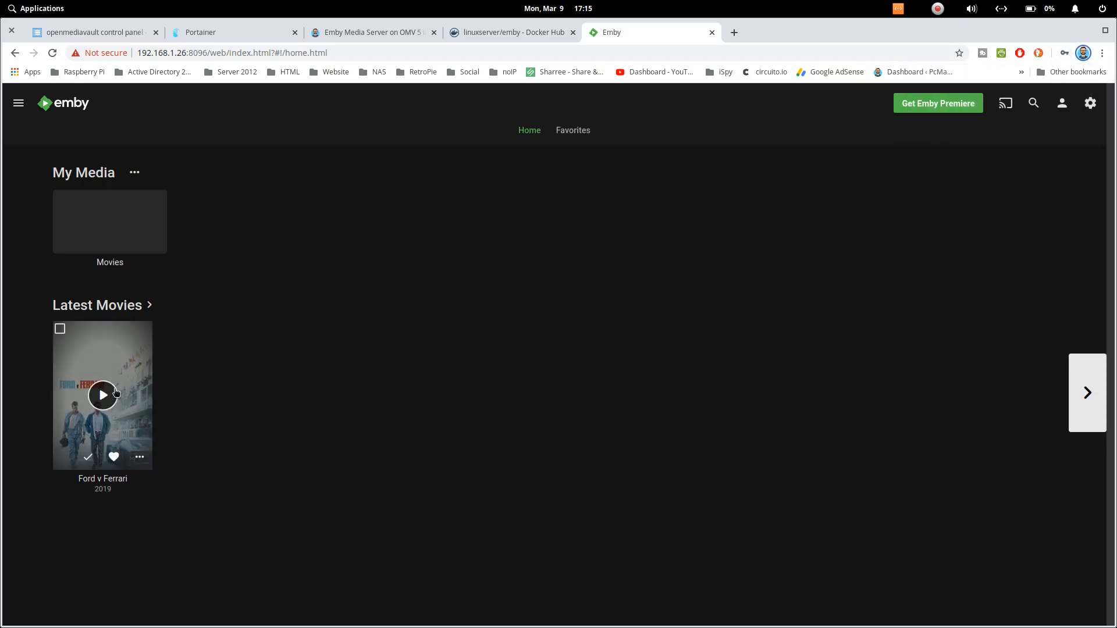
click(102, 395)
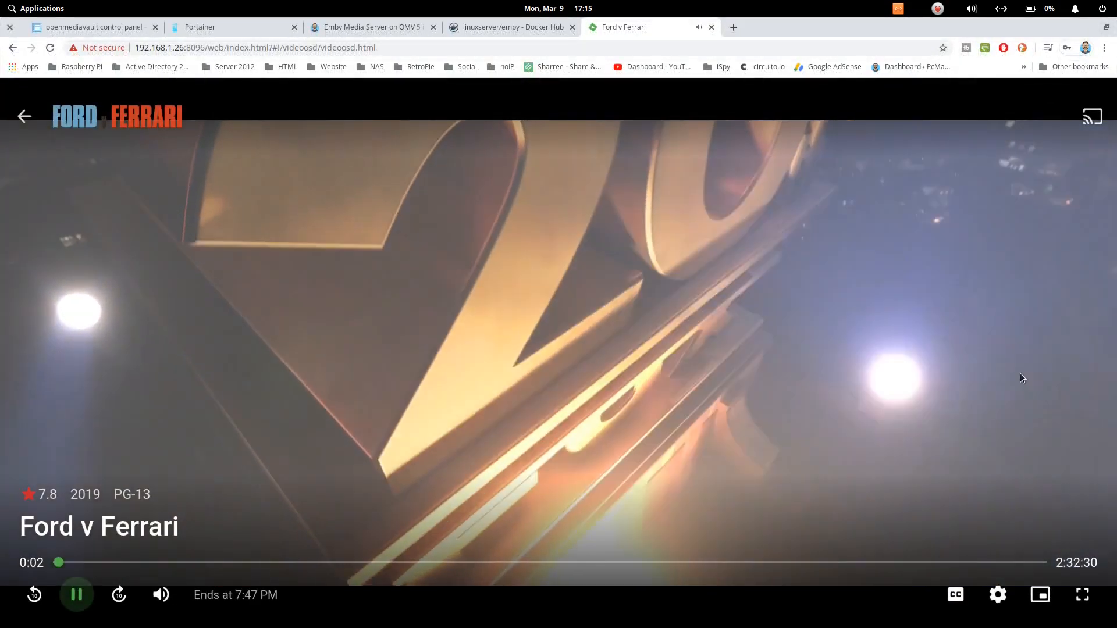
click(1082, 594)
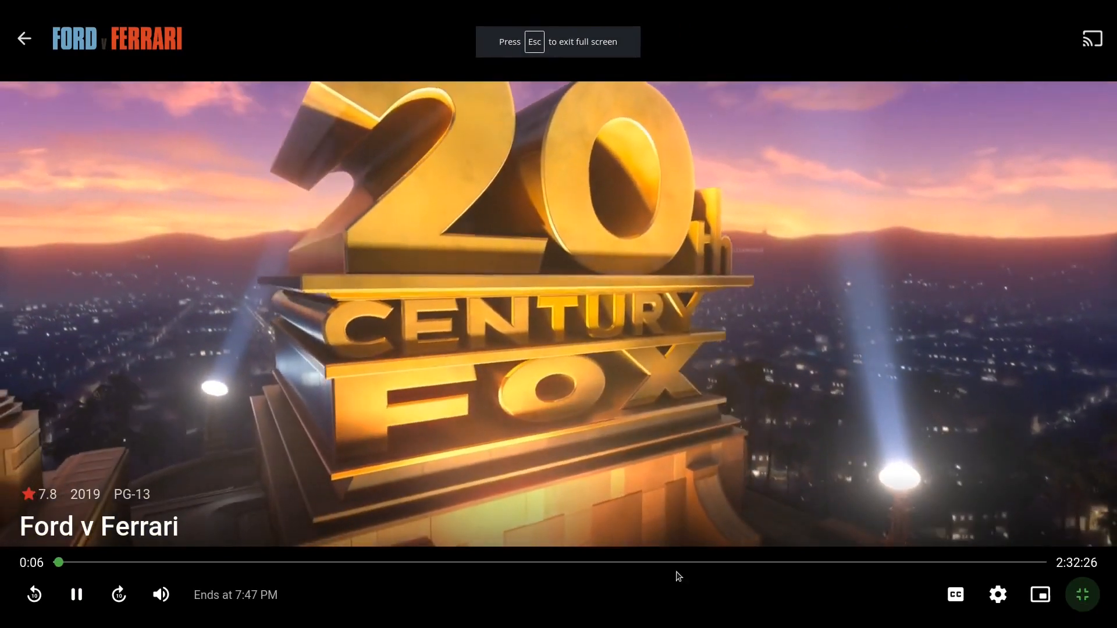
key(Escape)
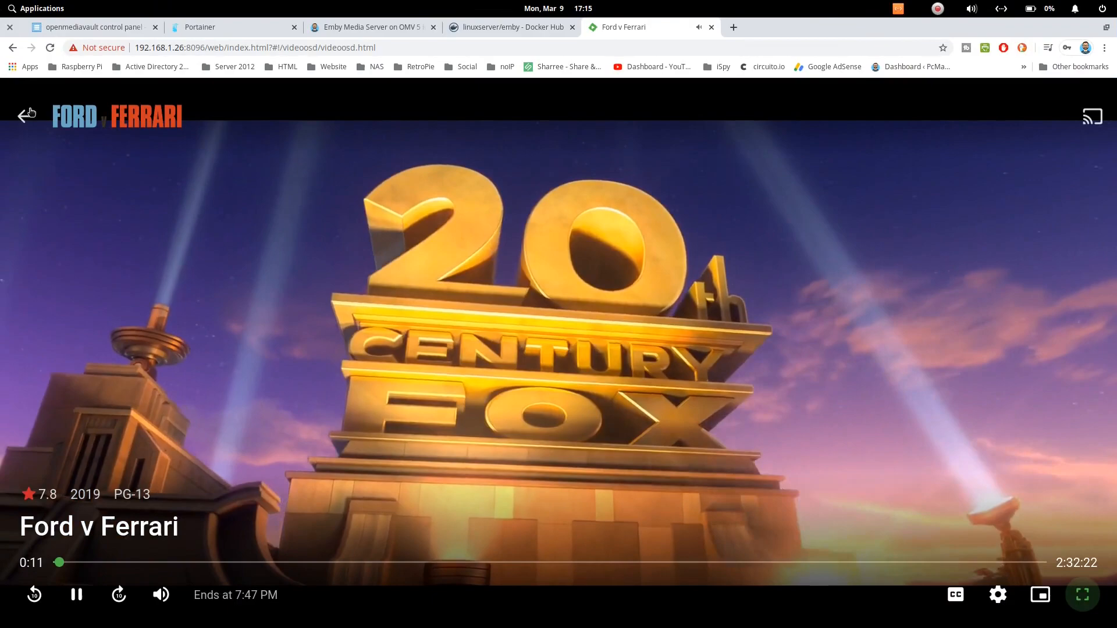
click(27, 116)
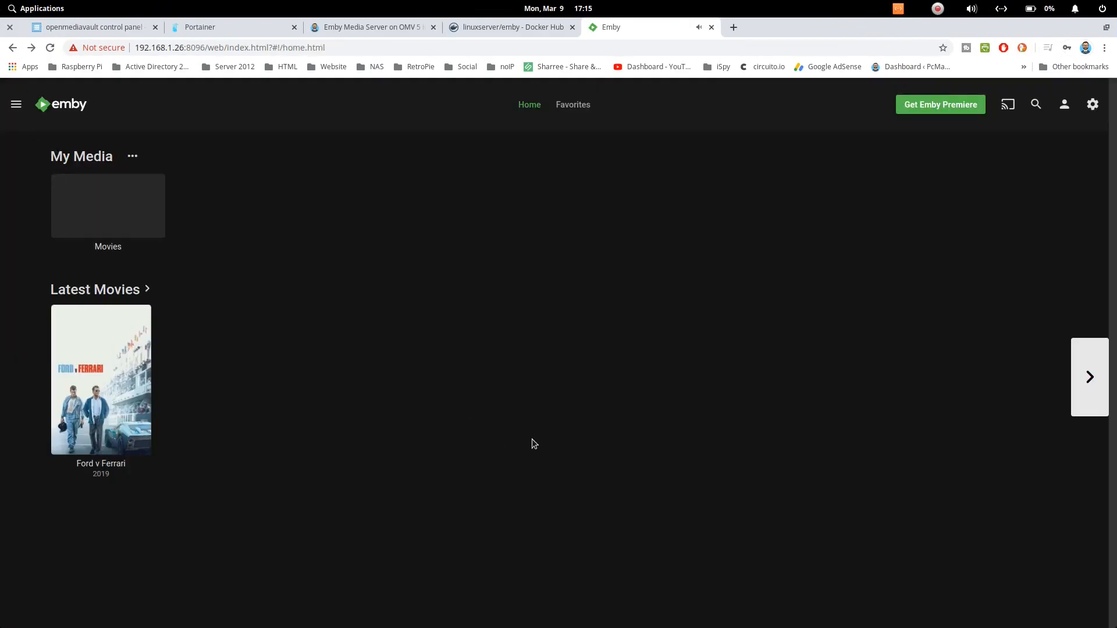
mouse_move(524, 448)
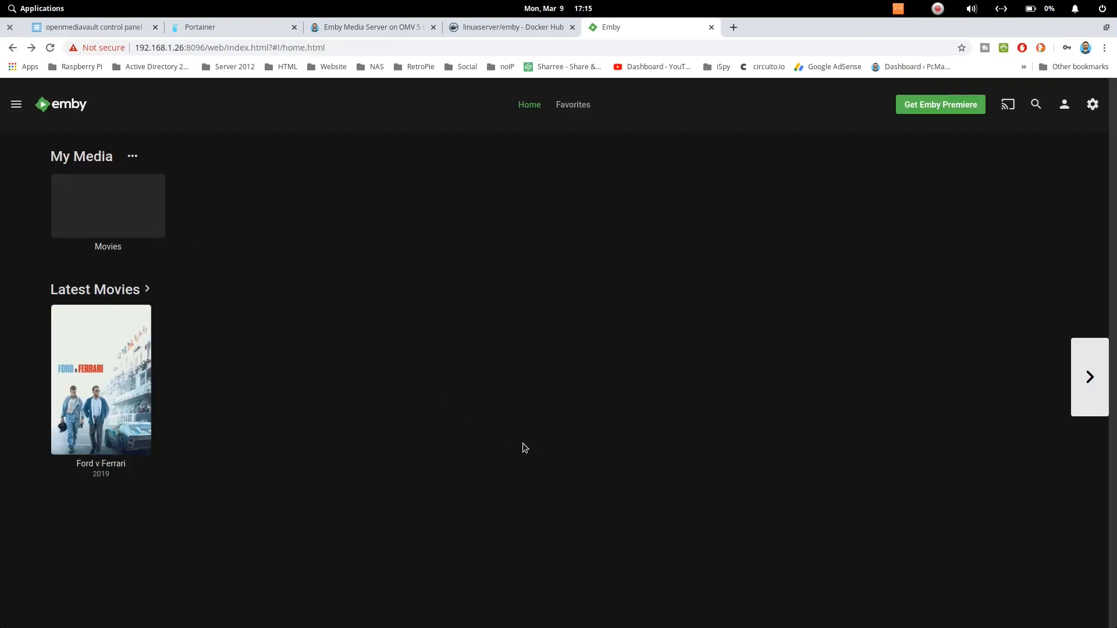